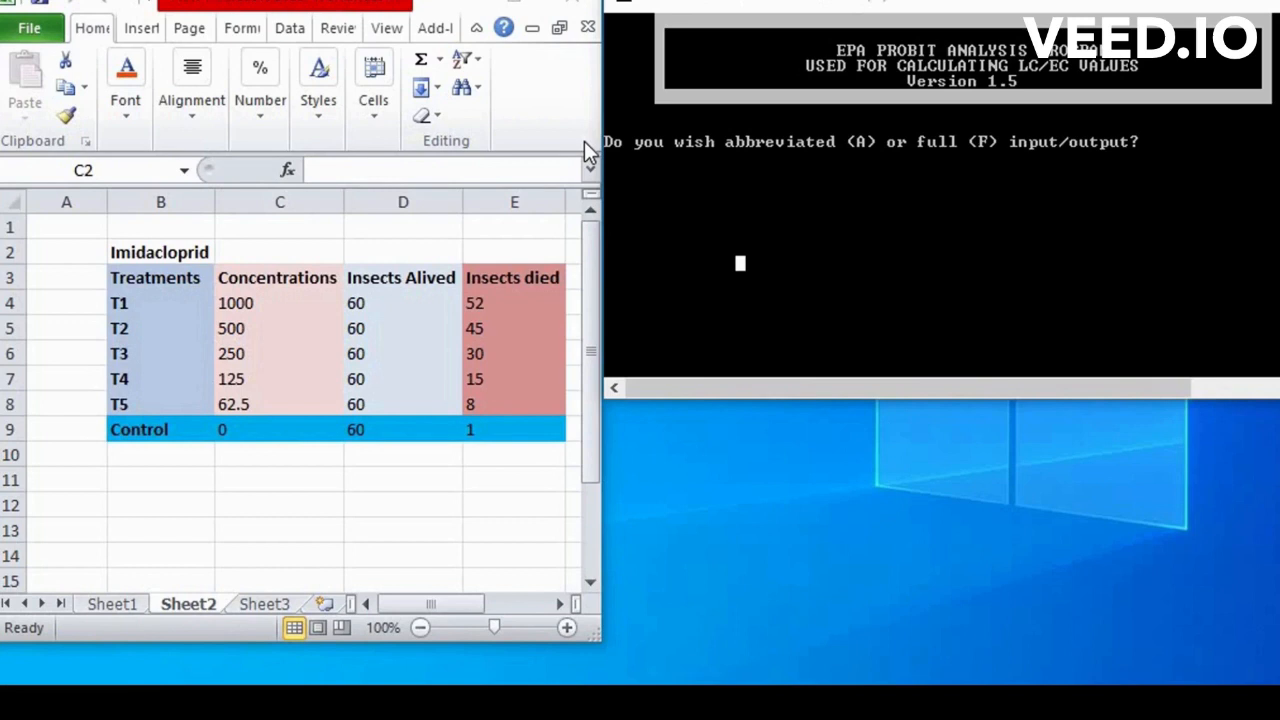
{"action": "mouse_move", "coordinate": [1130, 150]}
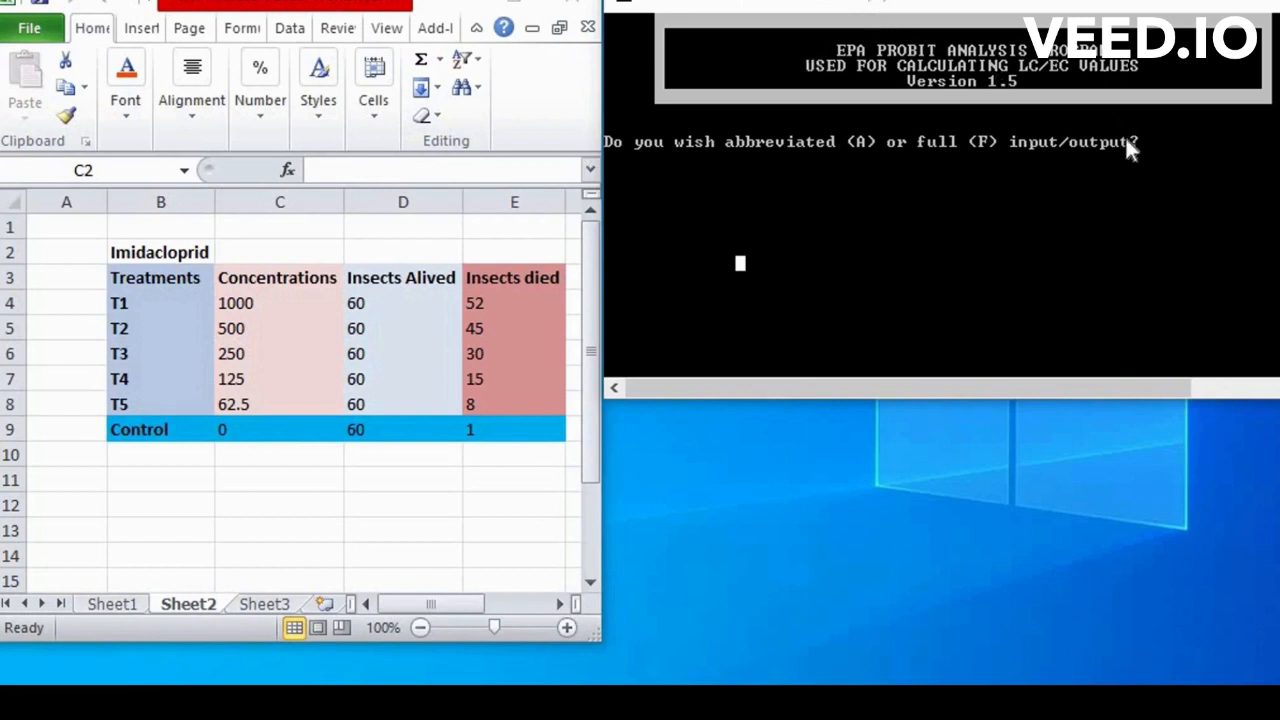
{"action": "mouse_move", "coordinate": [1058, 98]}
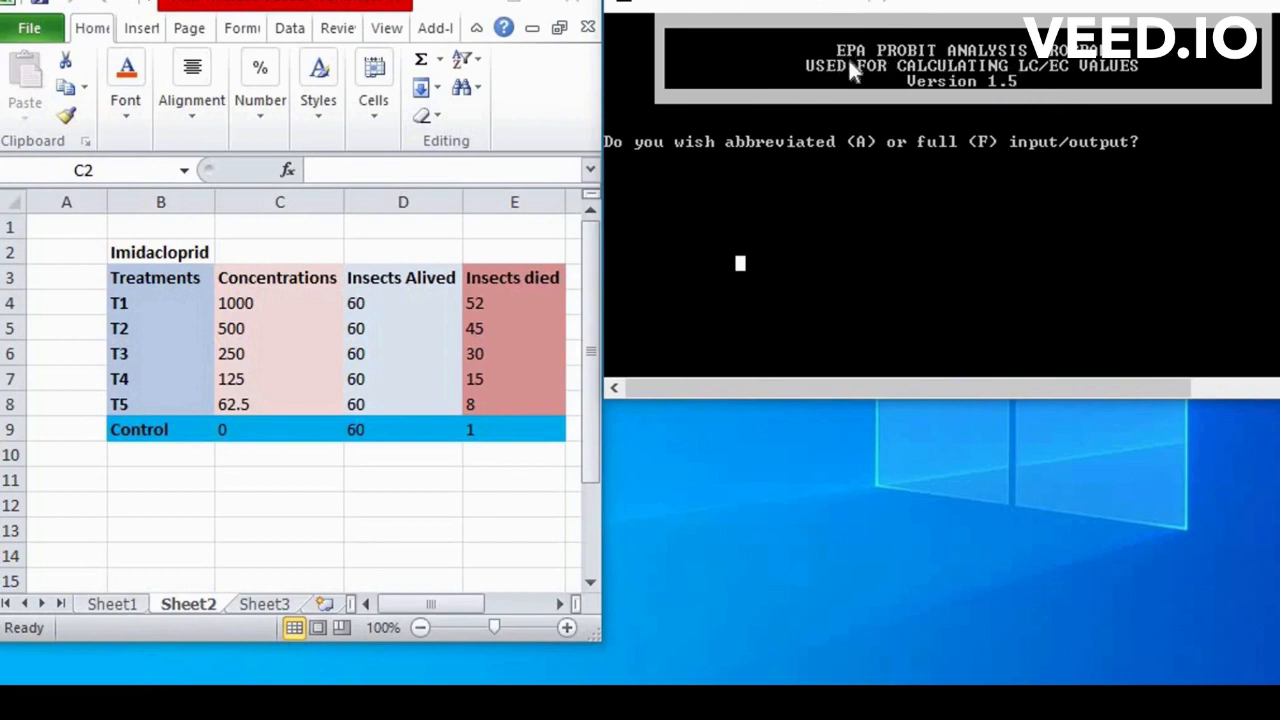
{"action": "mouse_move", "coordinate": [1060, 70]}
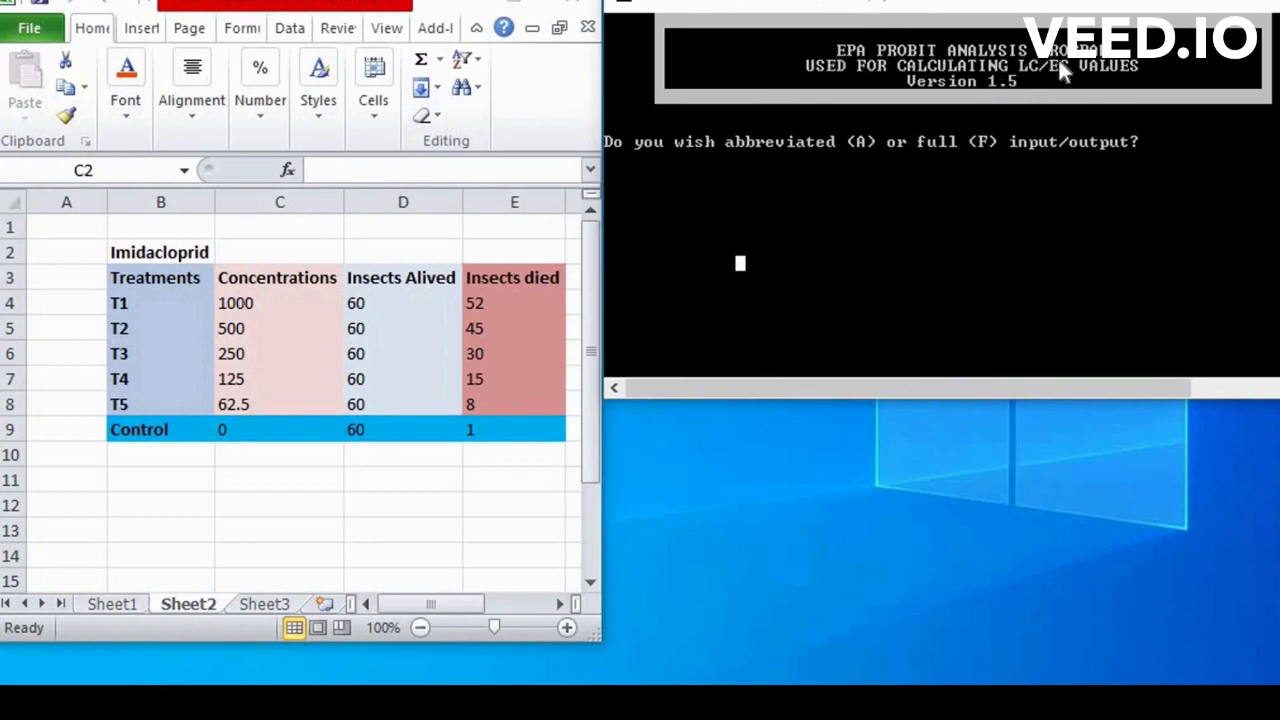
{"action": "mouse_move", "coordinate": [935, 105]}
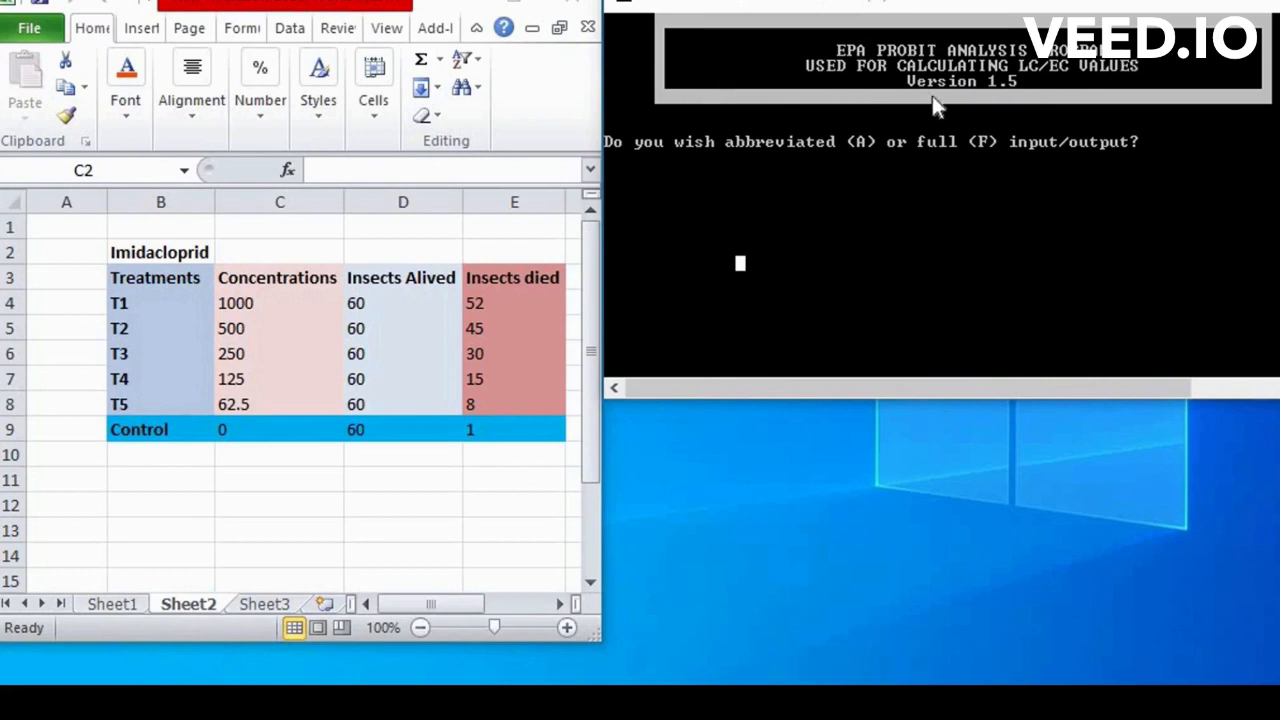
{"action": "mouse_move", "coordinate": [1143, 88]}
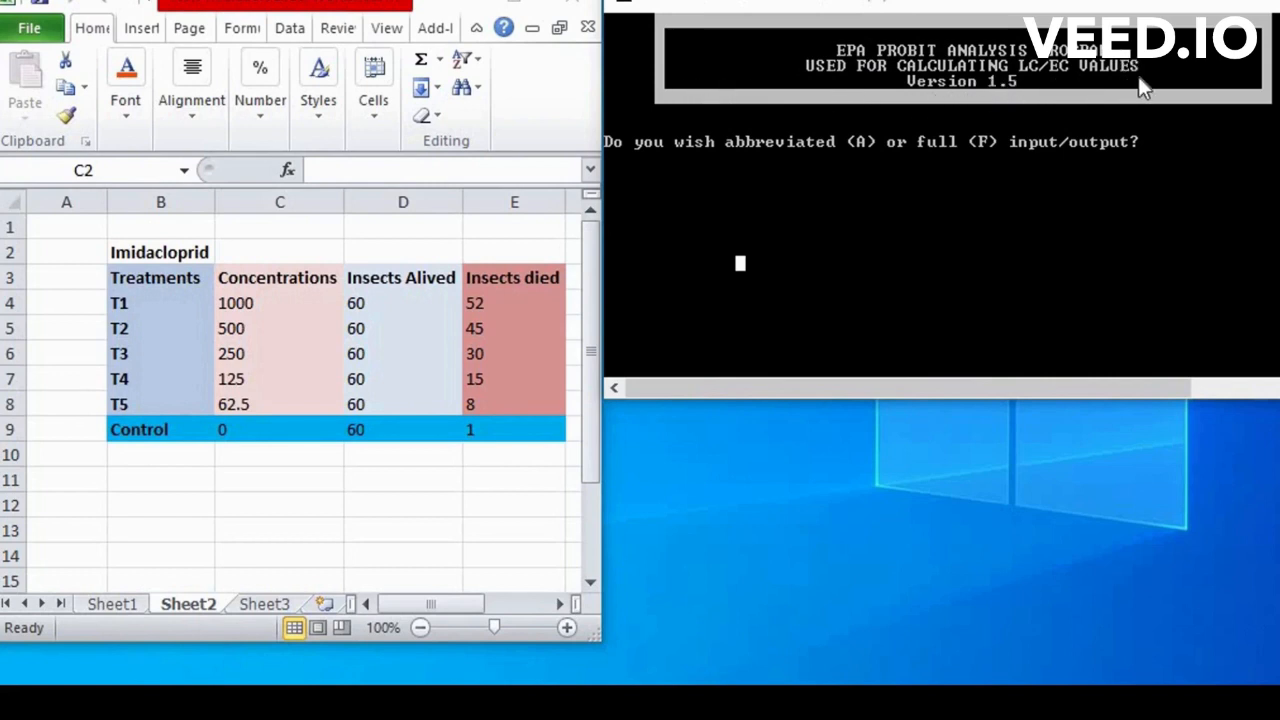
{"action": "mouse_move", "coordinate": [1000, 105]}
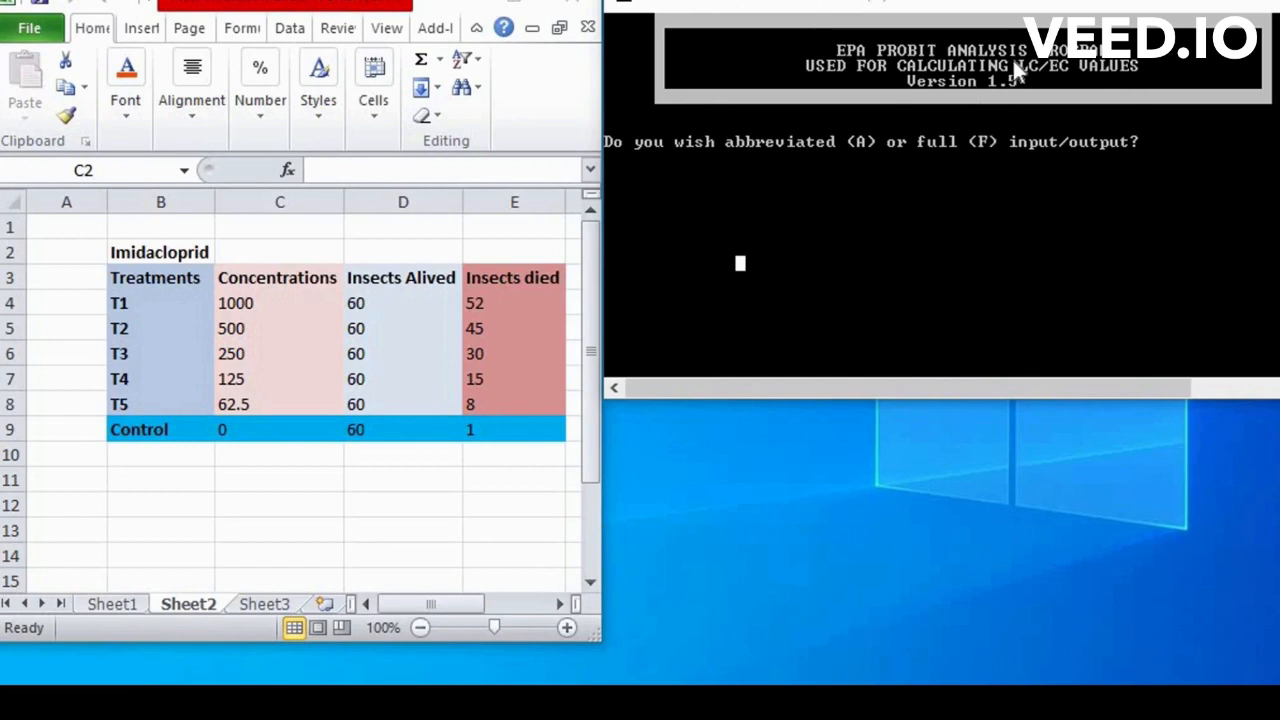
{"action": "mouse_move", "coordinate": [1018, 73]}
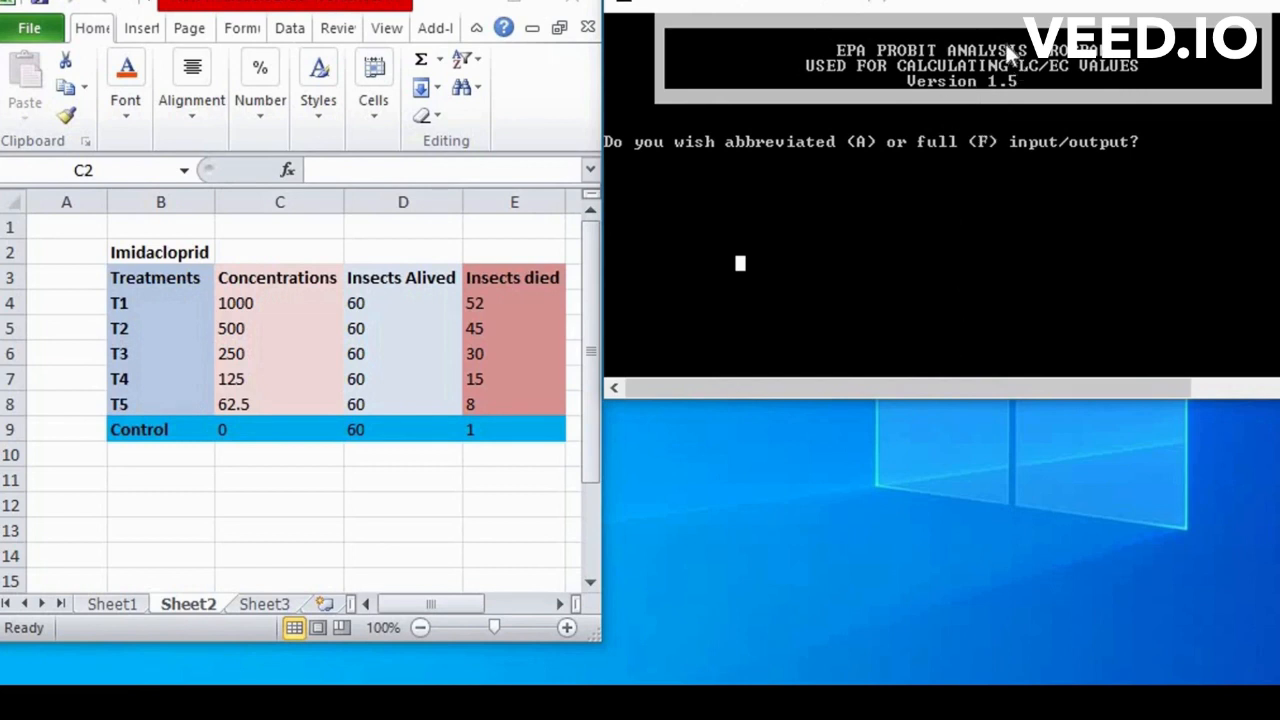
{"action": "mouse_move", "coordinate": [710, 165]}
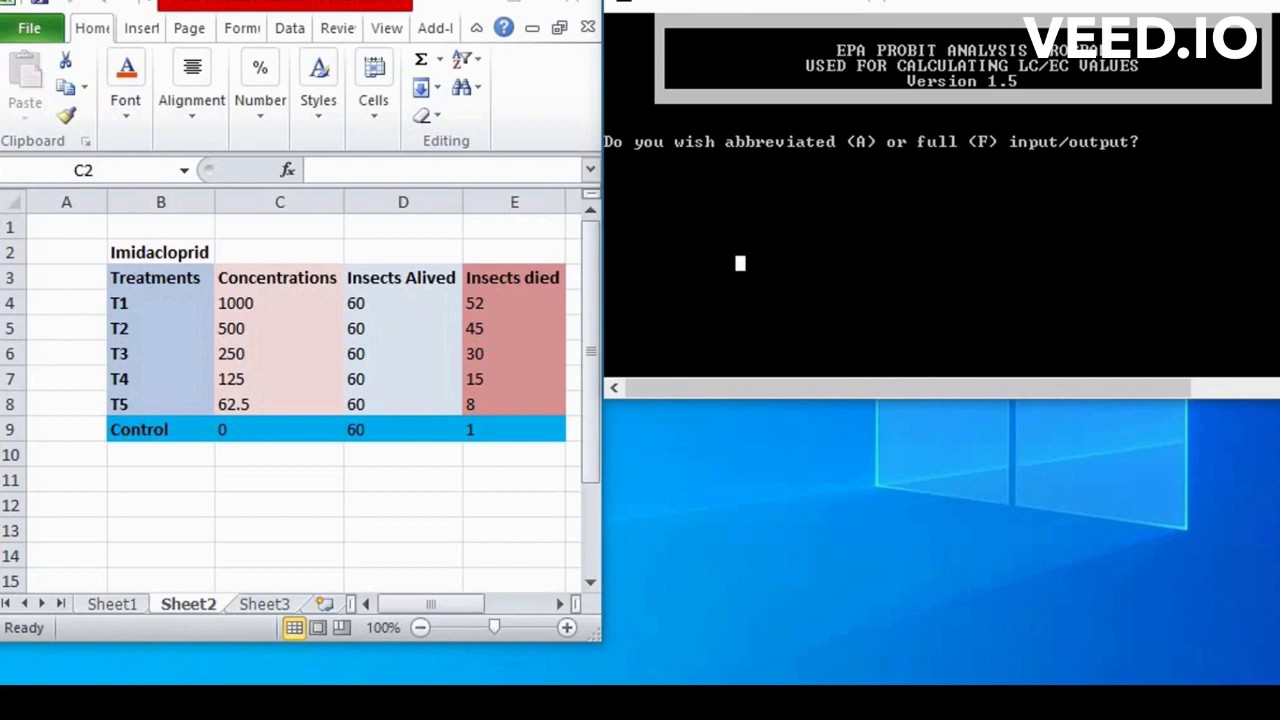
{"action": "mouse_move", "coordinate": [148, 268]}
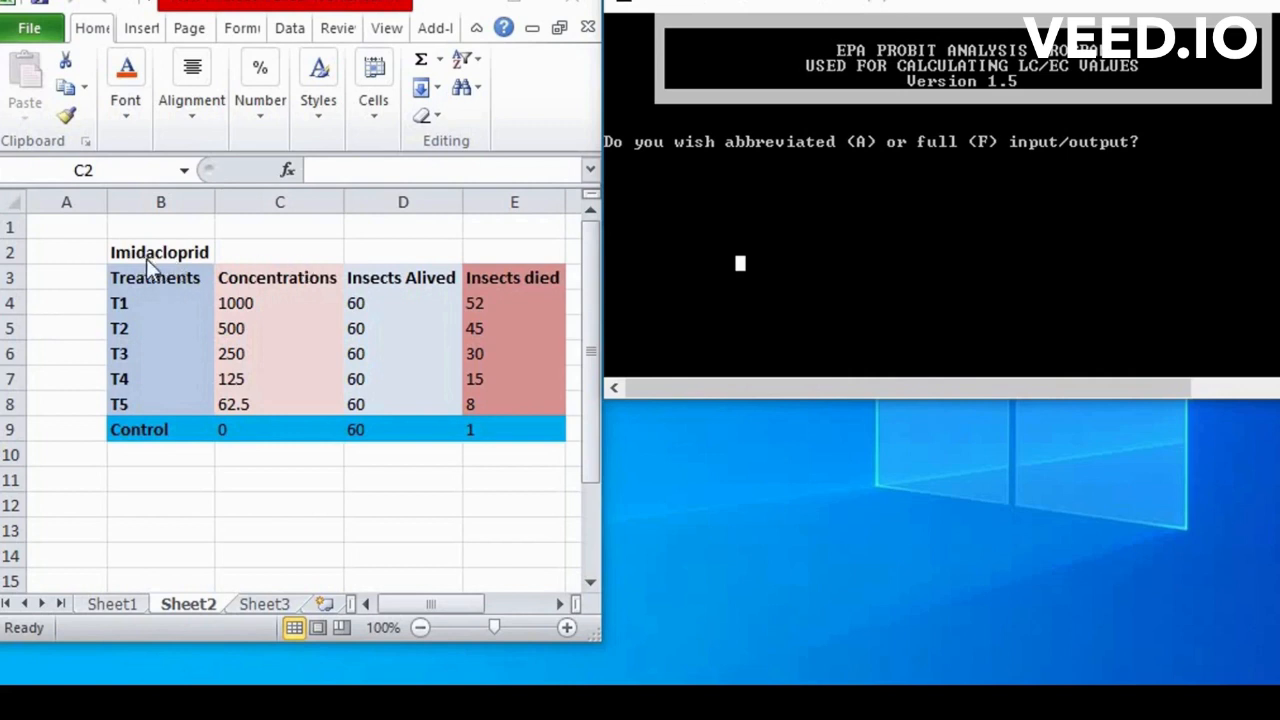
{"action": "mouse_move", "coordinate": [28, 318]}
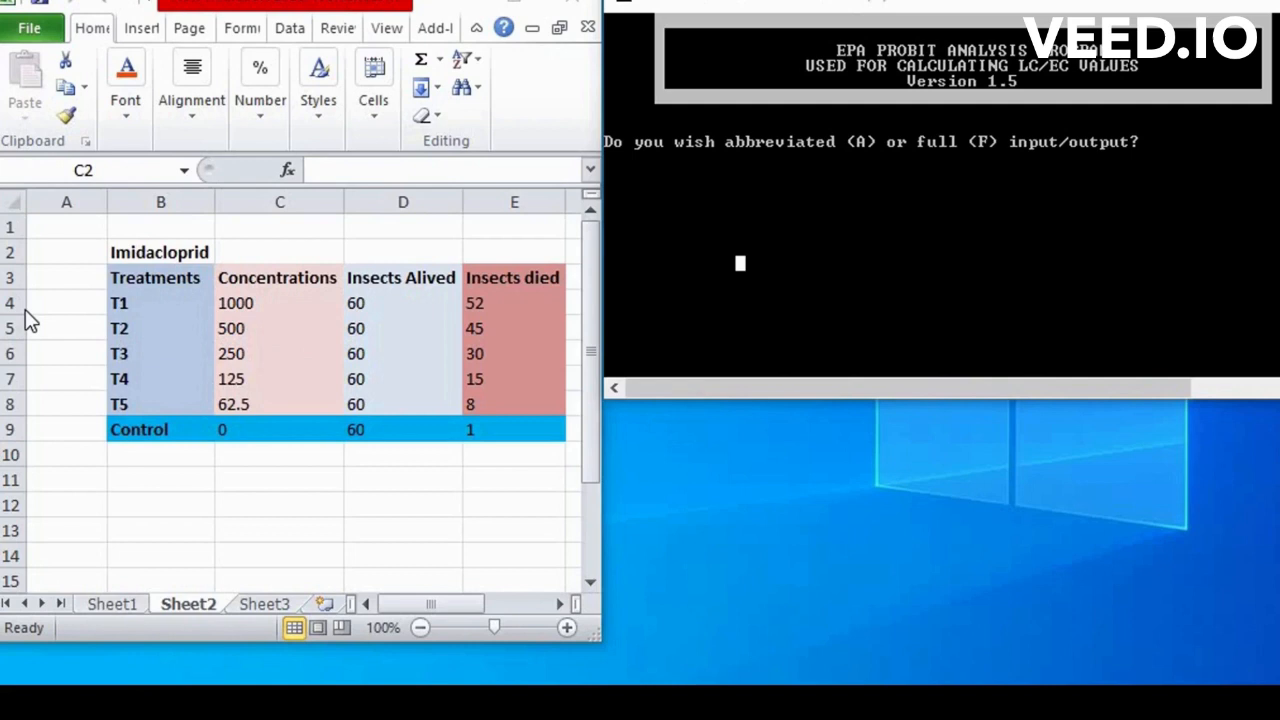
{"action": "mouse_move", "coordinate": [155, 222]}
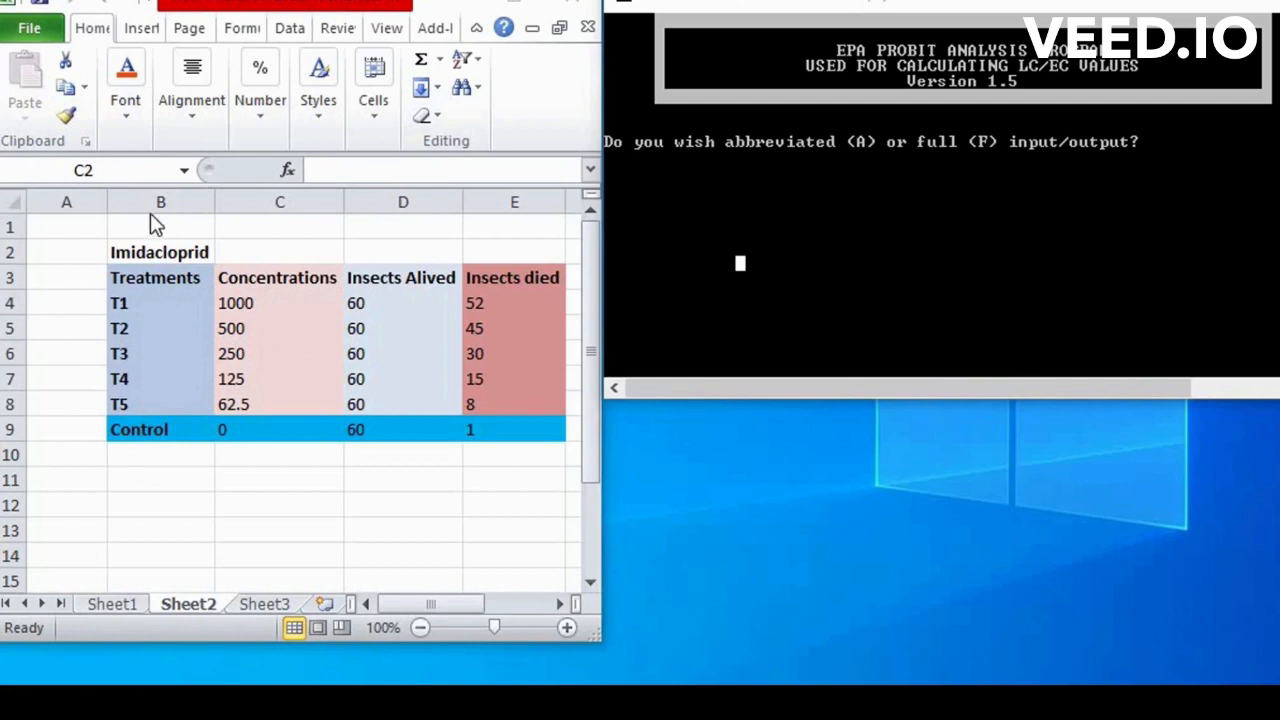
{"action": "mouse_move", "coordinate": [134, 460]}
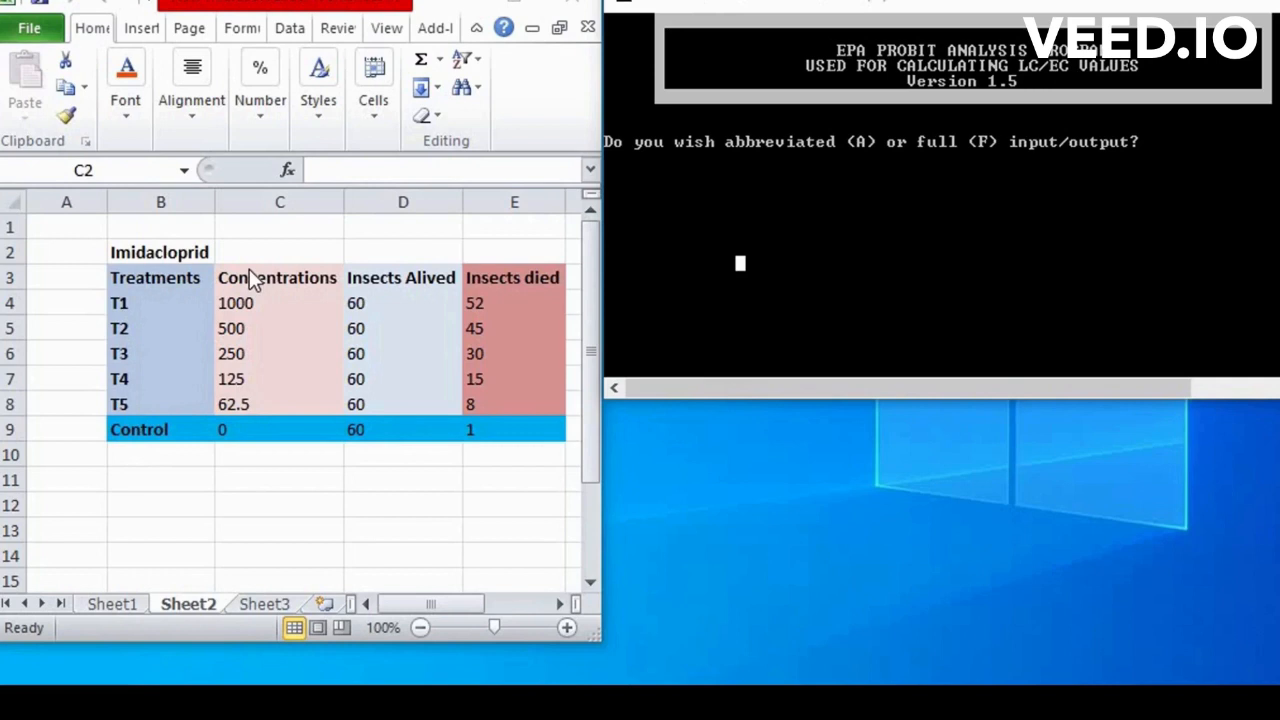
{"action": "mouse_move", "coordinate": [247, 295]}
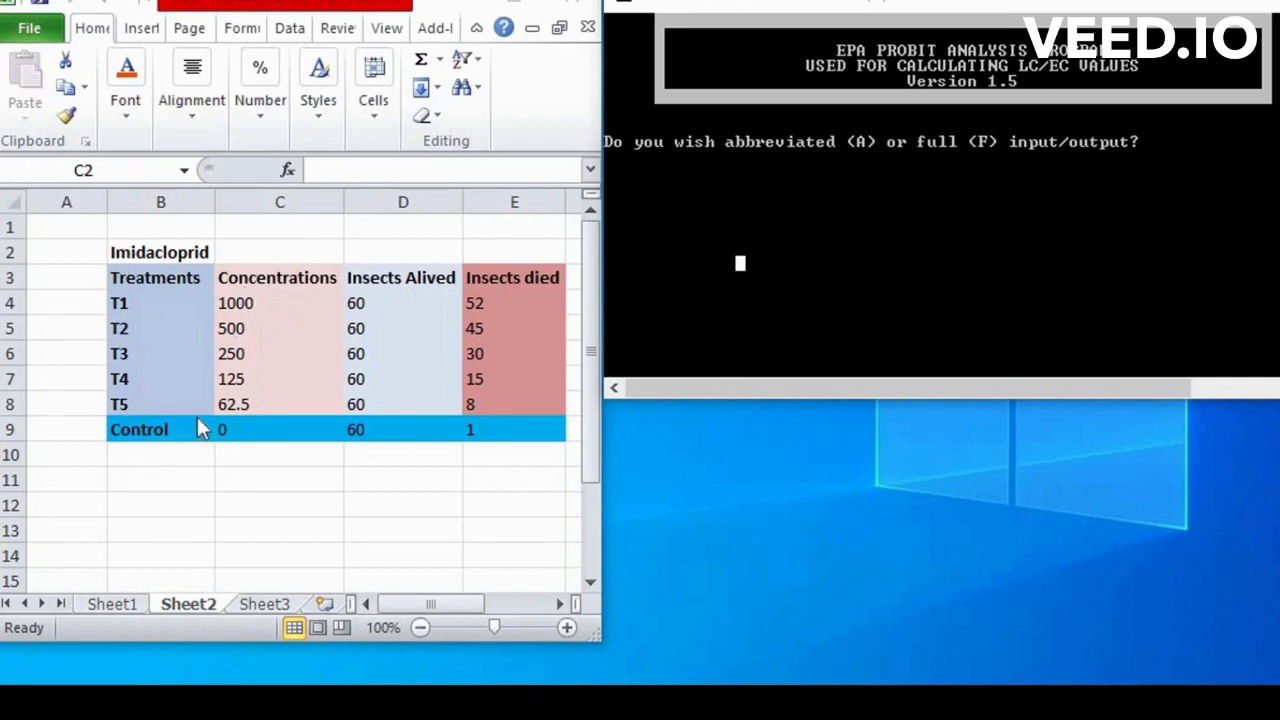
{"action": "mouse_move", "coordinate": [235, 302]}
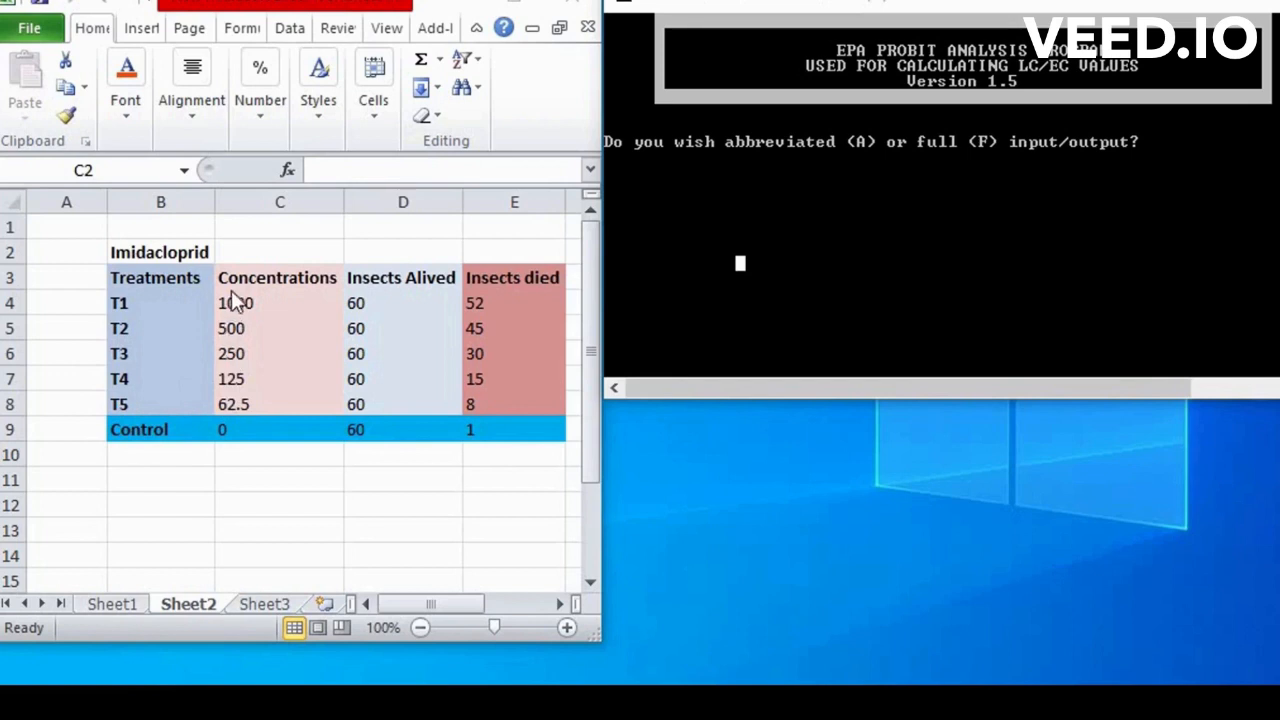
{"action": "mouse_move", "coordinate": [390, 285]}
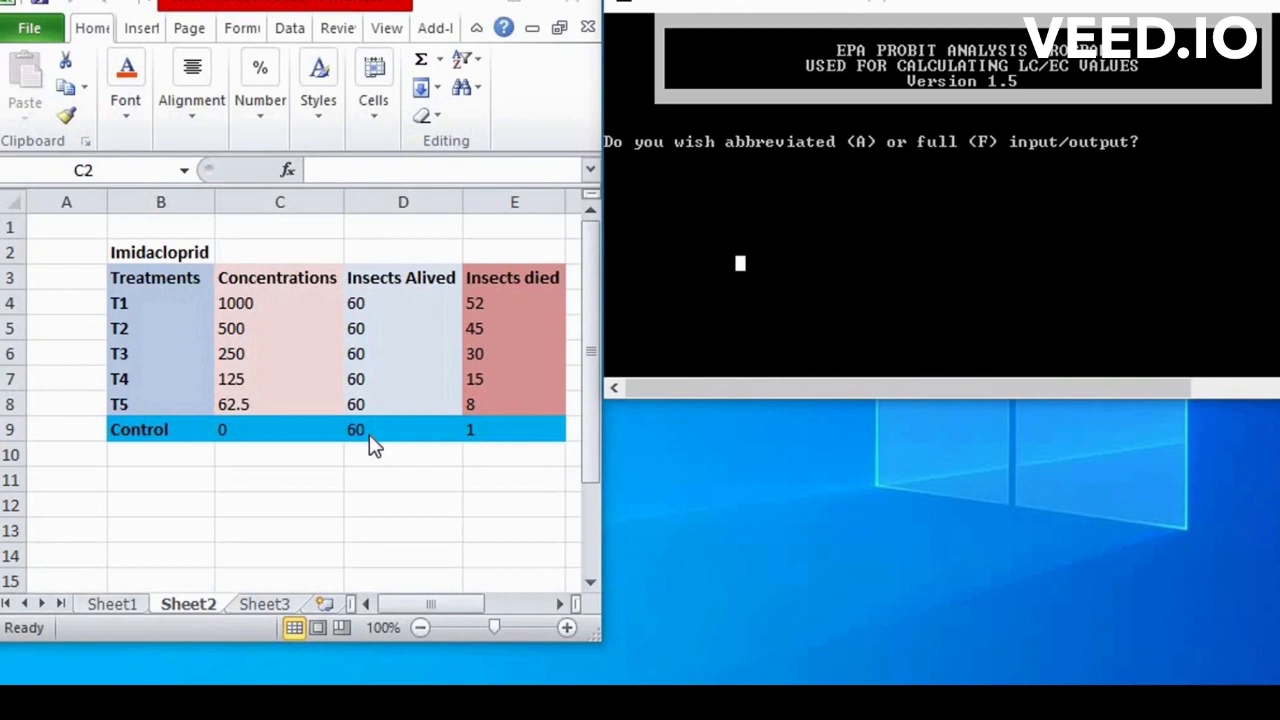
{"action": "mouse_move", "coordinate": [530, 282]}
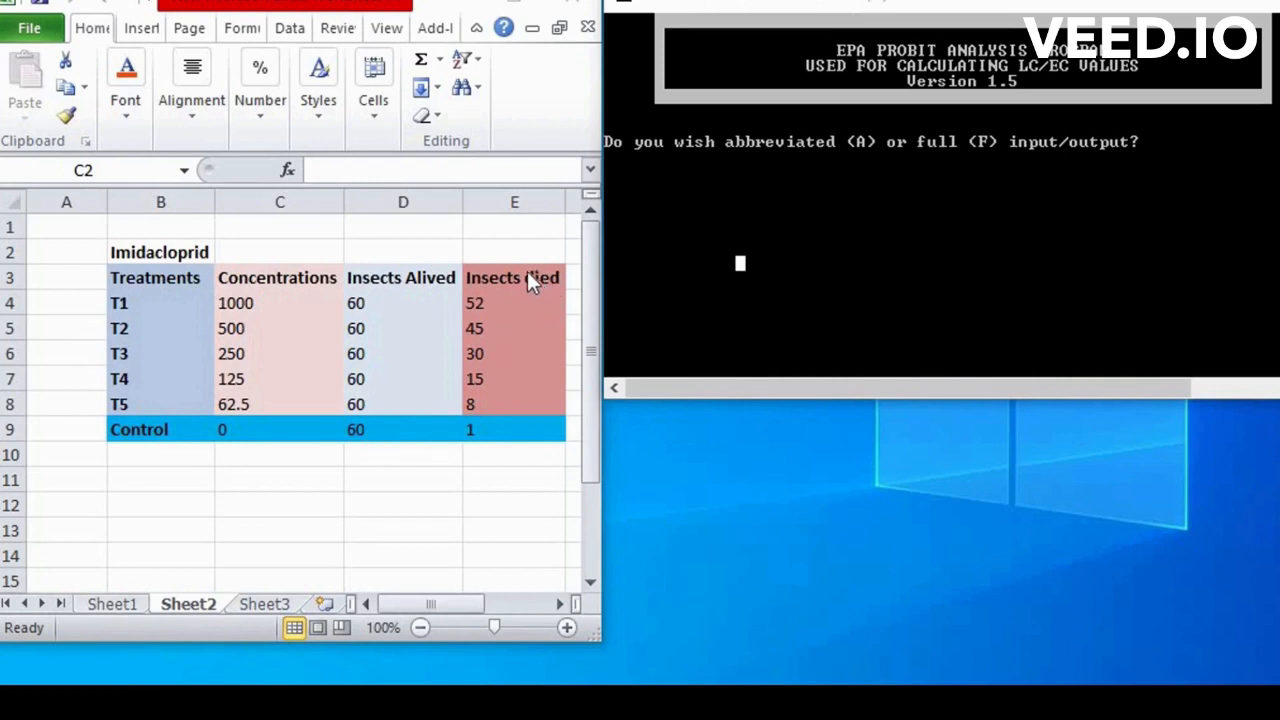
{"action": "mouse_move", "coordinate": [480, 405]}
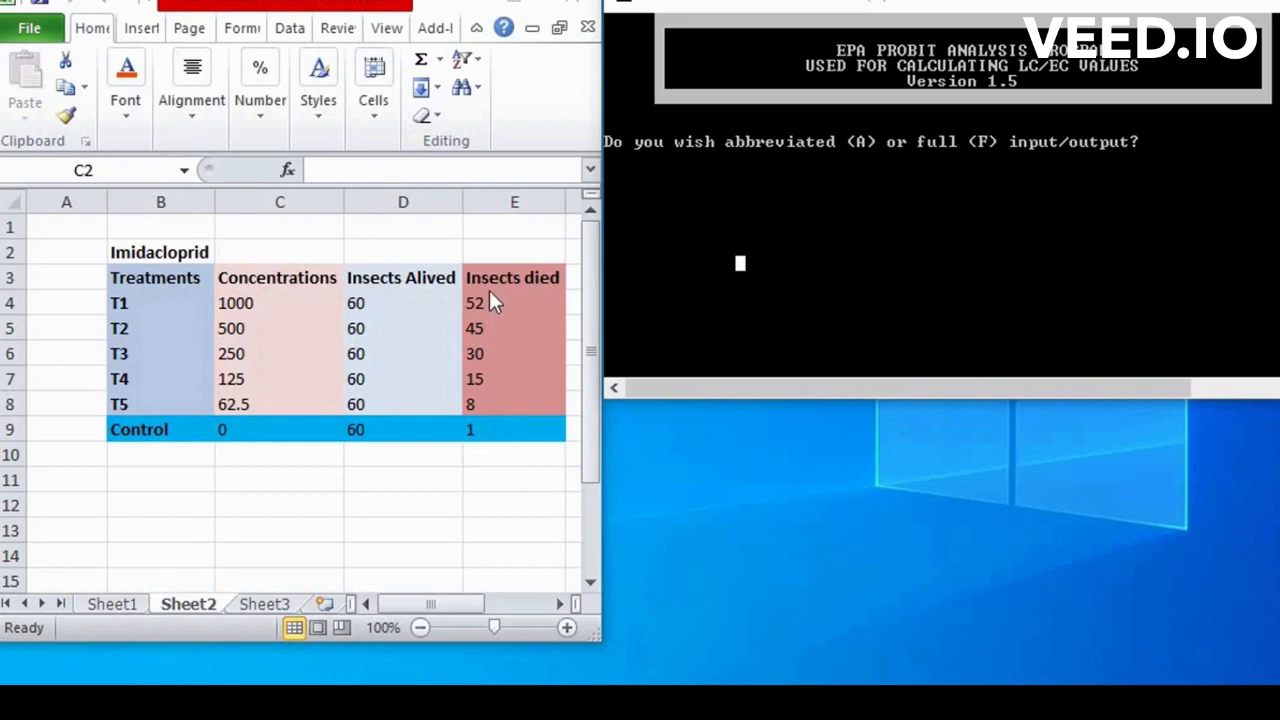
{"action": "mouse_move", "coordinate": [645, 252]}
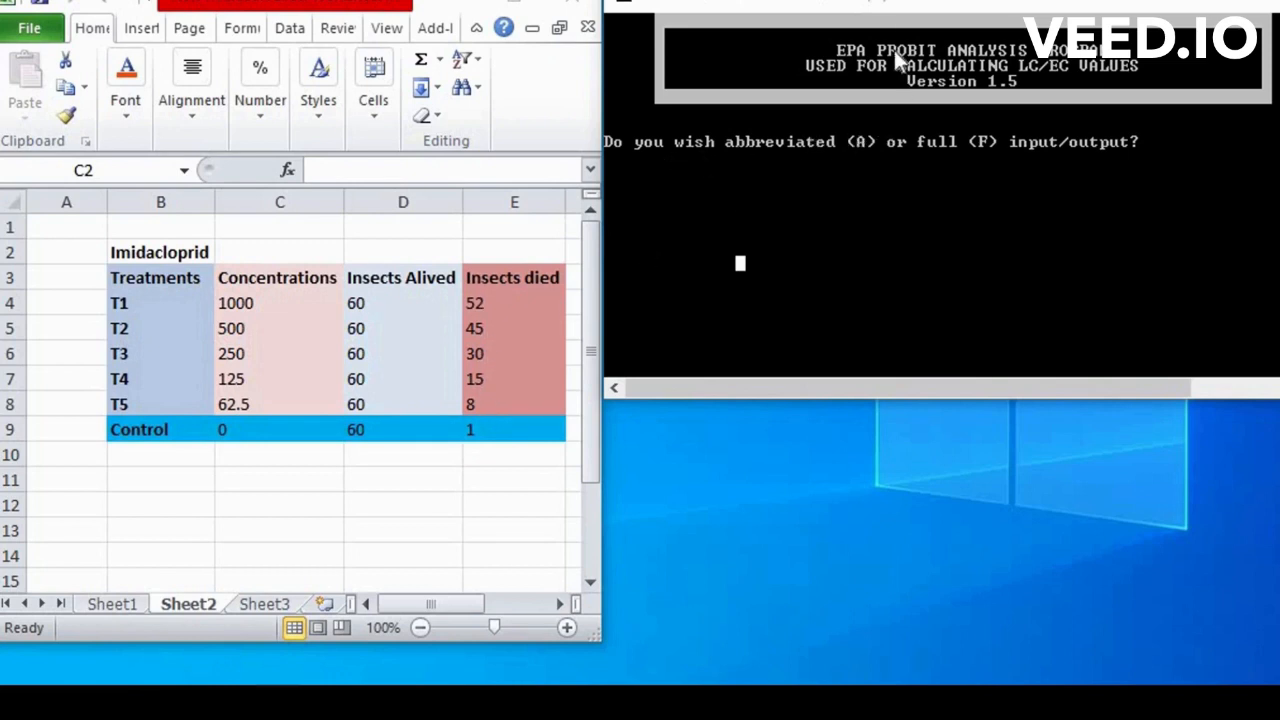
{"action": "mouse_move", "coordinate": [630, 165]}
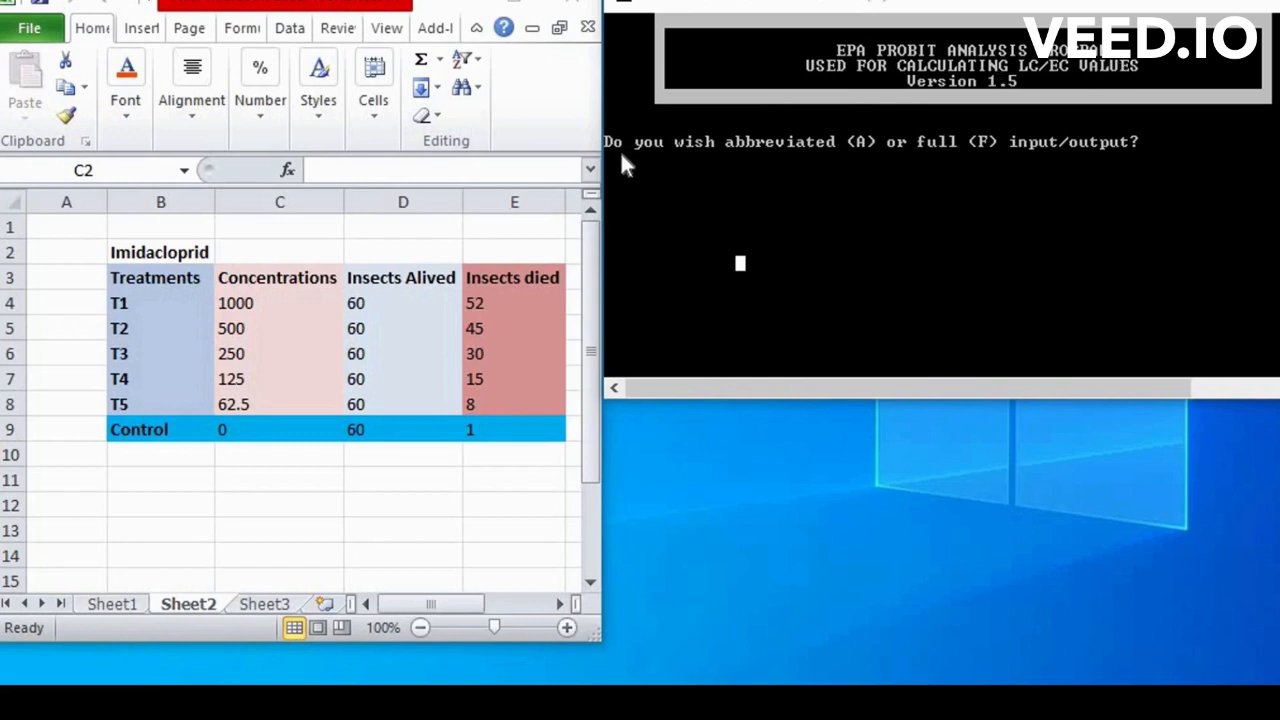
{"action": "mouse_move", "coordinate": [873, 172]}
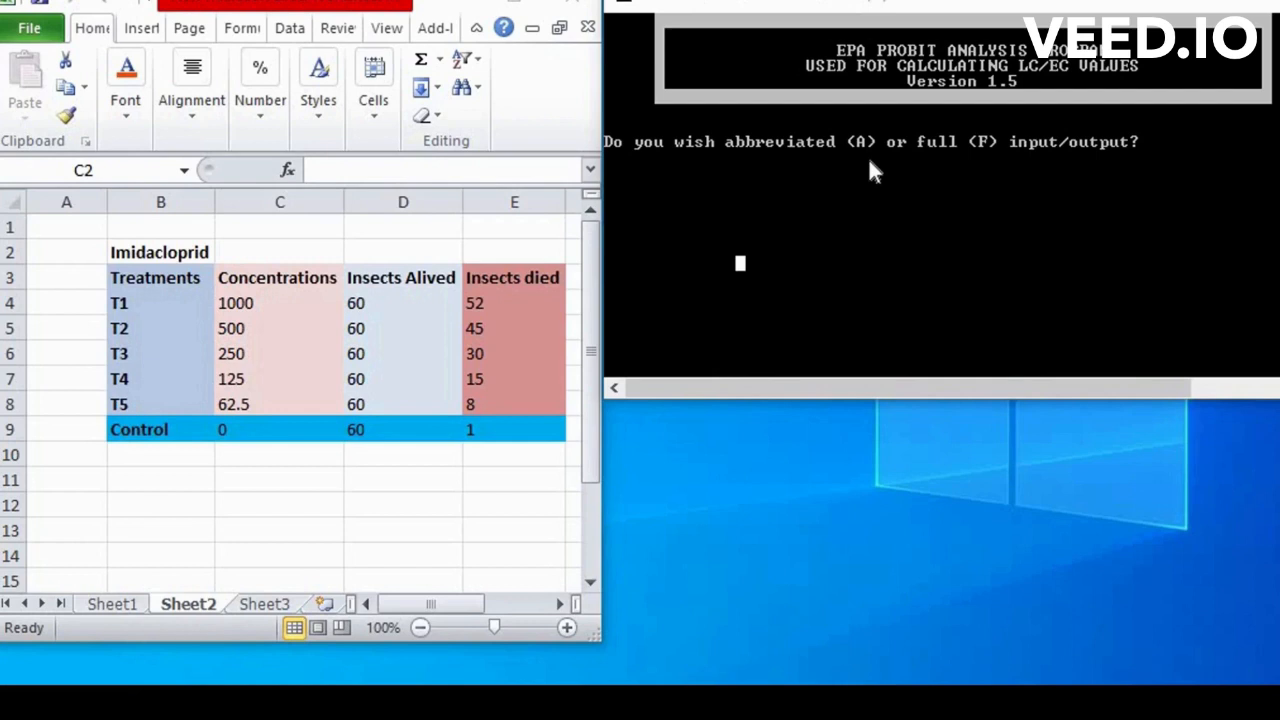
{"action": "mouse_move", "coordinate": [1050, 165]}
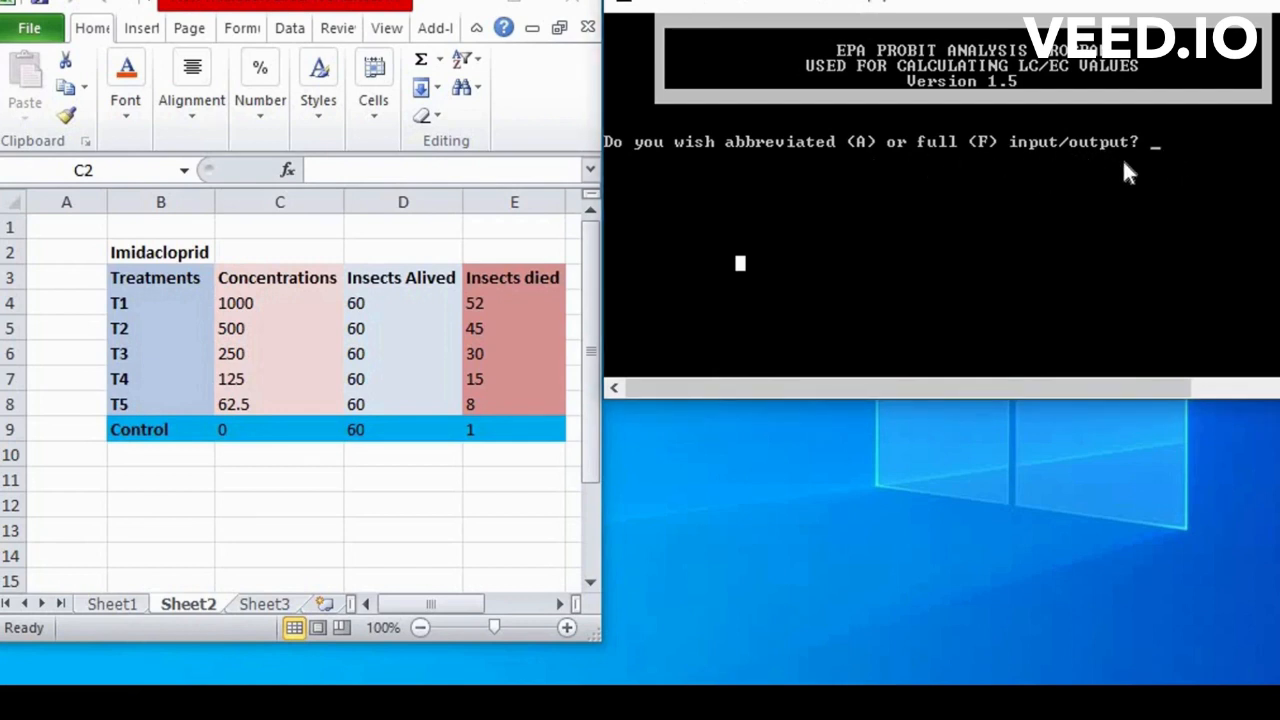
Step: Choose full input/output (F) at the abbreviated/full prompt
{"action": "type", "text": "F"}
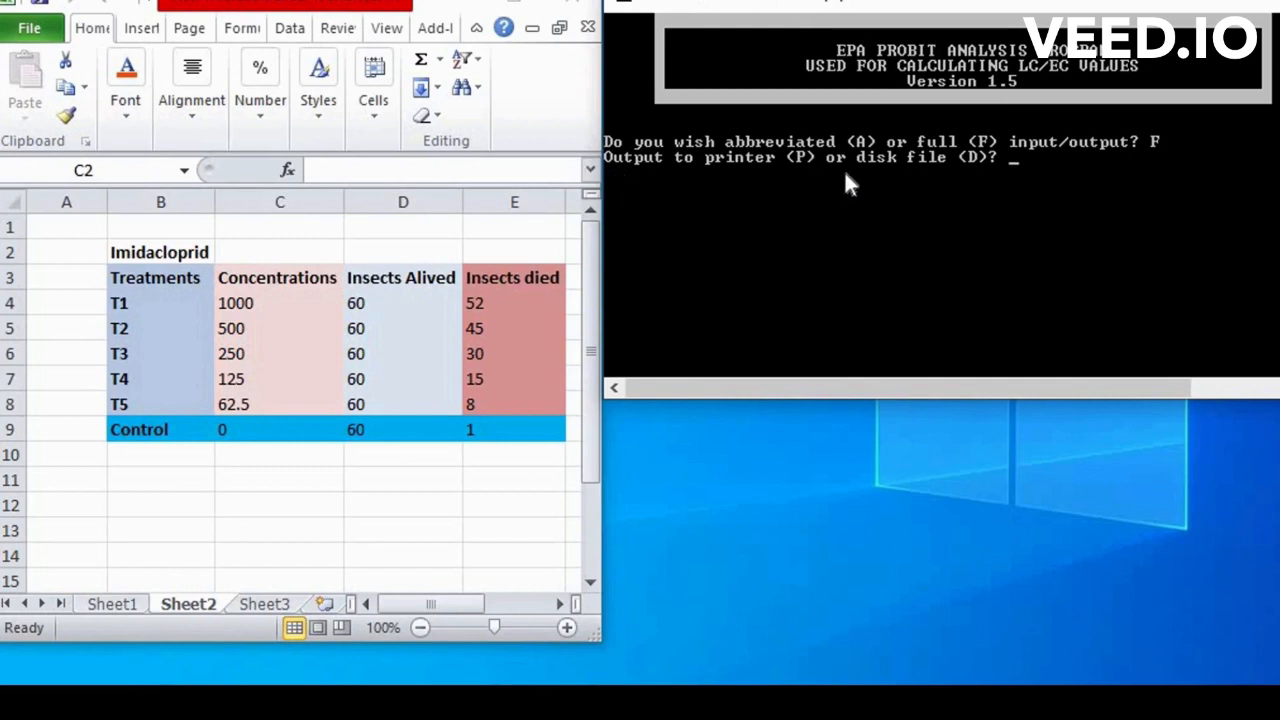
{"action": "mouse_move", "coordinate": [962, 185]}
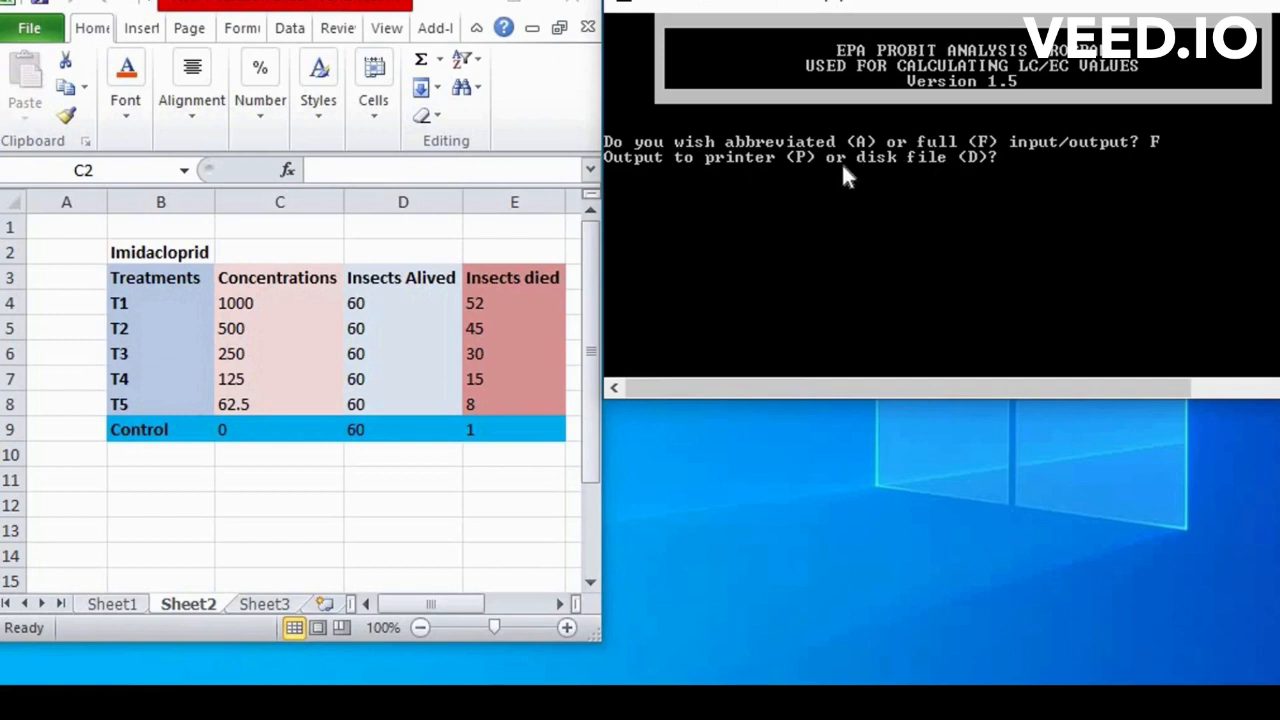
{"action": "mouse_move", "coordinate": [938, 180]}
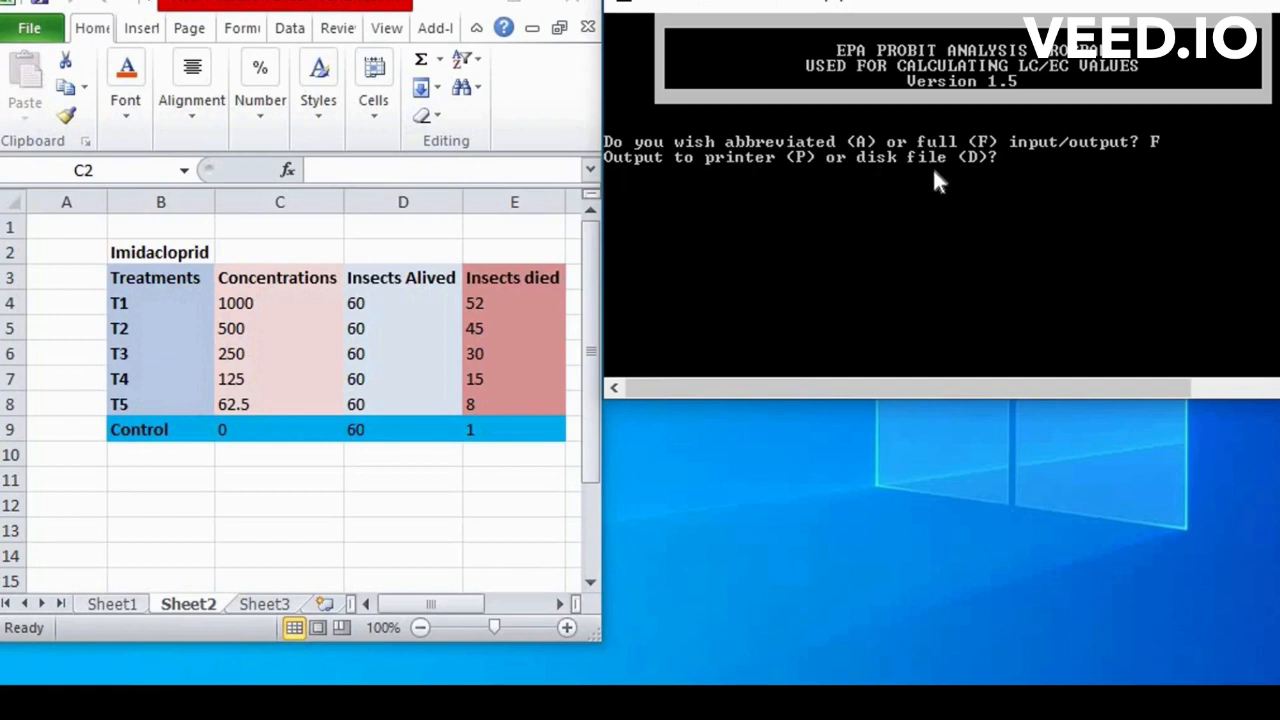
{"action": "mouse_move", "coordinate": [975, 178]}
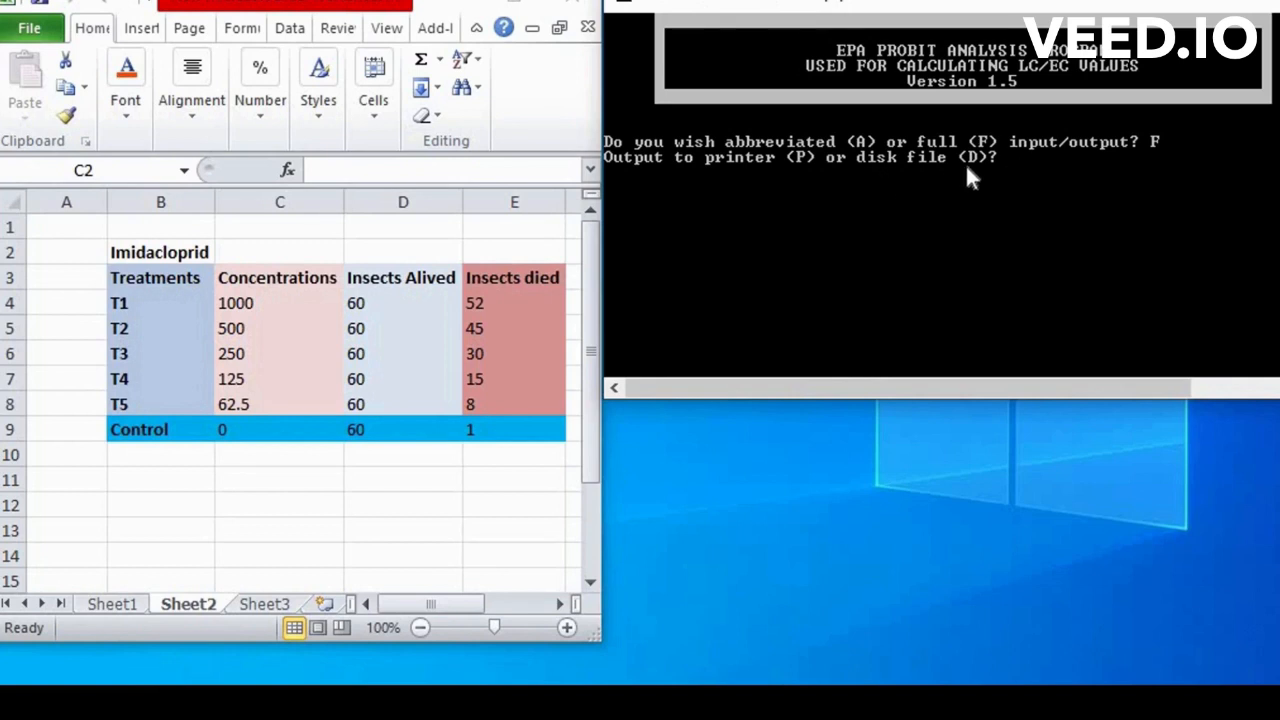
Step: Send output to a disk file (D) named IMIDACLOPRID
{"action": "type", "text": "D"}
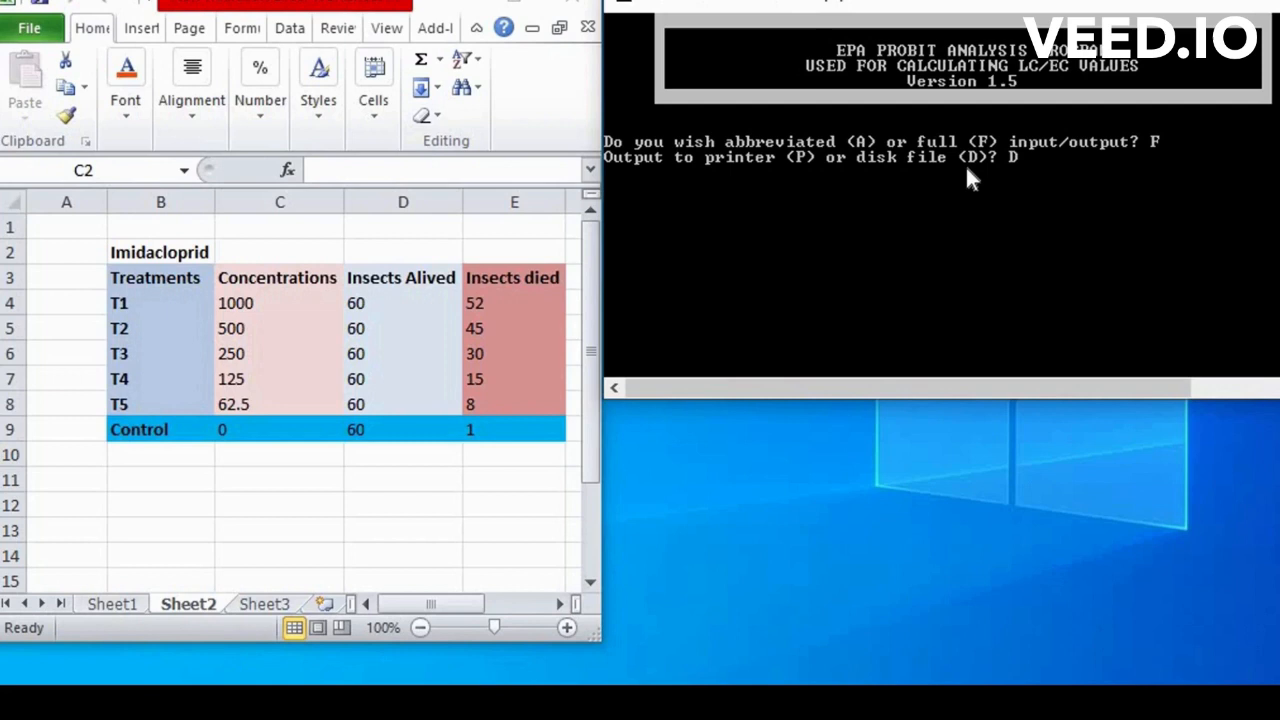
{"action": "key", "text": "enter"}
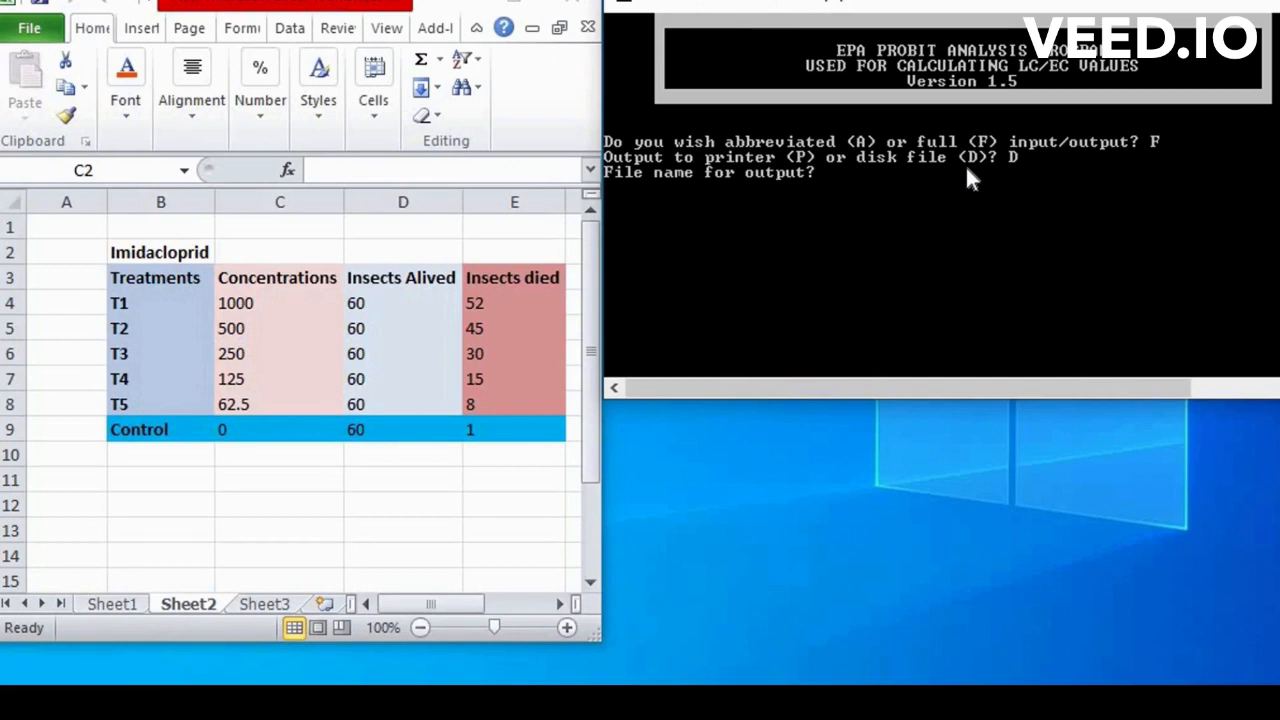
{"action": "type", "text": "I"}
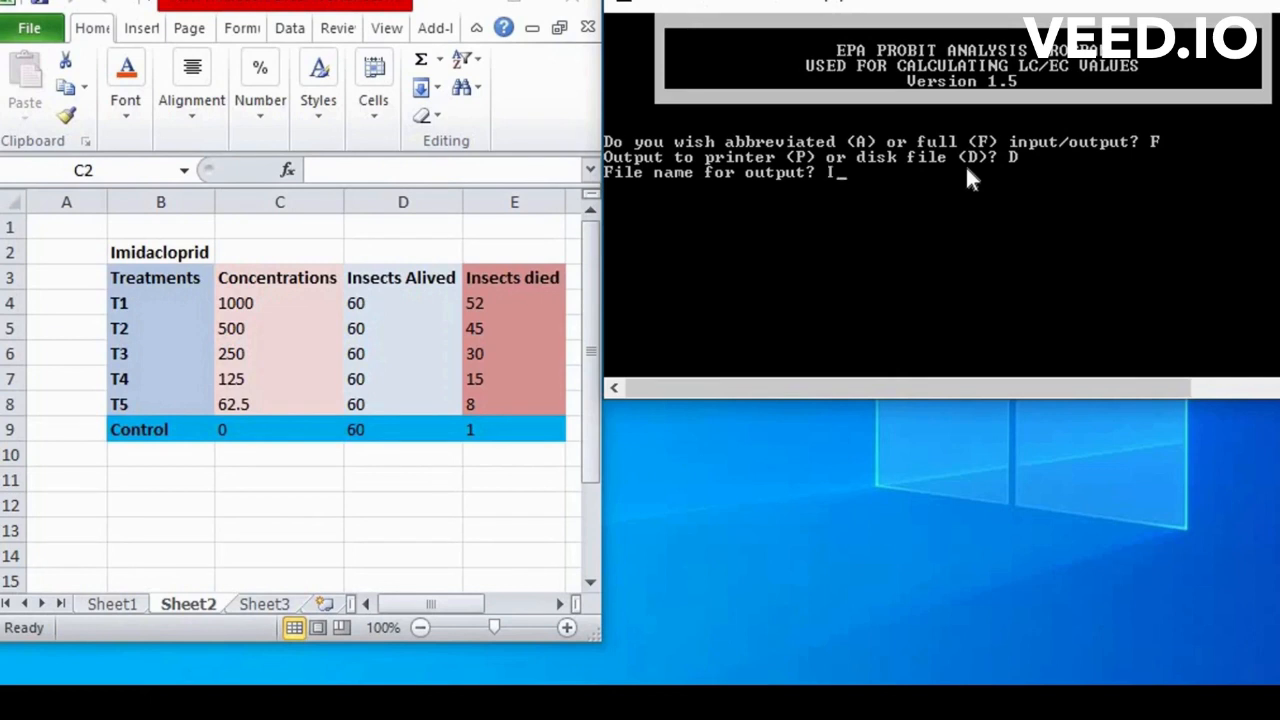
{"action": "type", "text": "IMIDA"}
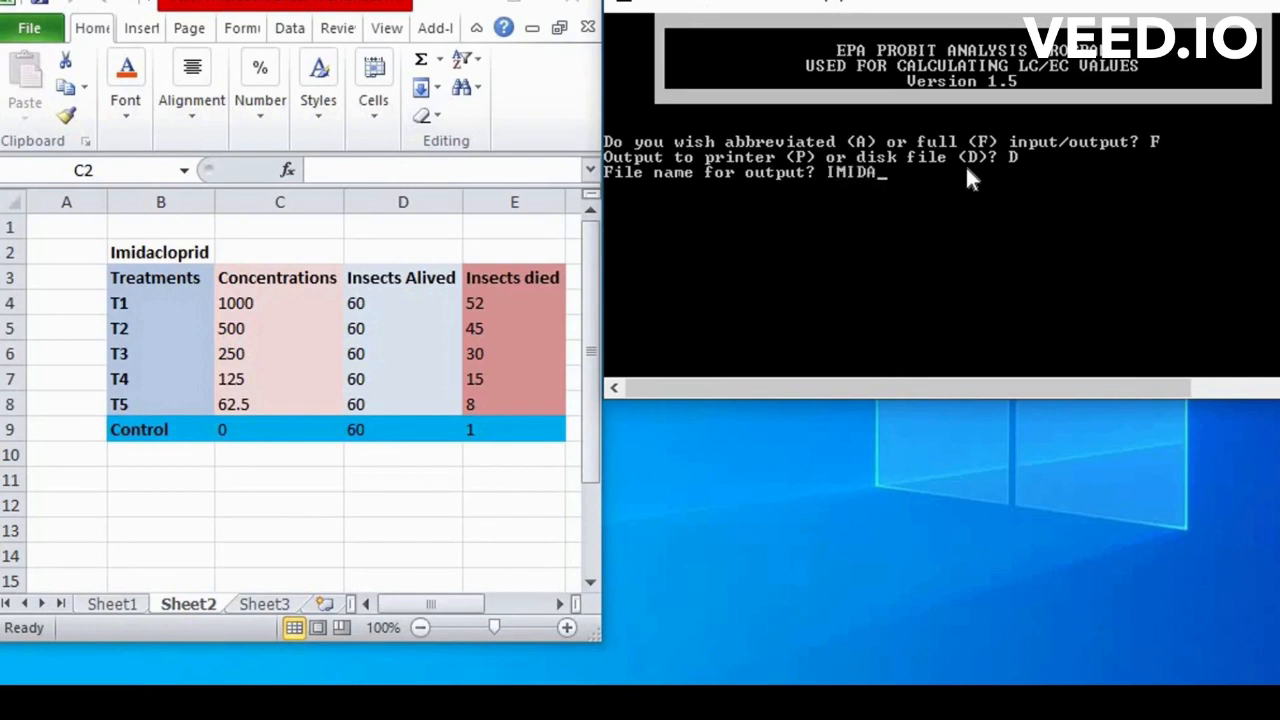
{"action": "type", "text": "CLOPRID"}
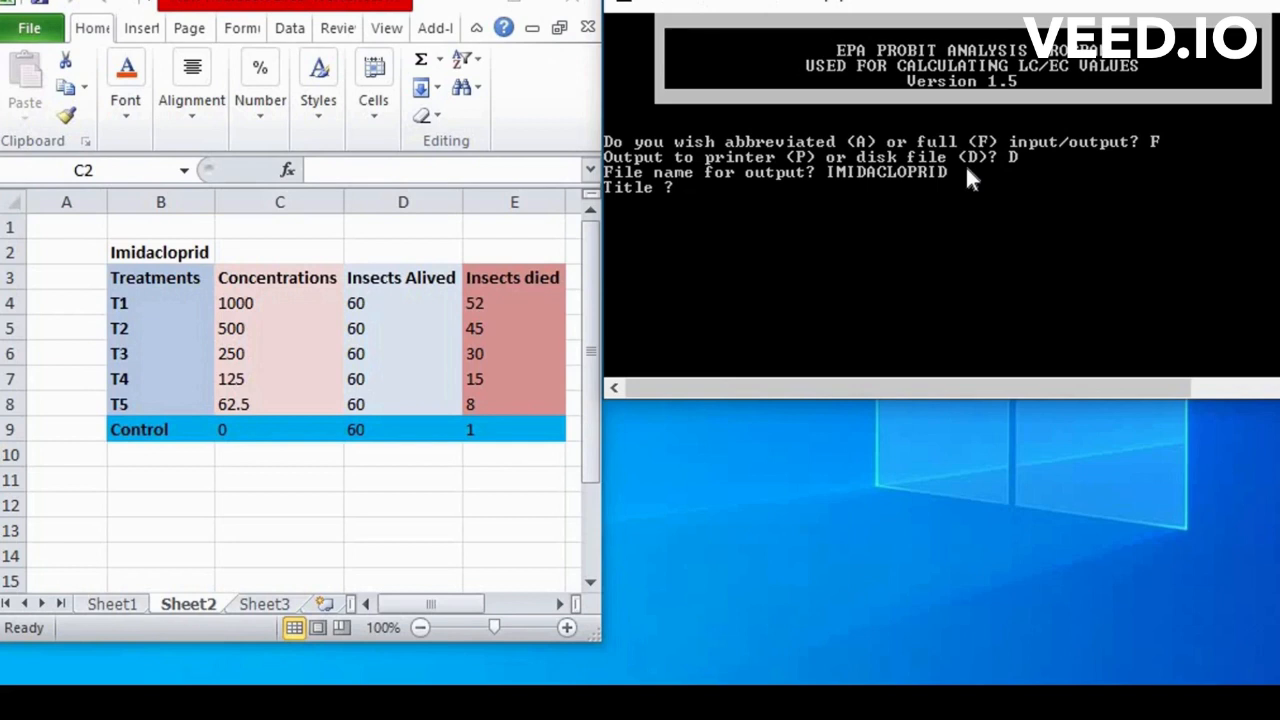
Step: Enter 'Imidacloprid Bioassay' as the analysis title
{"action": "type", "text": "iMIDA"}
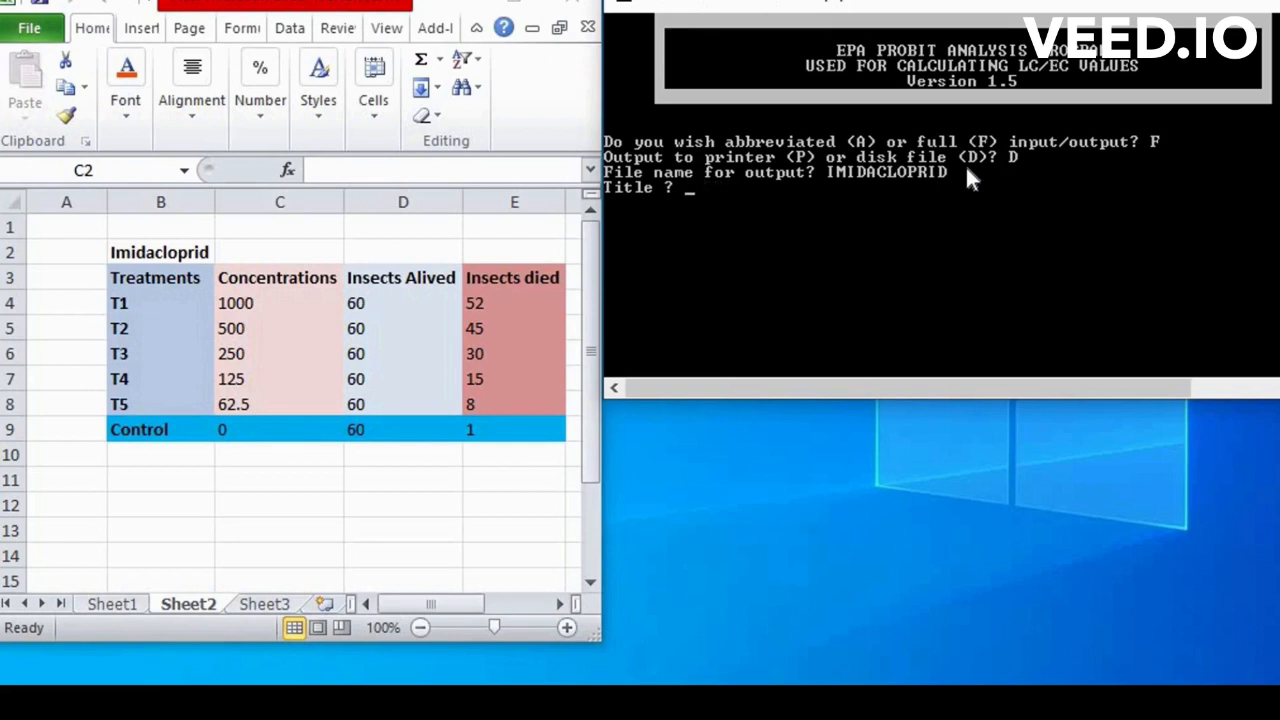
{"action": "type", "text": "i"}
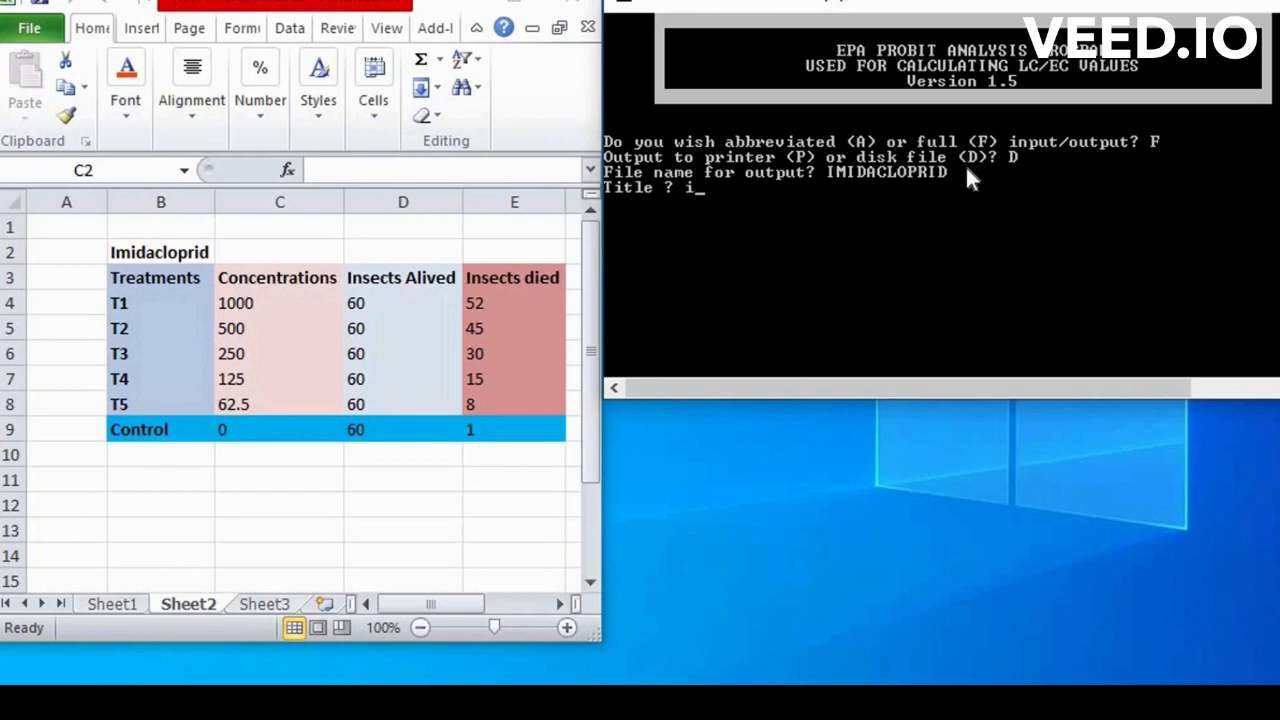
{"action": "type", "text": "I"}
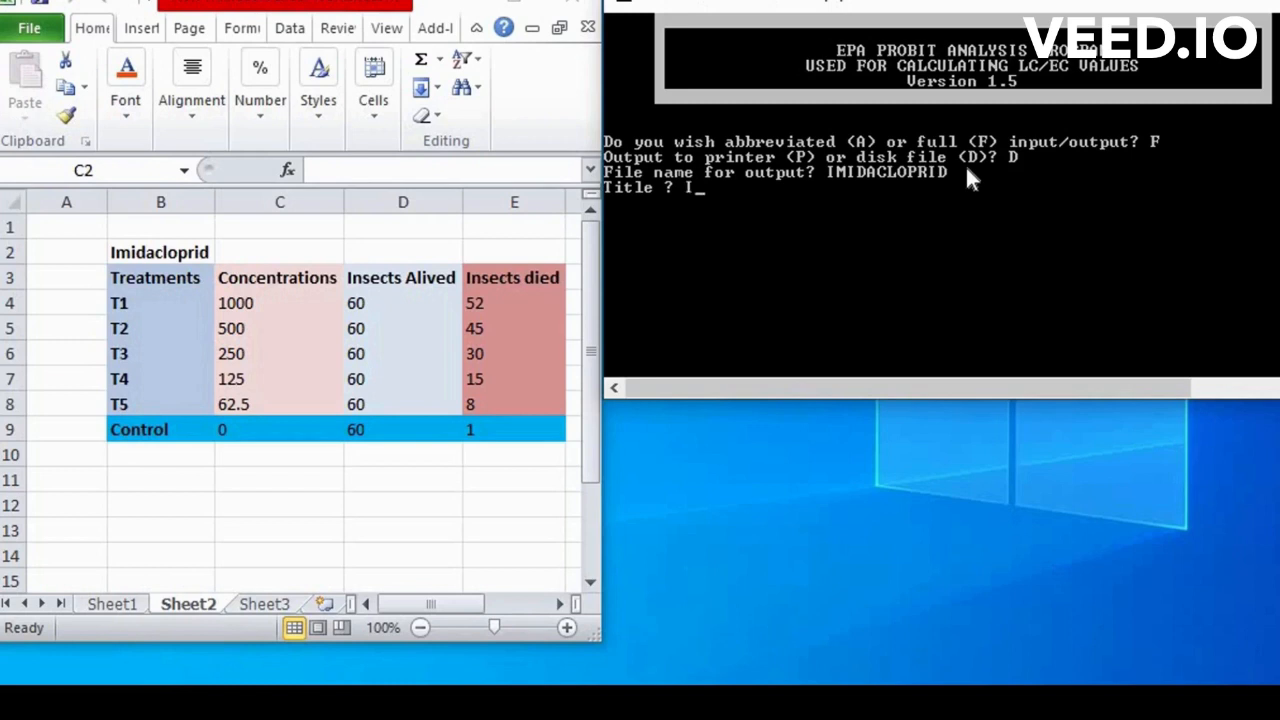
{"action": "type", "text": "mid"}
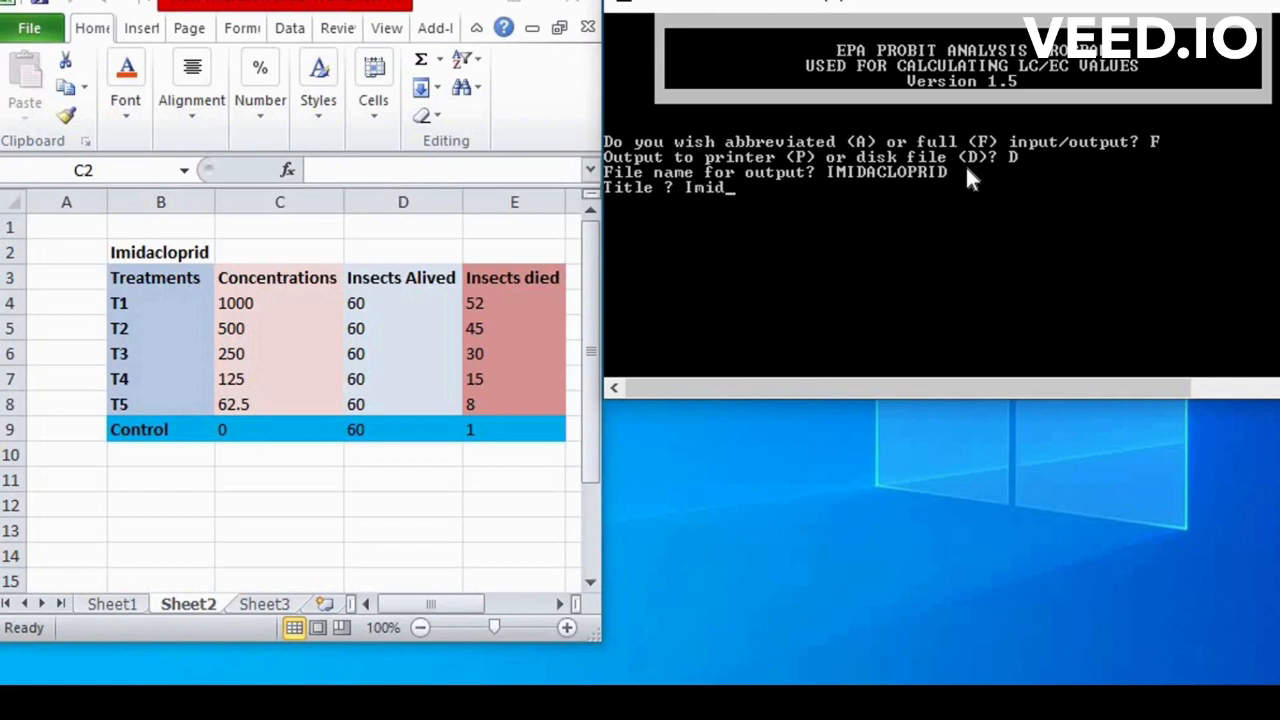
{"action": "type", "text": "acloprid"}
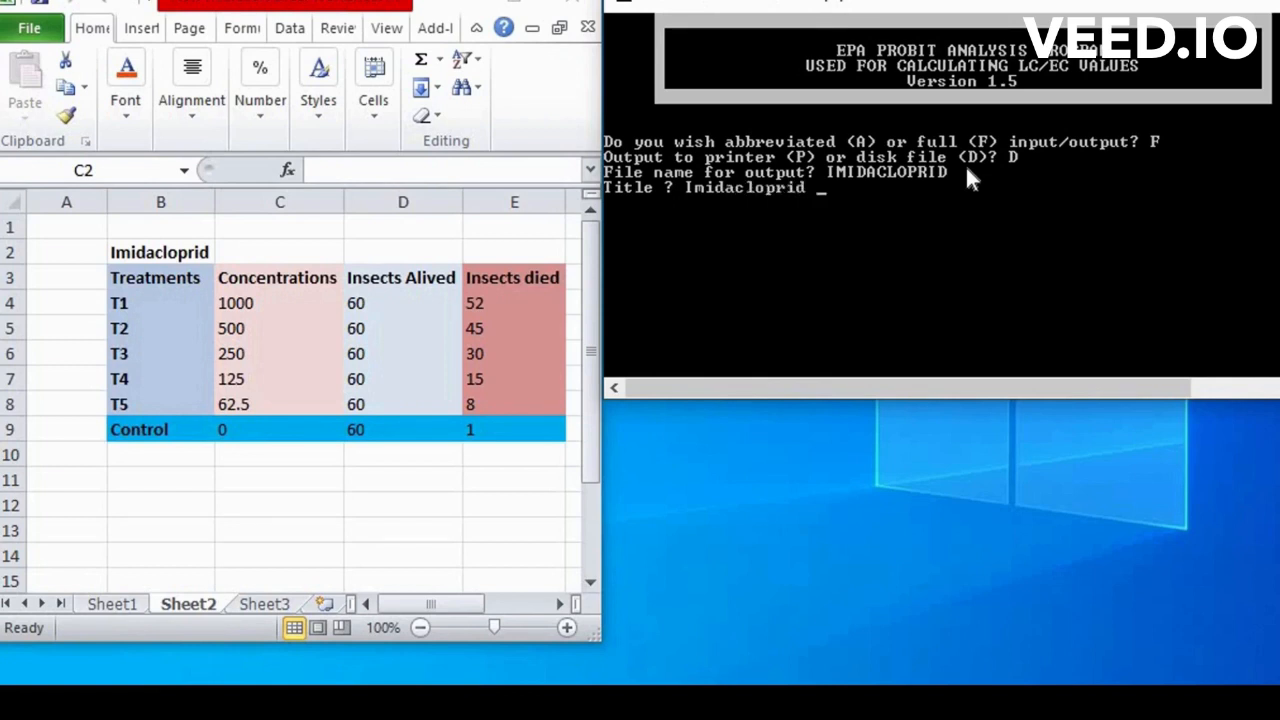
{"action": "type", "text": "B"}
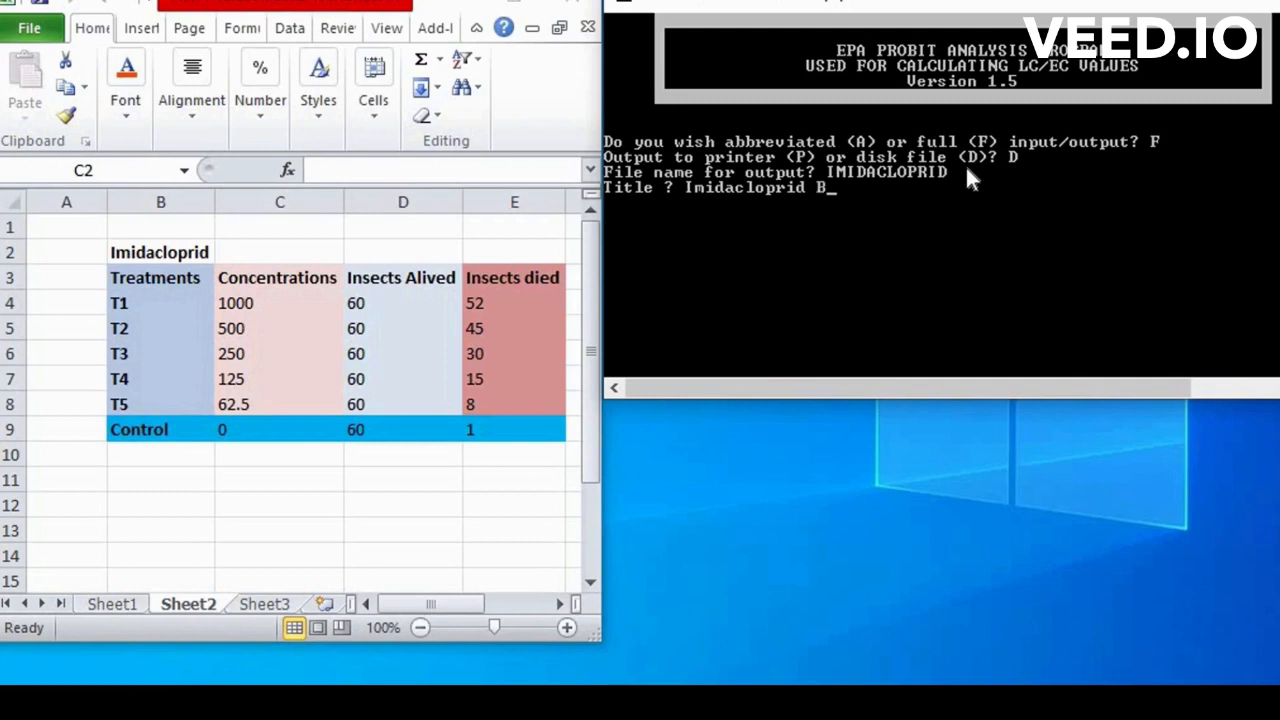
{"action": "type", "text": "ioassay"}
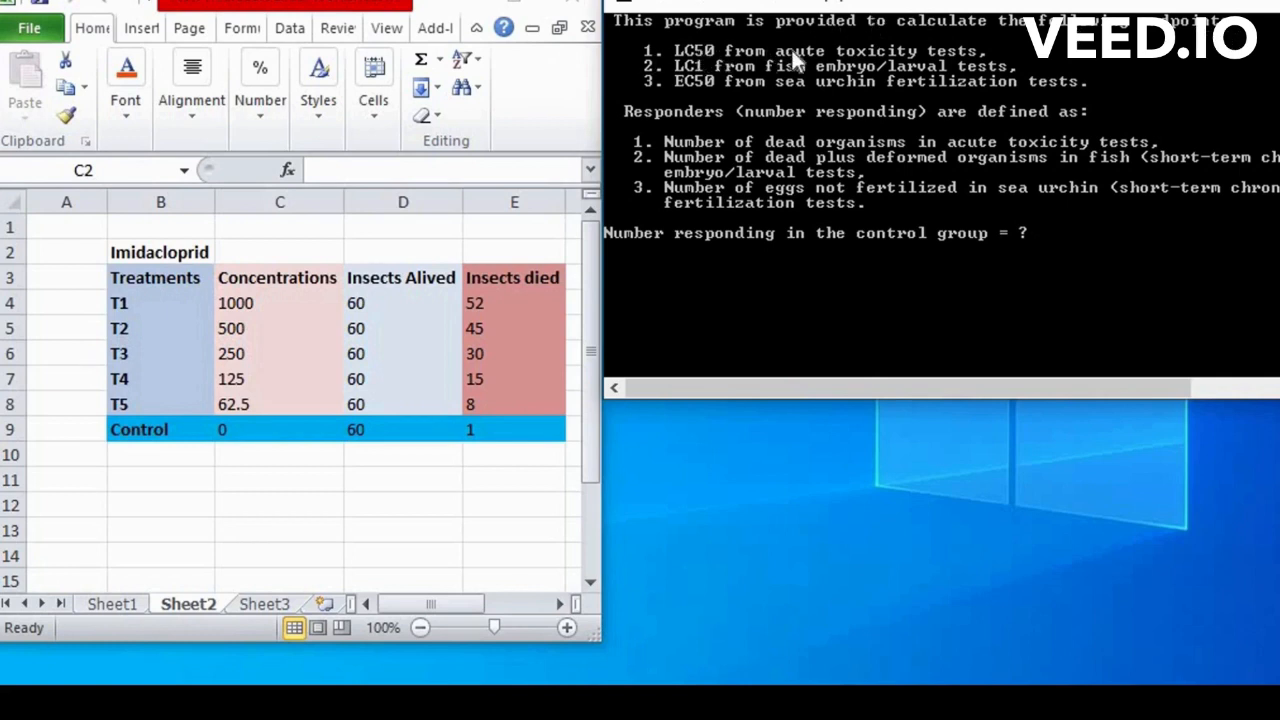
{"action": "mouse_move", "coordinate": [950, 67]}
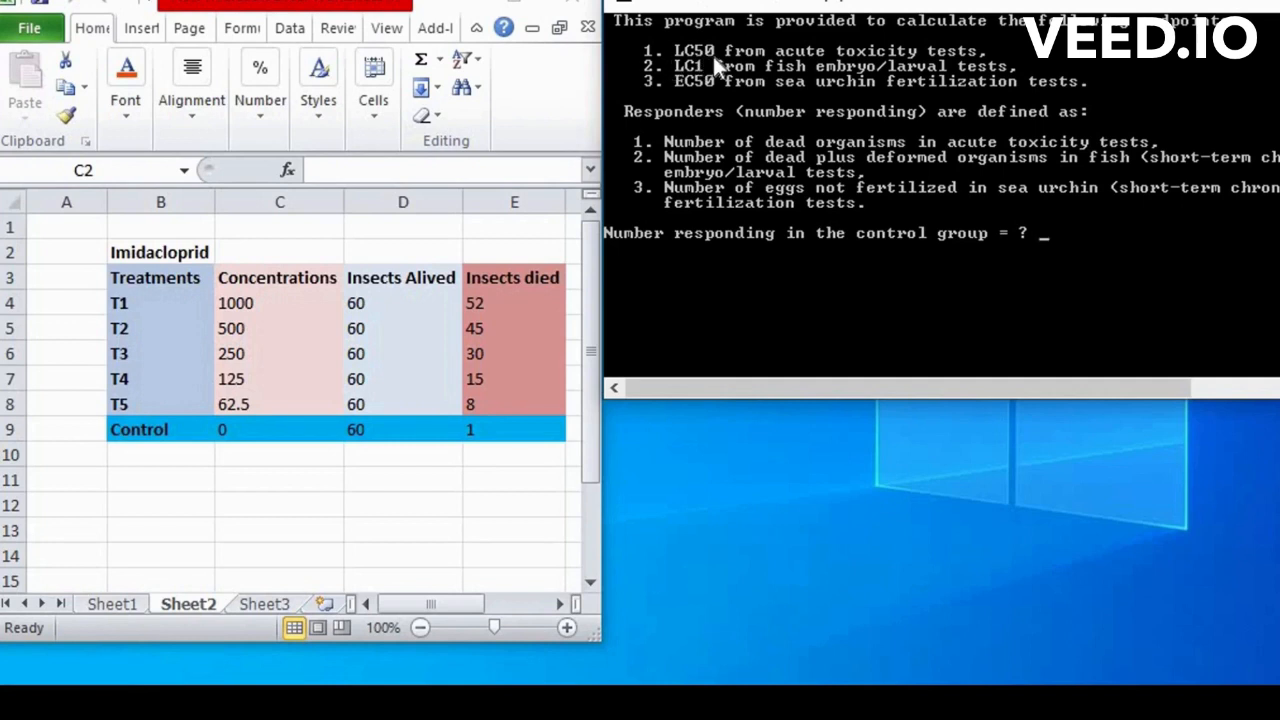
{"action": "mouse_move", "coordinate": [820, 65]}
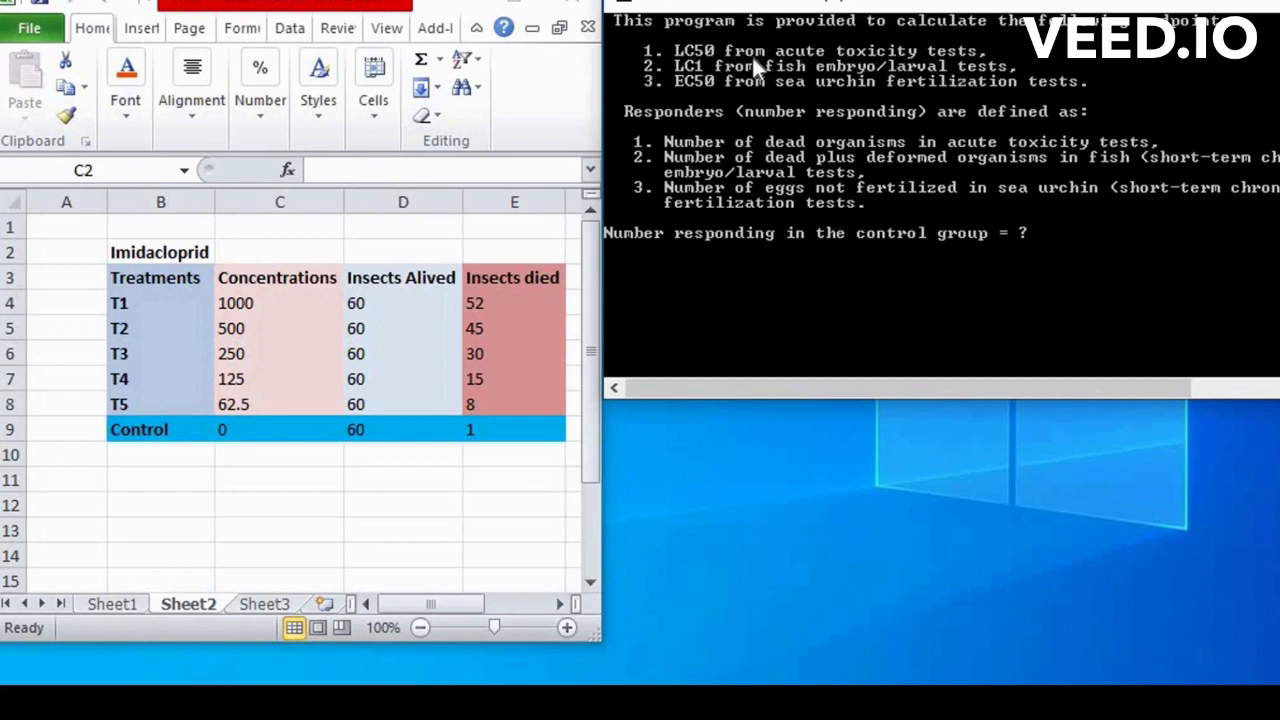
{"action": "mouse_move", "coordinate": [760, 75]}
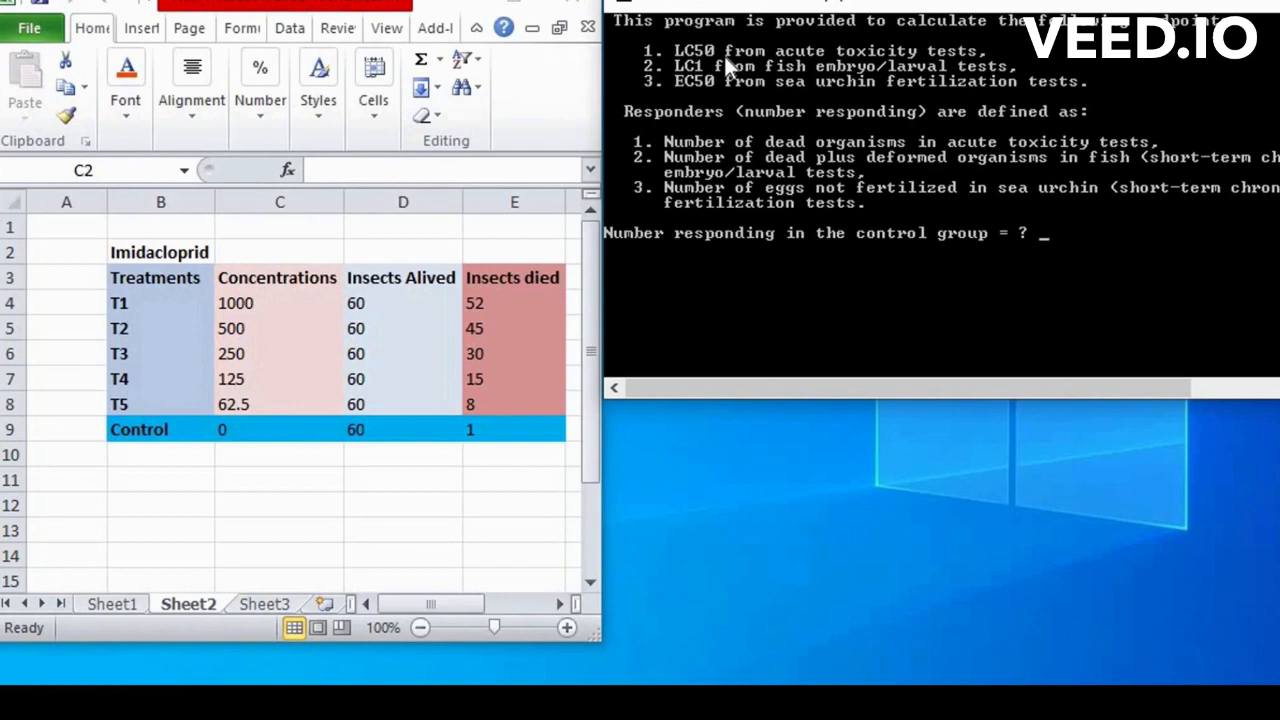
{"action": "mouse_move", "coordinate": [1005, 60]}
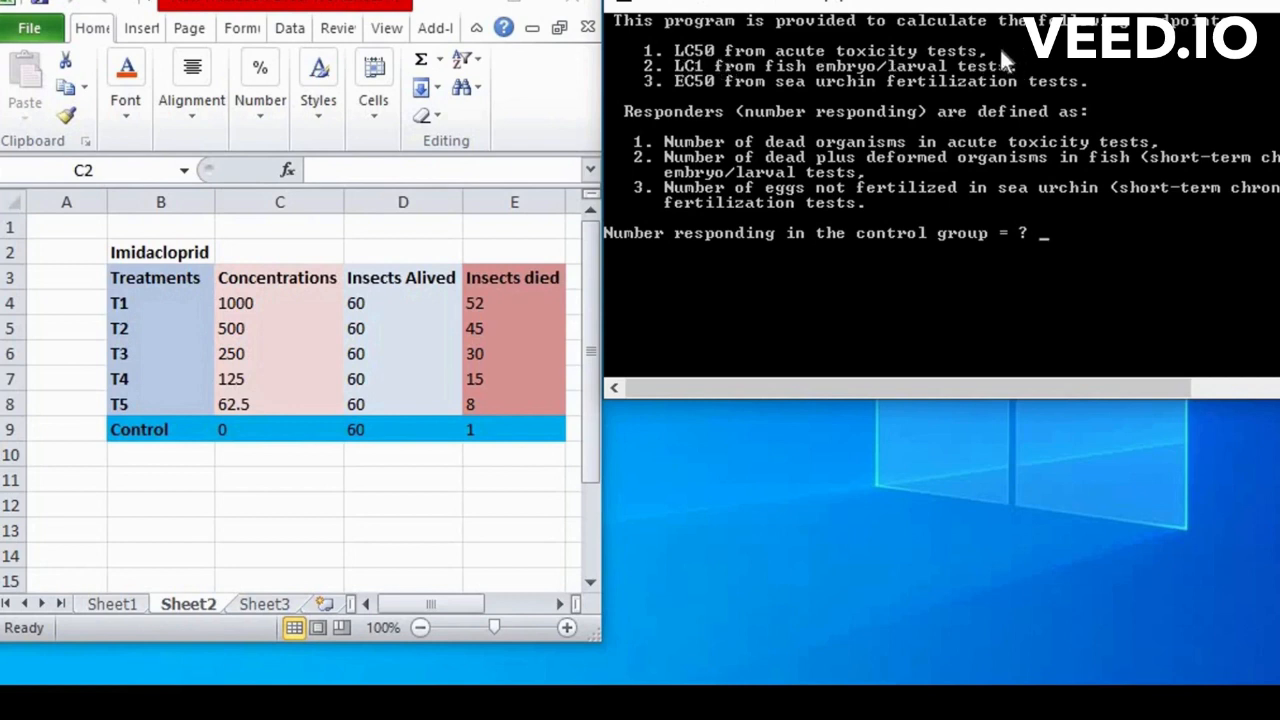
{"action": "mouse_move", "coordinate": [1050, 70]}
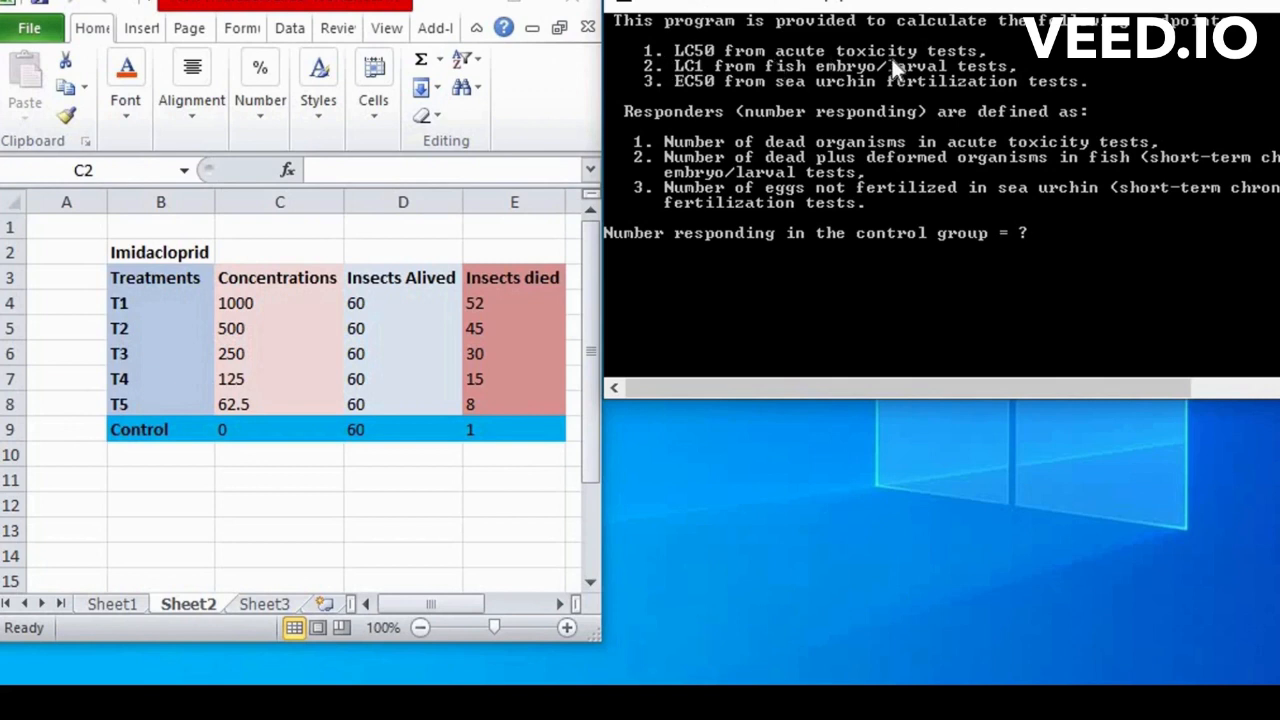
{"action": "mouse_move", "coordinate": [650, 85]}
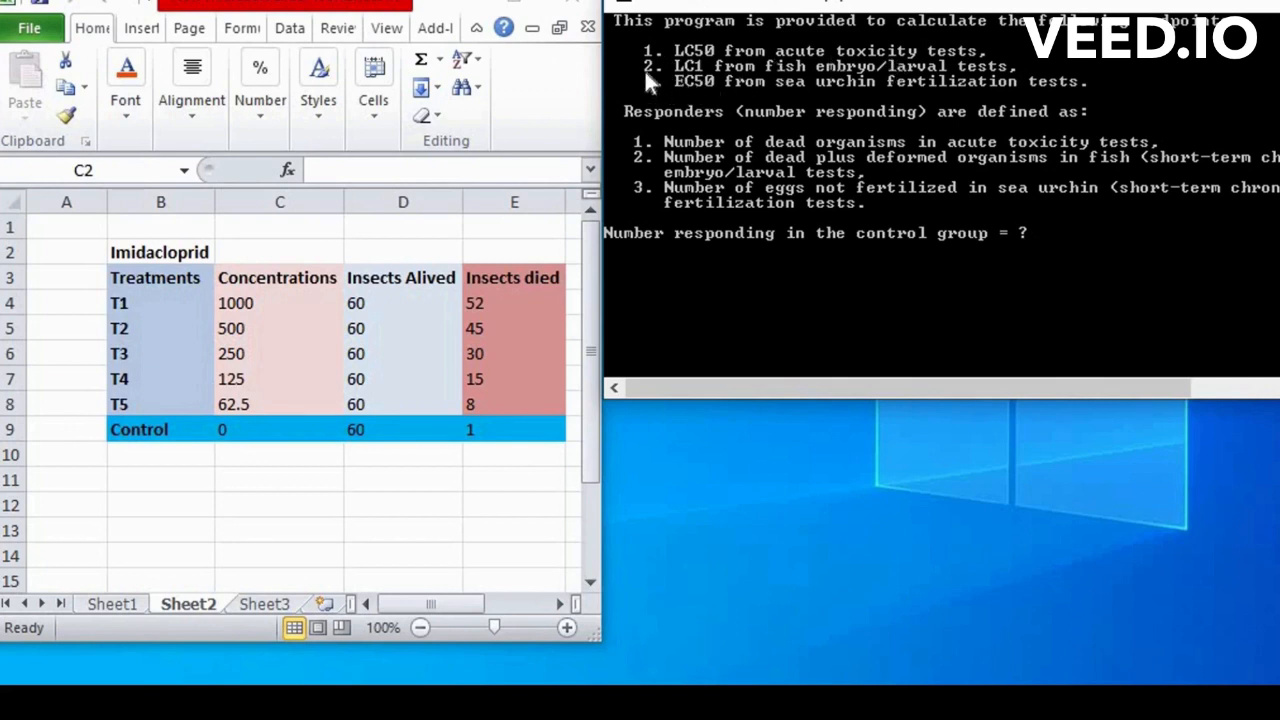
{"action": "mouse_move", "coordinate": [655, 72]}
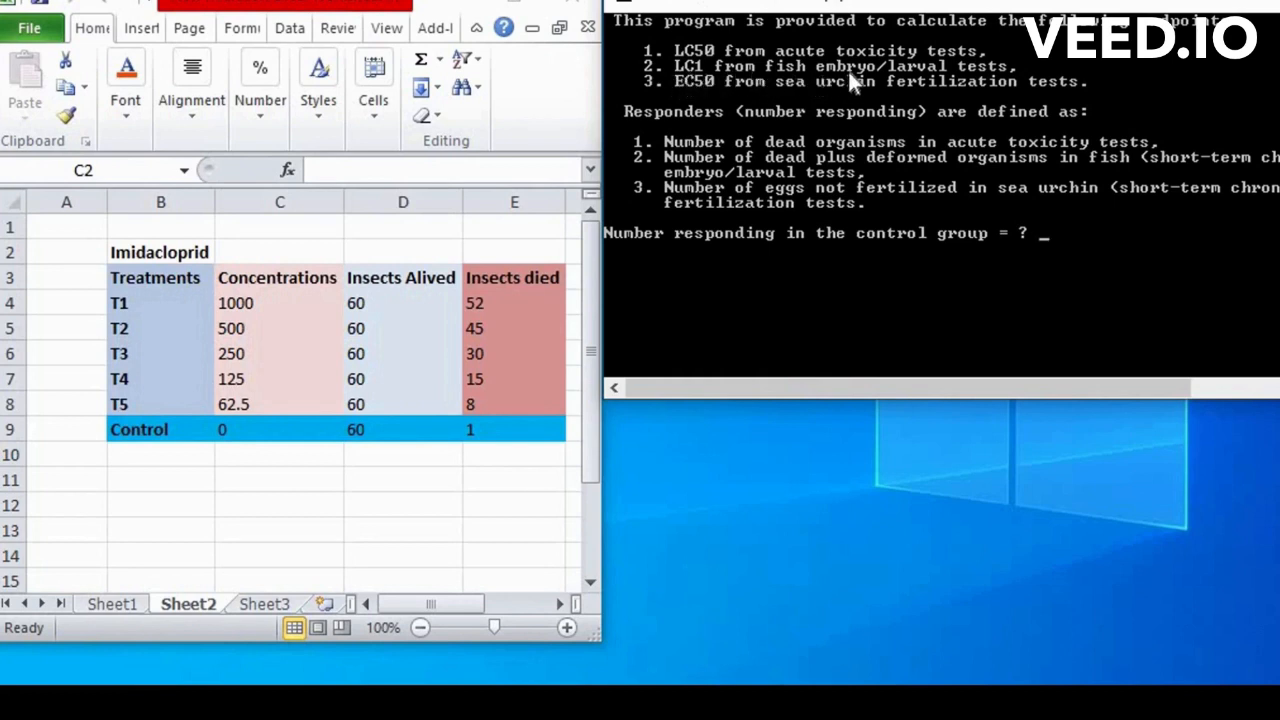
{"action": "mouse_move", "coordinate": [700, 78]}
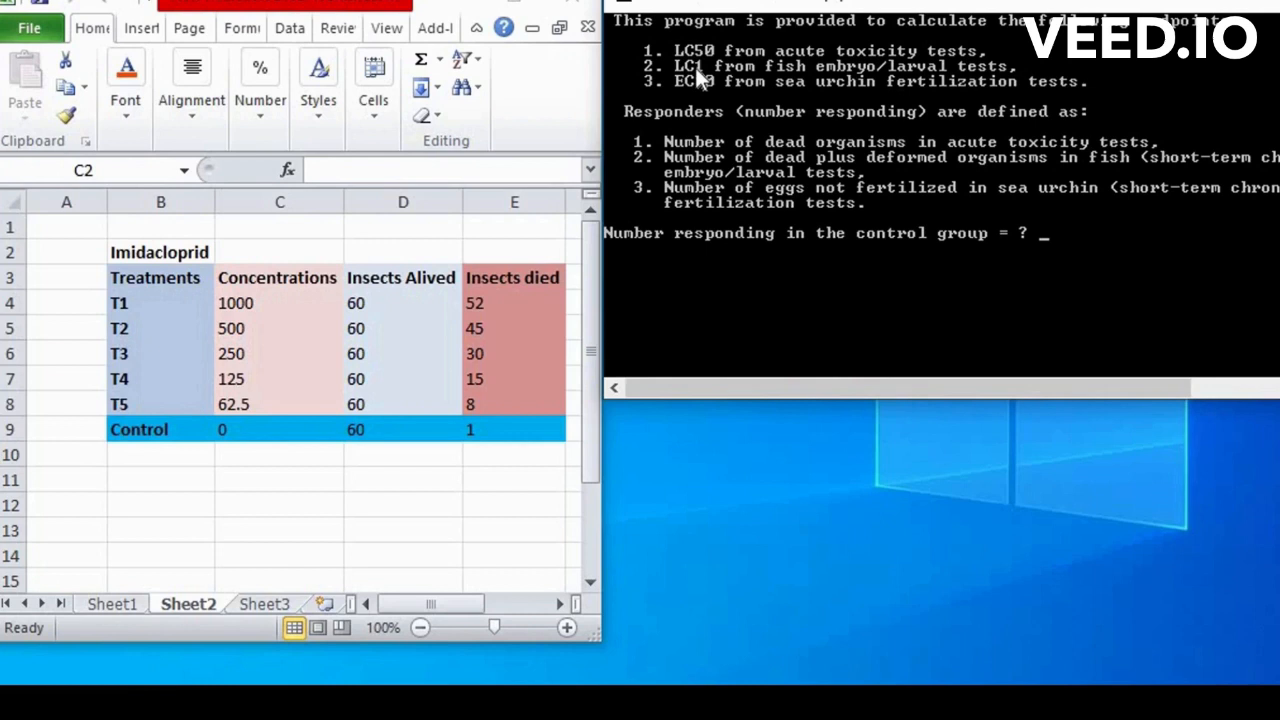
{"action": "mouse_move", "coordinate": [970, 88]}
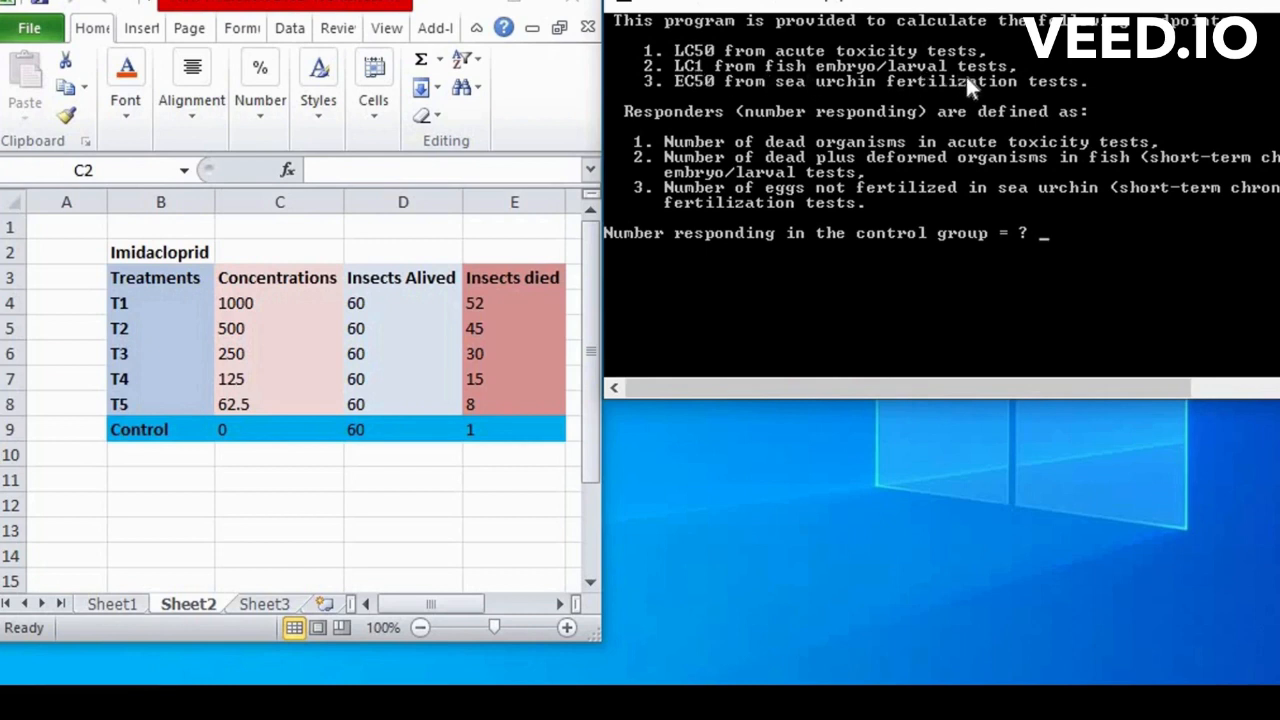
{"action": "mouse_move", "coordinate": [640, 100]}
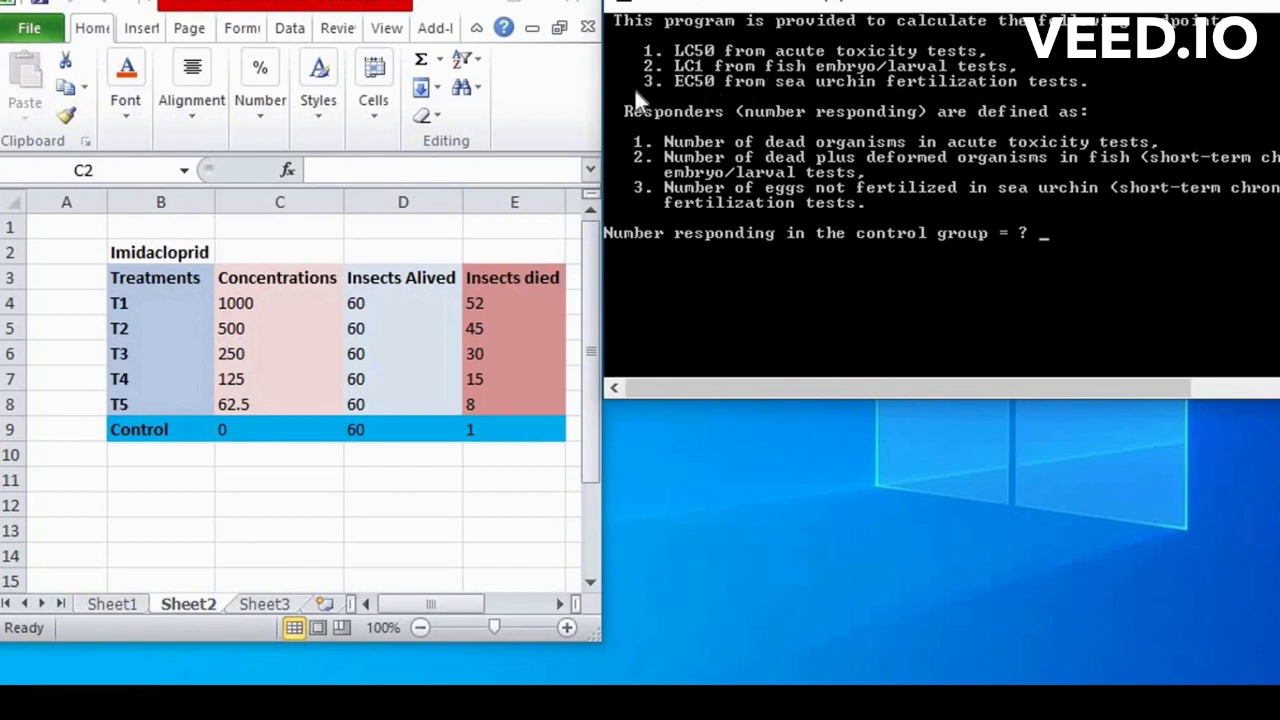
{"action": "mouse_move", "coordinate": [855, 105]}
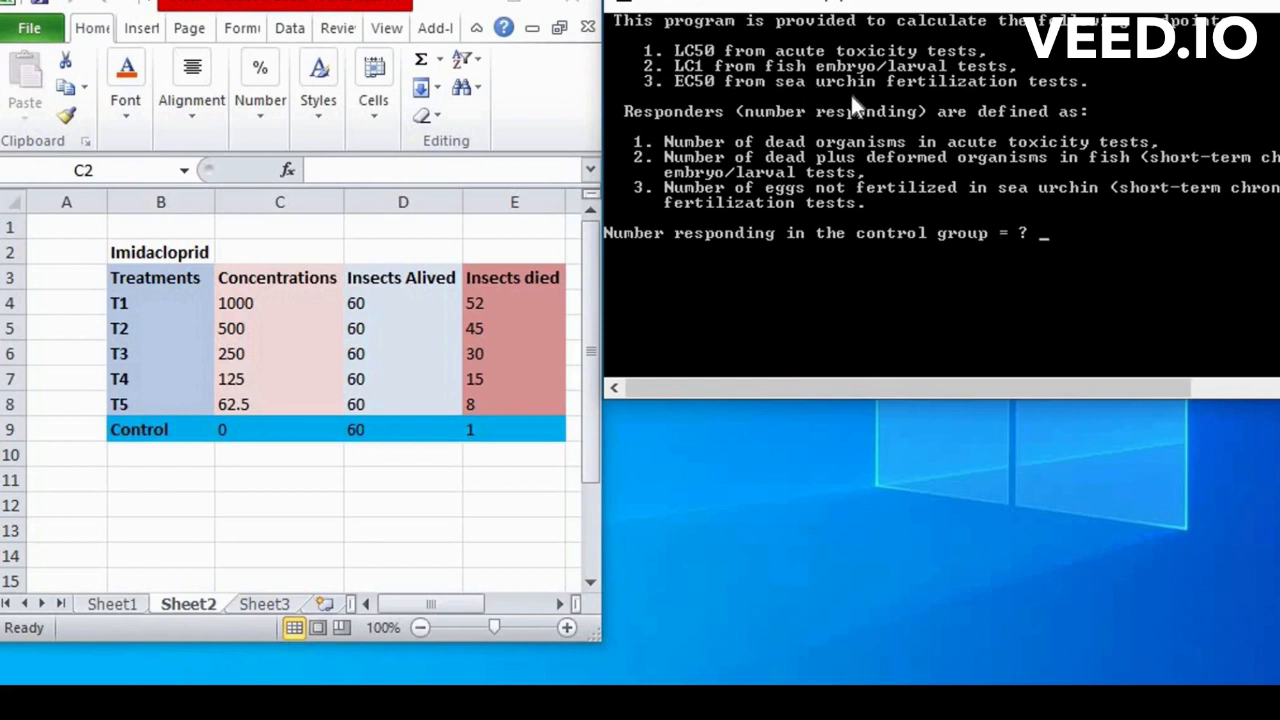
{"action": "mouse_move", "coordinate": [1060, 110]}
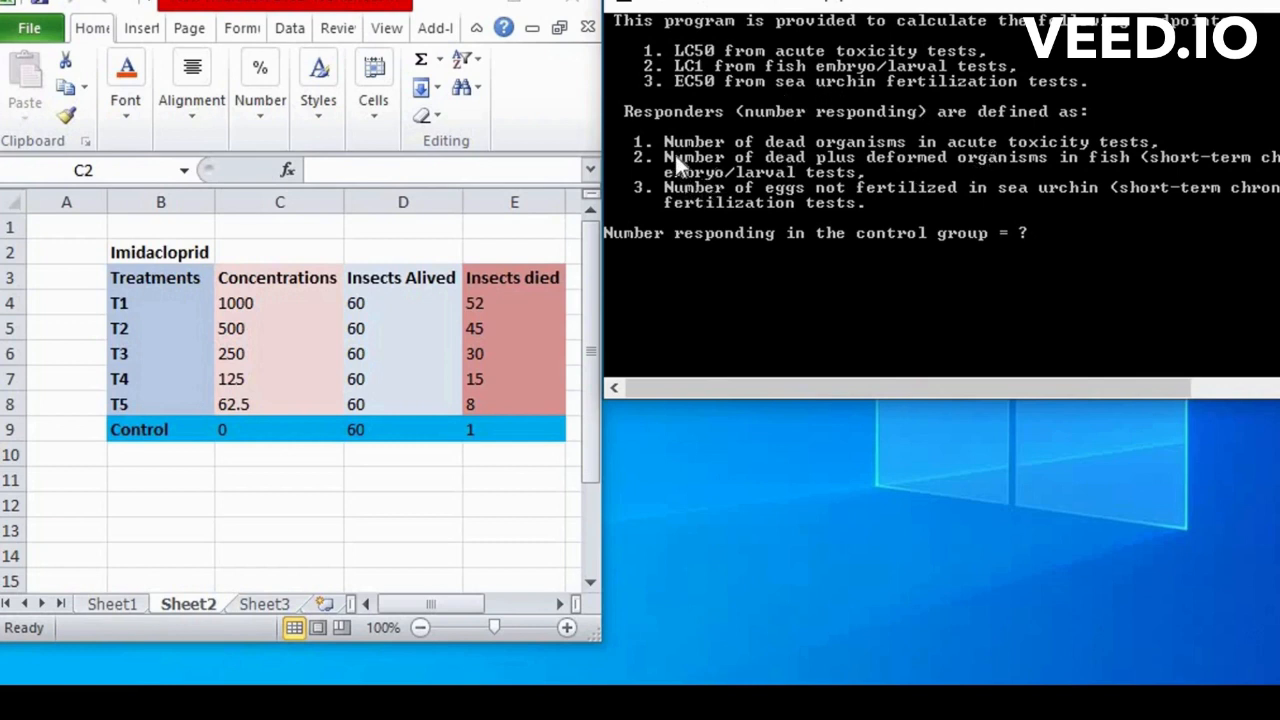
{"action": "mouse_move", "coordinate": [714, 131]}
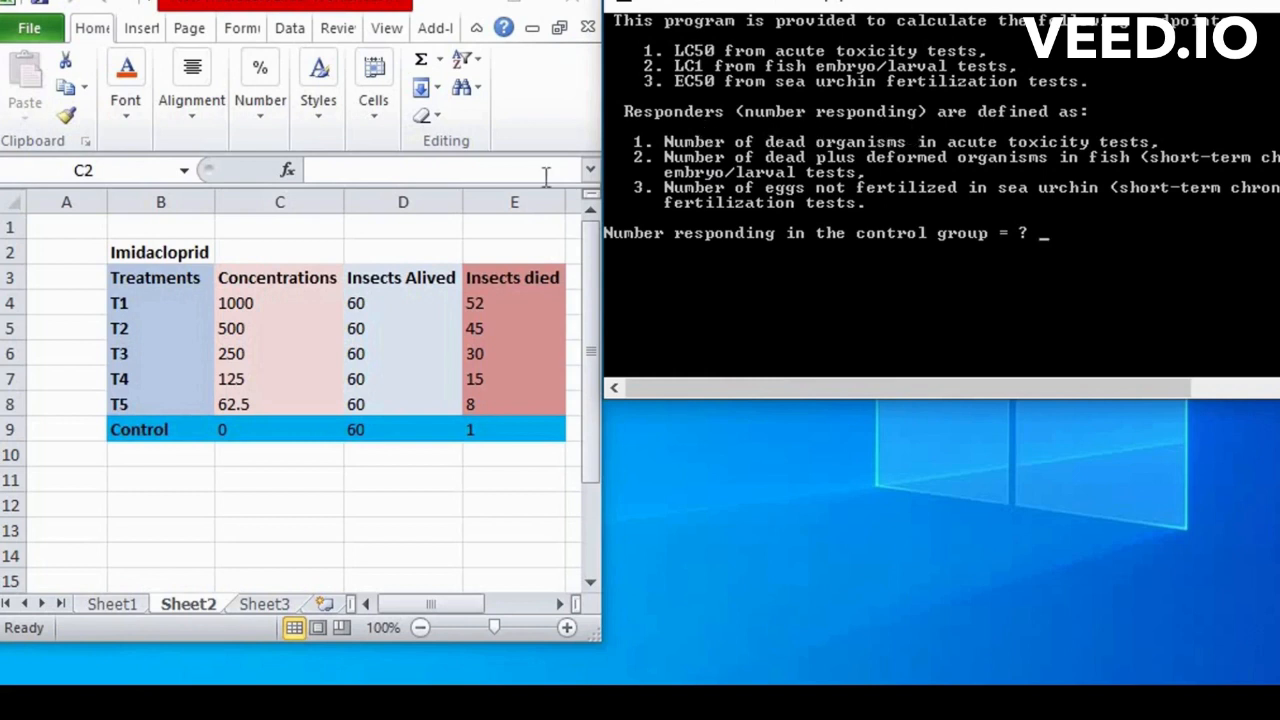
{"action": "mouse_move", "coordinate": [525, 305]}
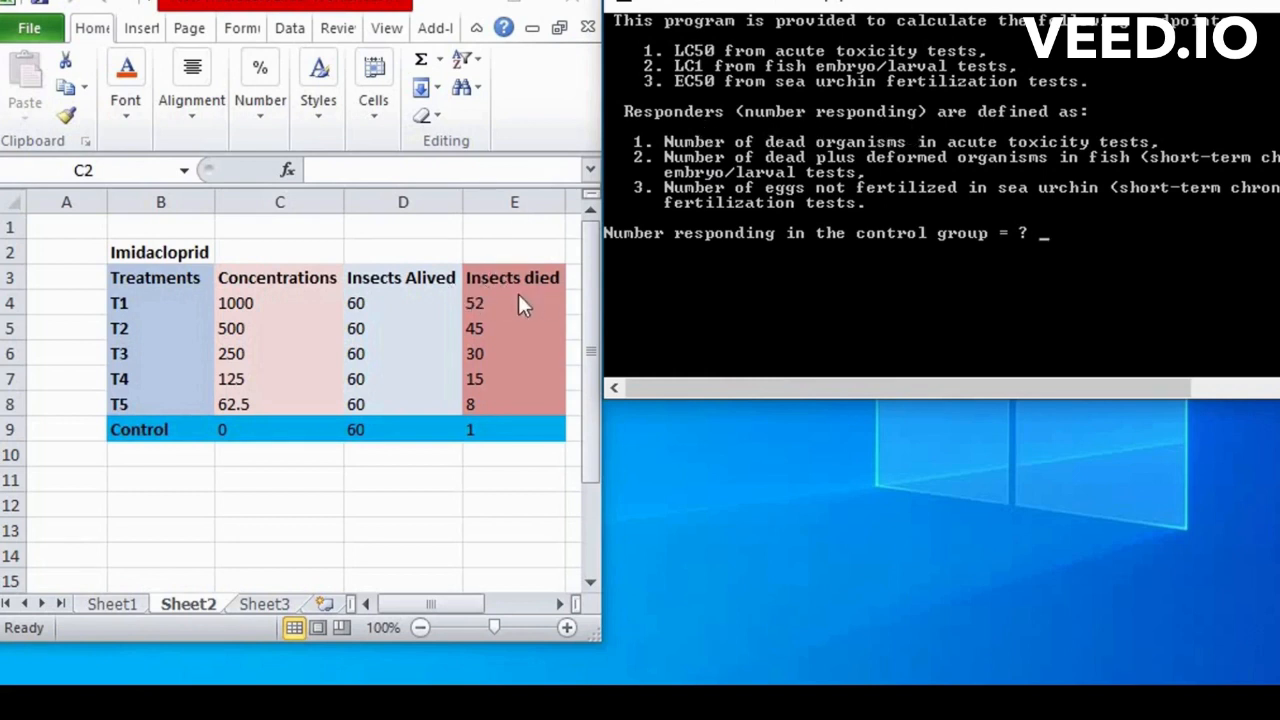
{"action": "mouse_move", "coordinate": [472, 295]}
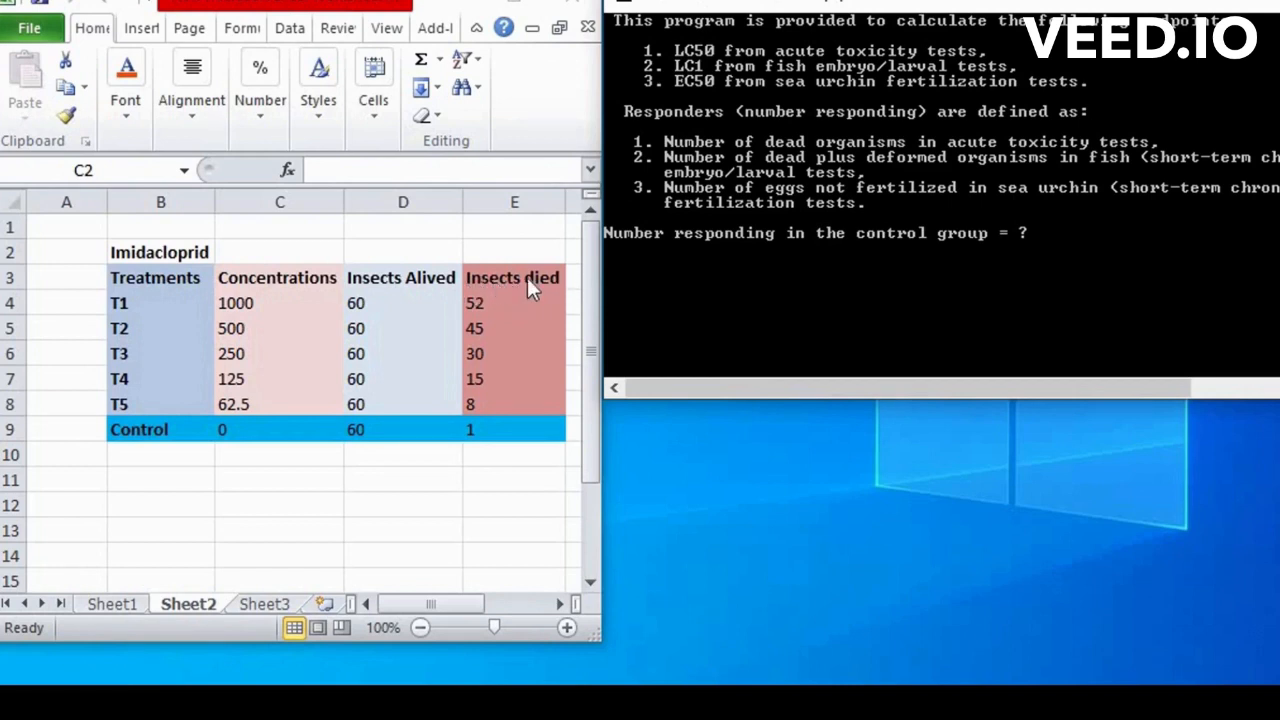
{"action": "mouse_move", "coordinate": [235, 313]}
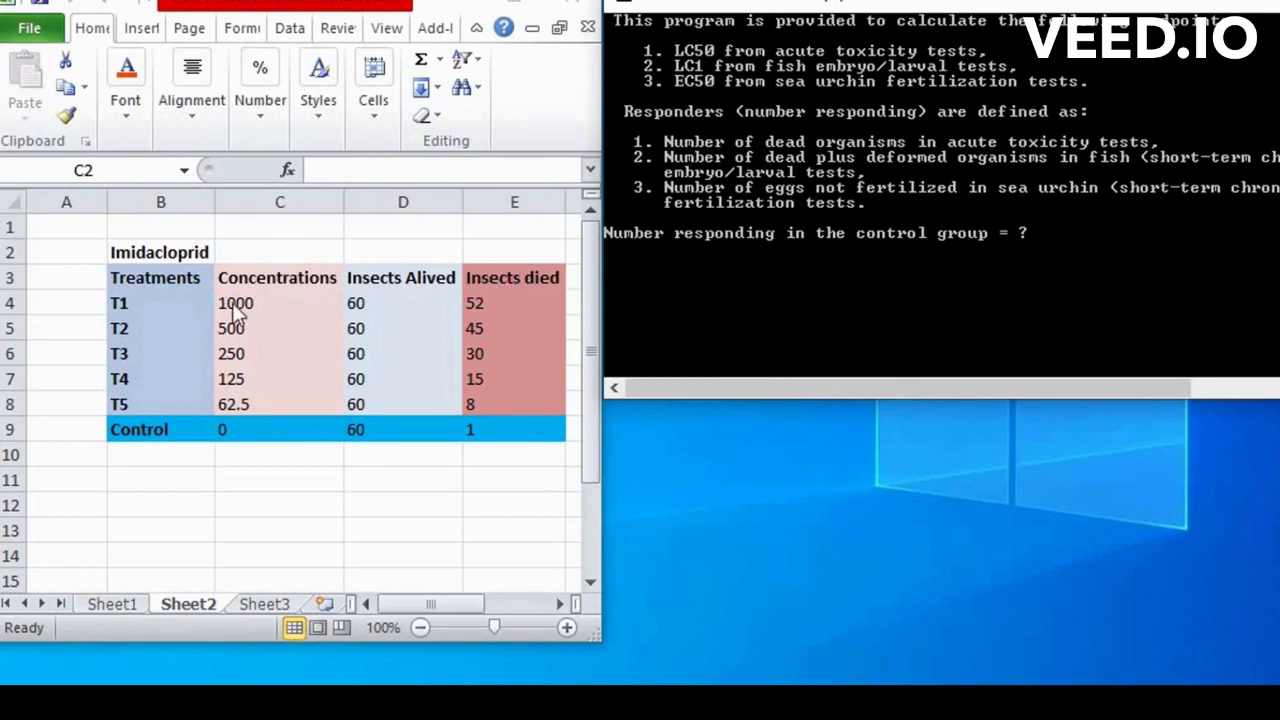
{"action": "mouse_move", "coordinate": [480, 318]}
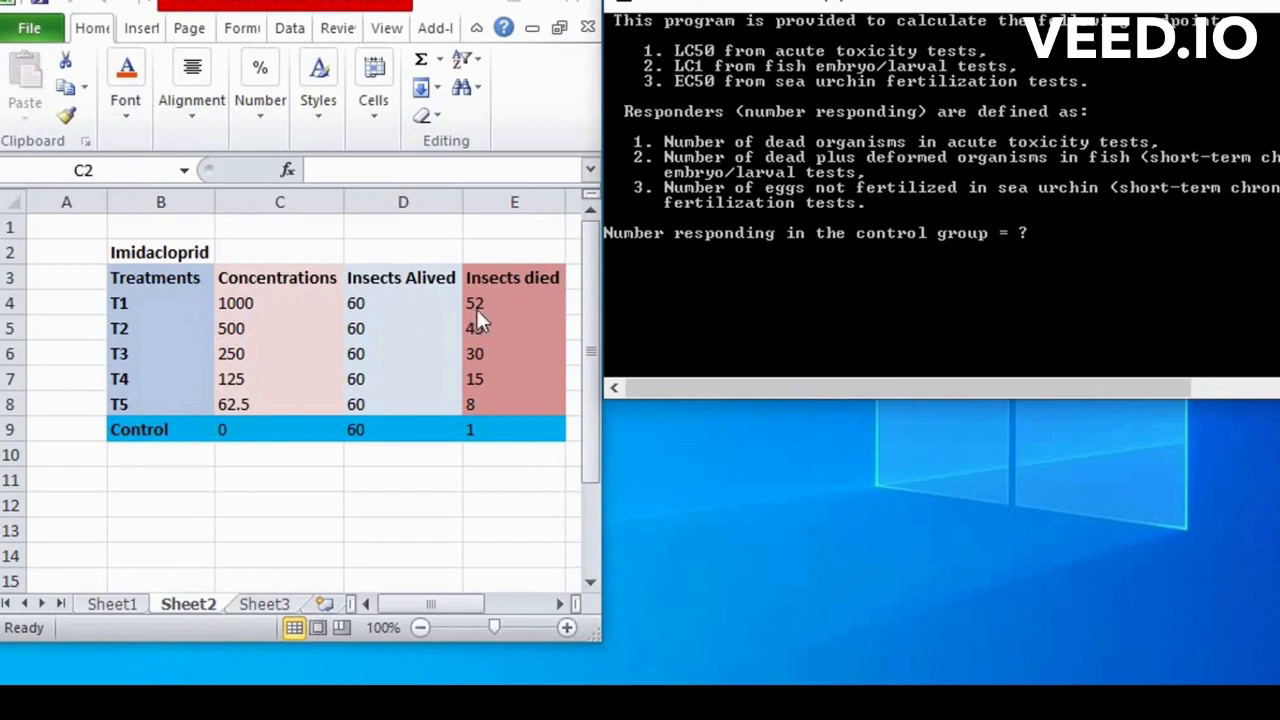
{"action": "mouse_move", "coordinate": [487, 320]}
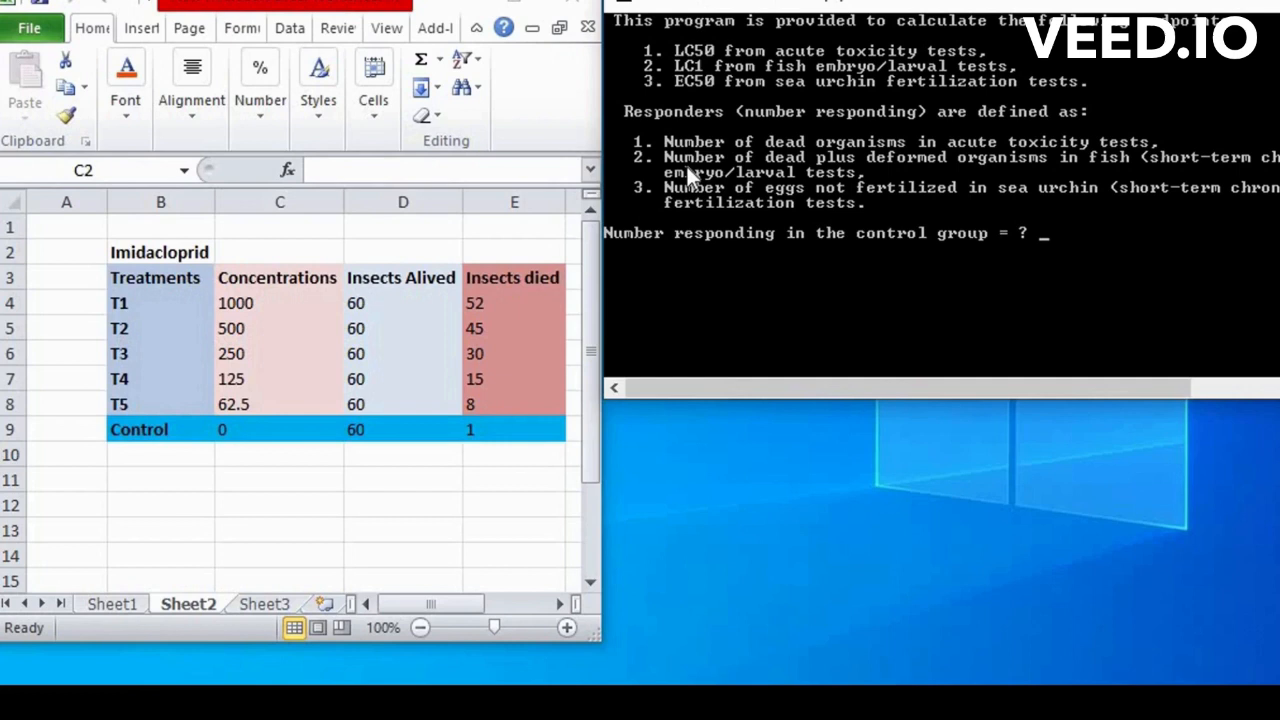
{"action": "mouse_move", "coordinate": [780, 85]}
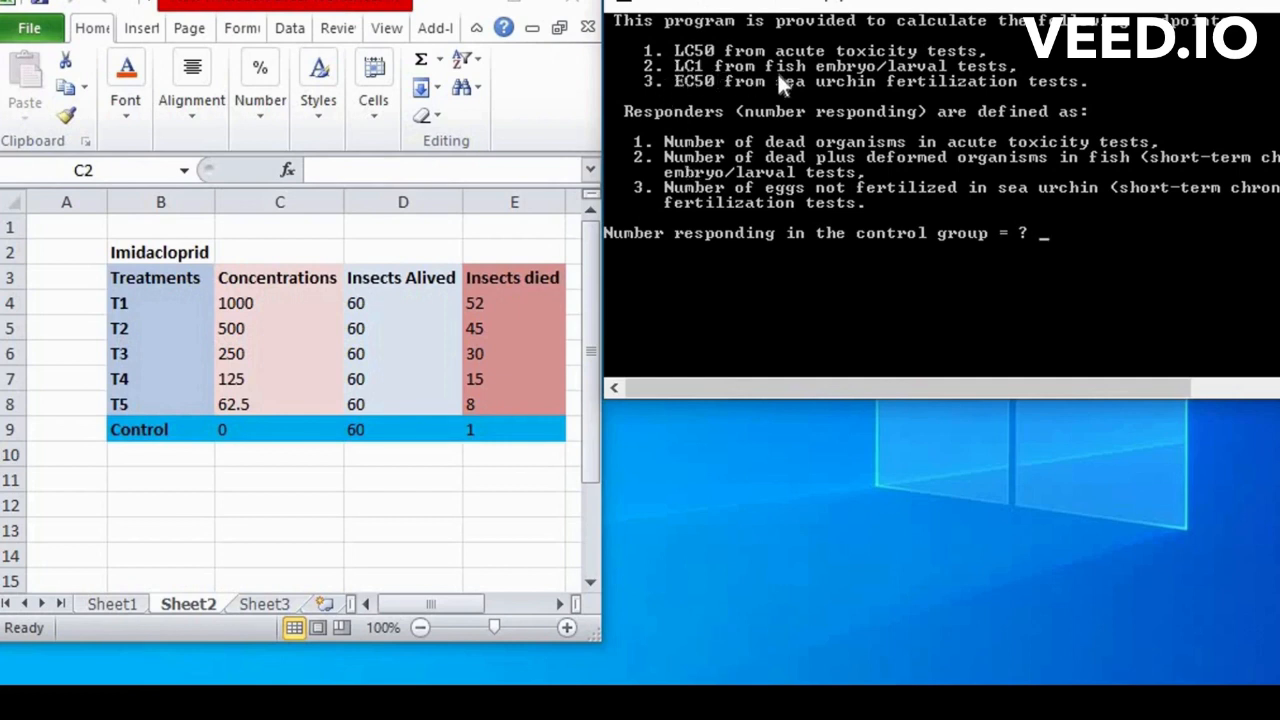
{"action": "mouse_move", "coordinate": [640, 145]}
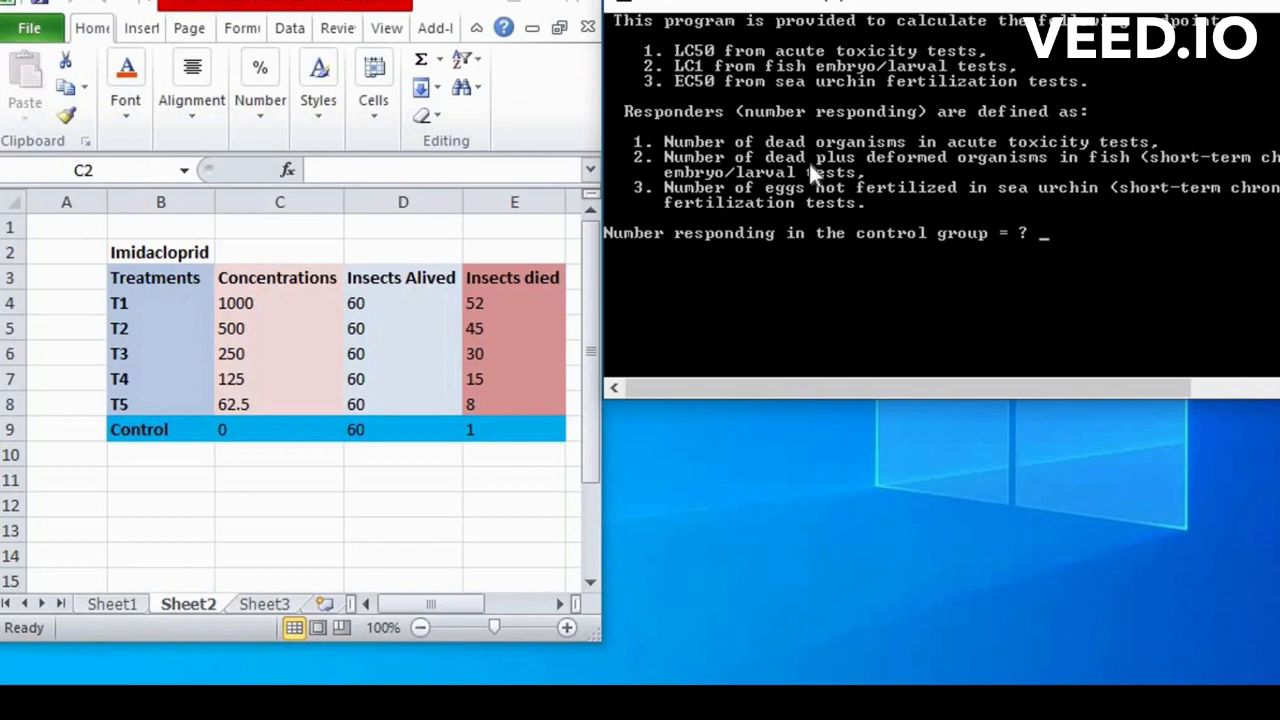
{"action": "mouse_move", "coordinate": [1155, 175]}
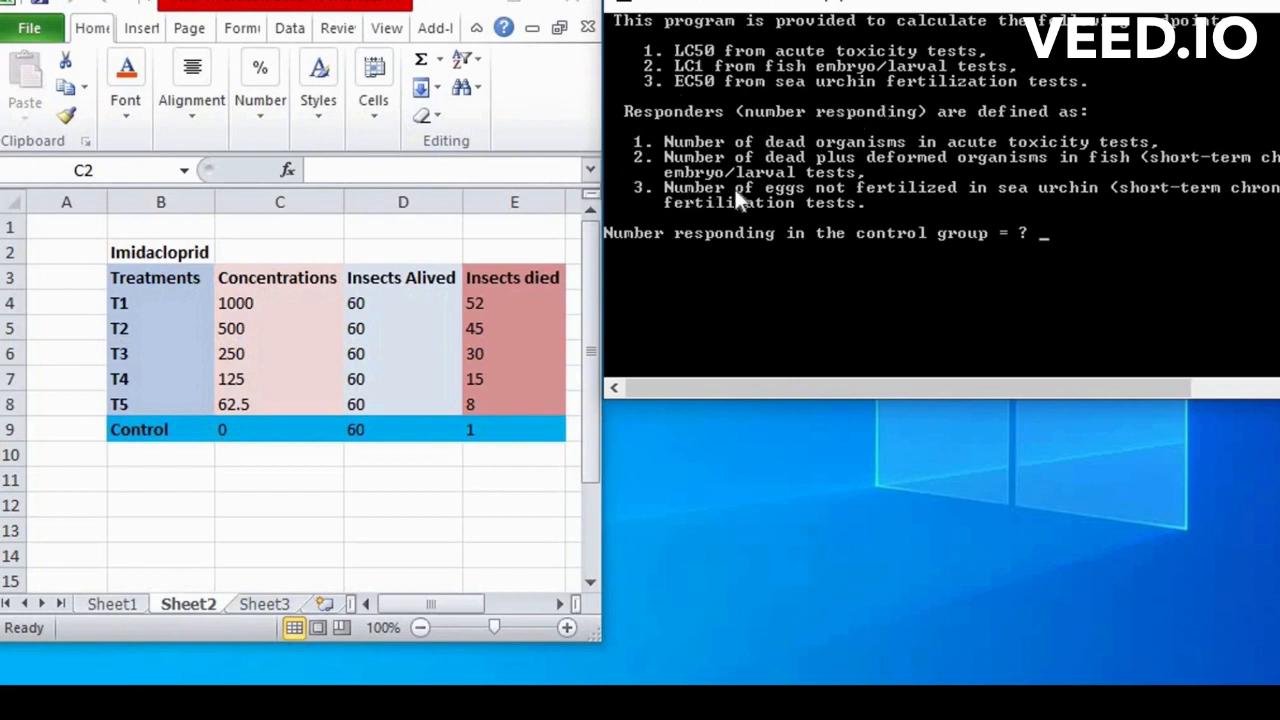
{"action": "mouse_move", "coordinate": [1010, 203]}
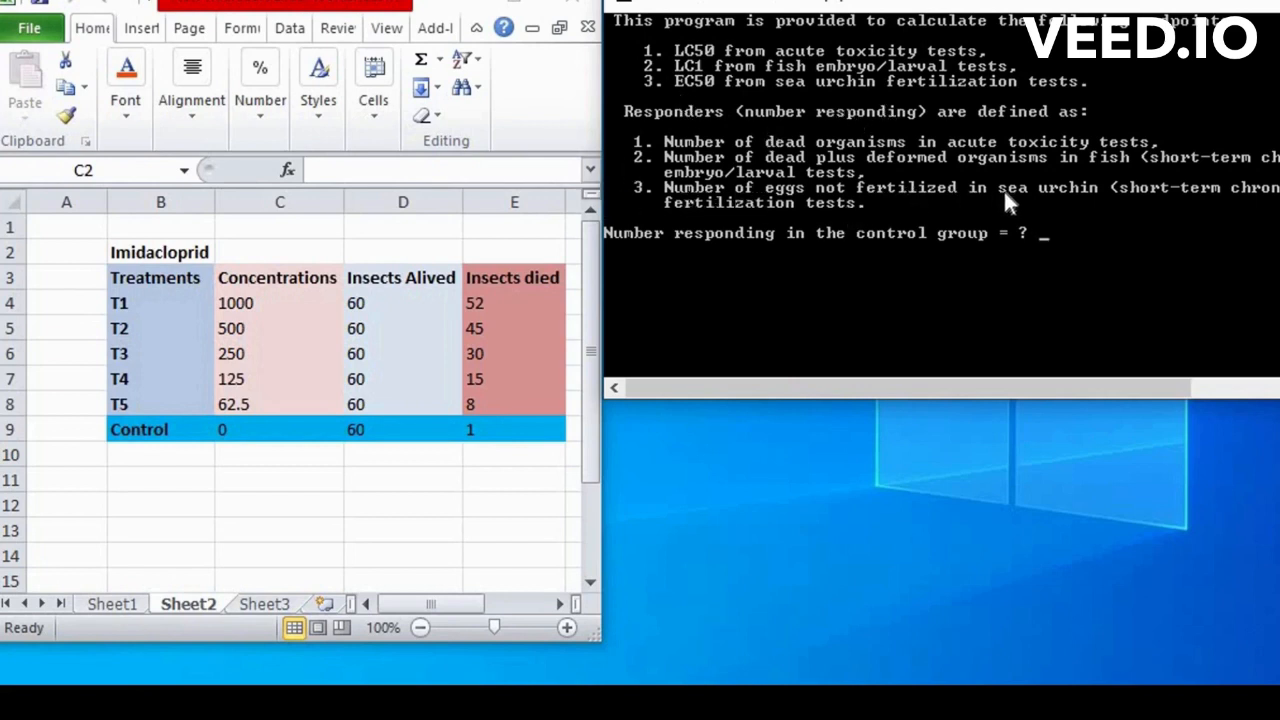
{"action": "mouse_move", "coordinate": [782, 230]}
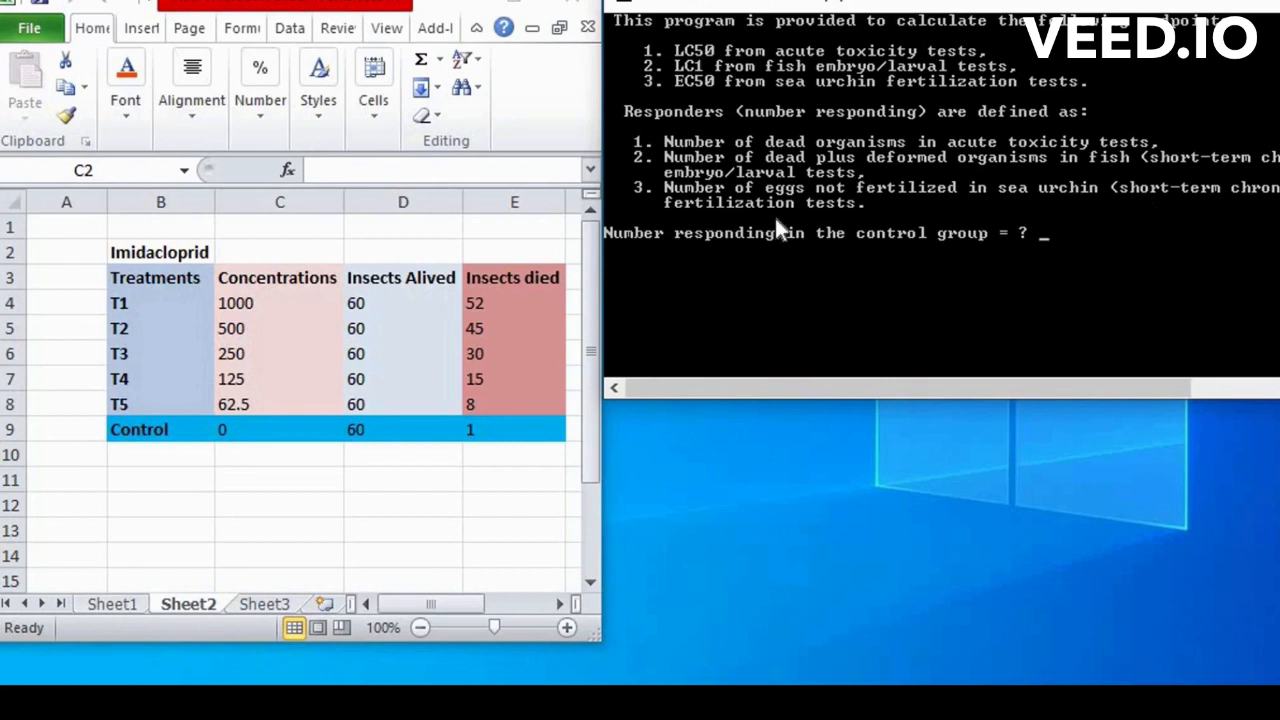
{"action": "mouse_move", "coordinate": [828, 232]}
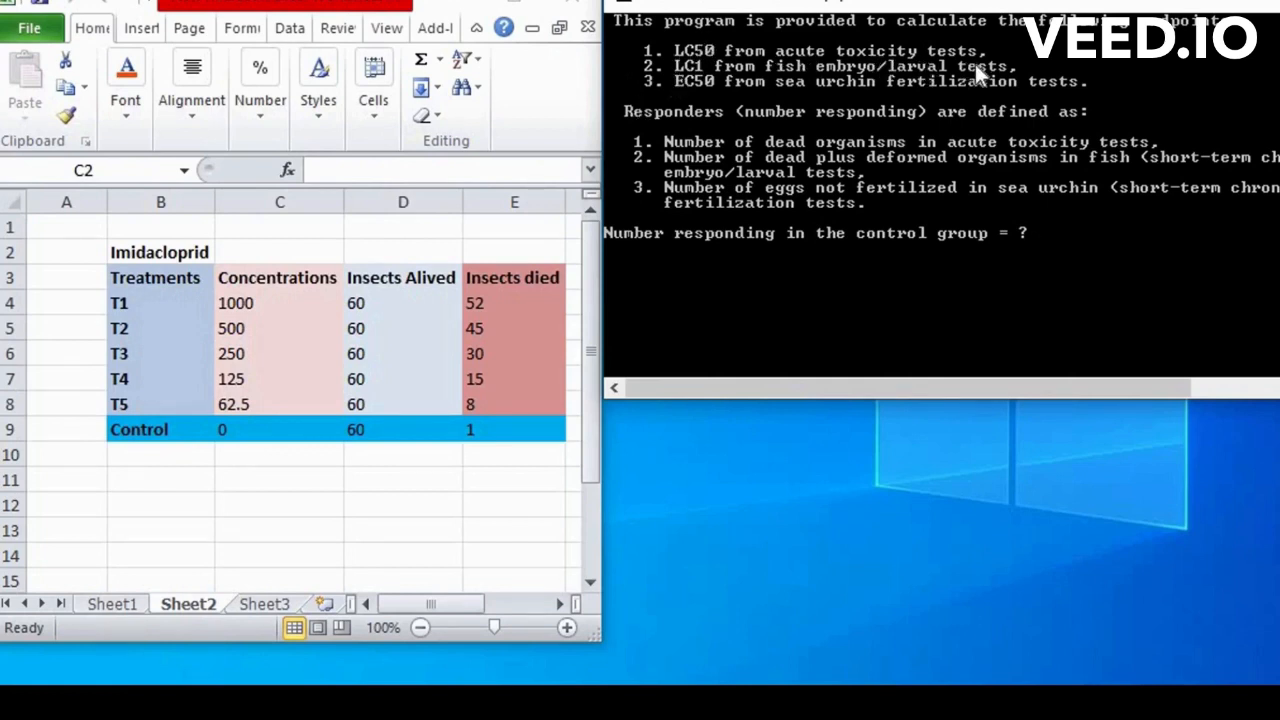
{"action": "mouse_move", "coordinate": [640, 260]}
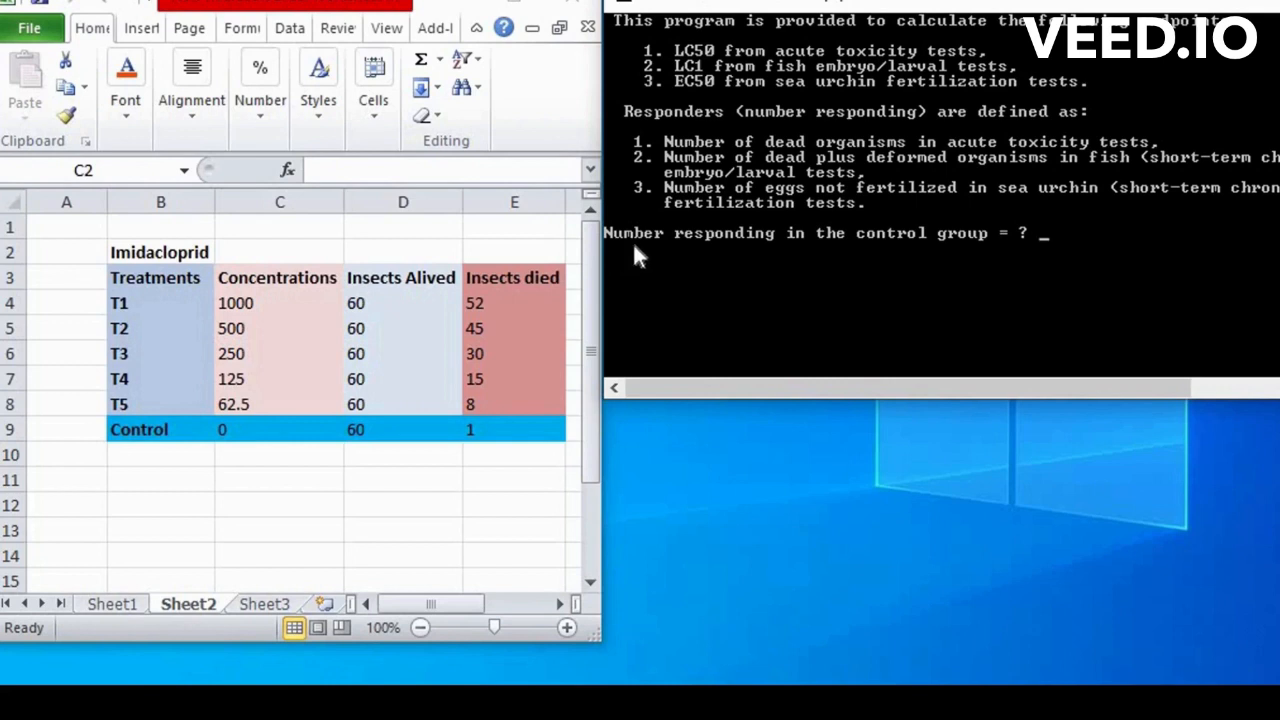
{"action": "mouse_move", "coordinate": [428, 95]}
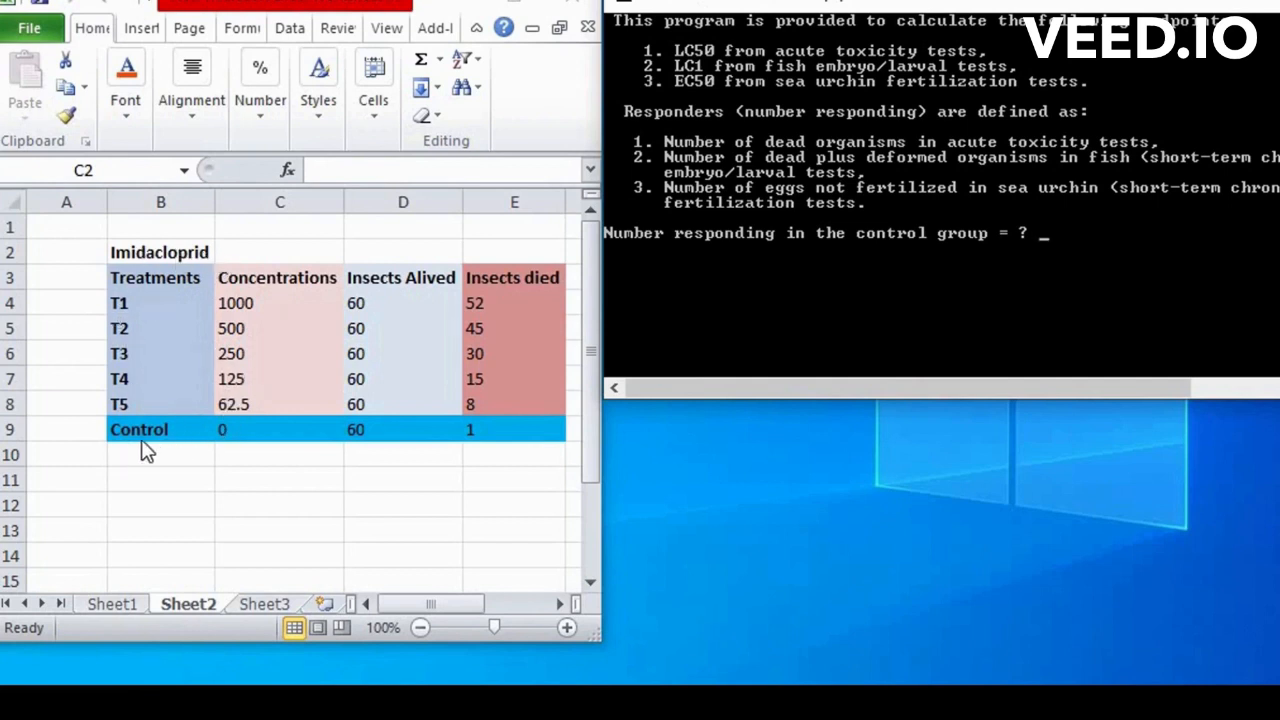
{"action": "mouse_move", "coordinate": [270, 450]}
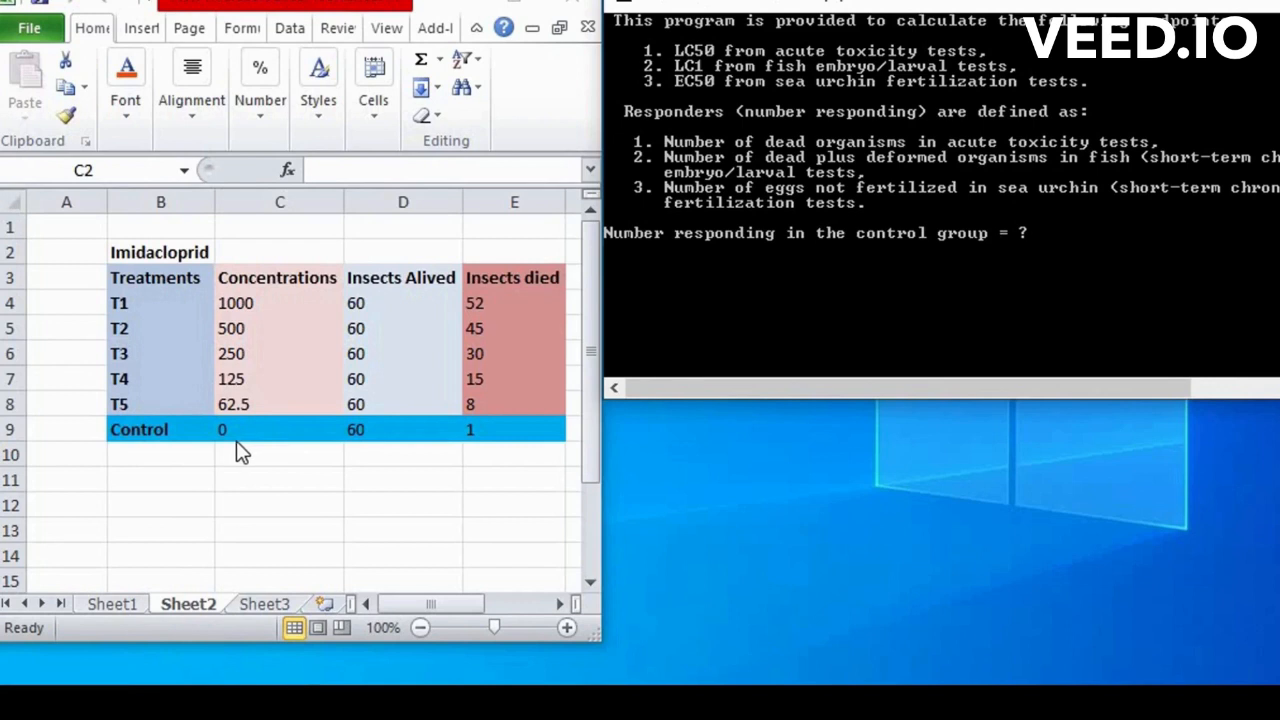
{"action": "mouse_move", "coordinate": [417, 310]}
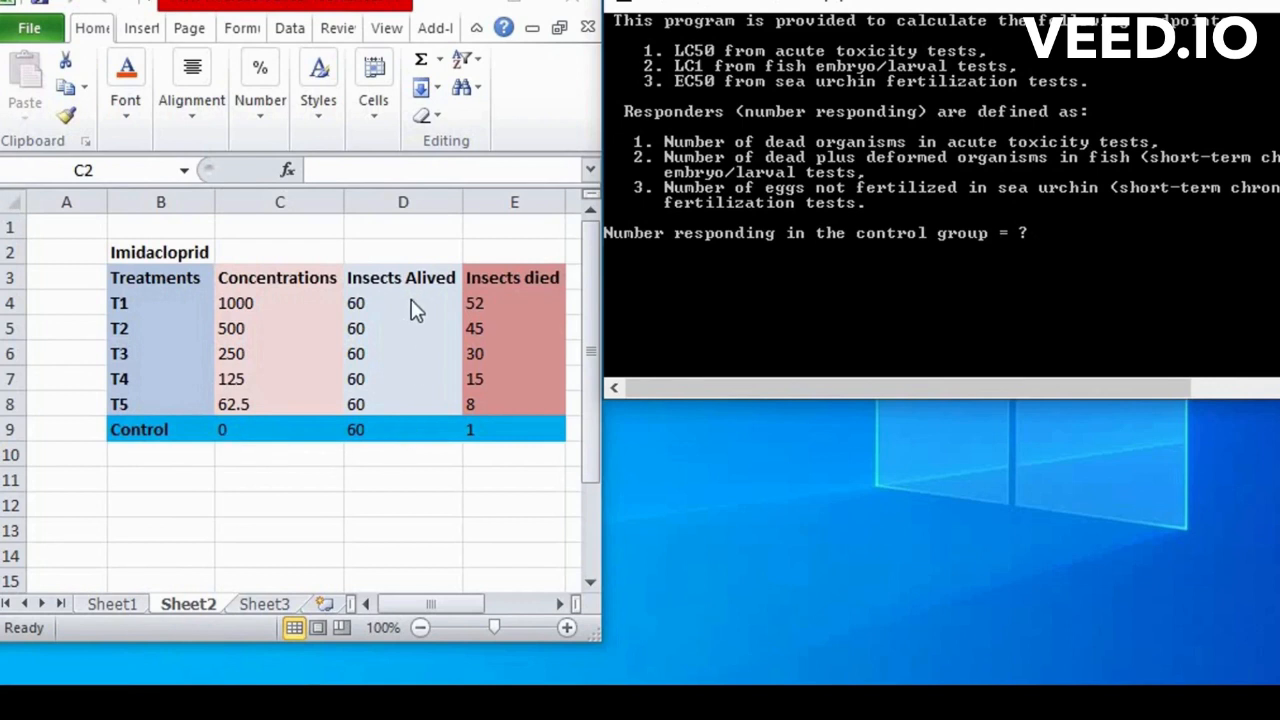
{"action": "mouse_move", "coordinate": [365, 455]}
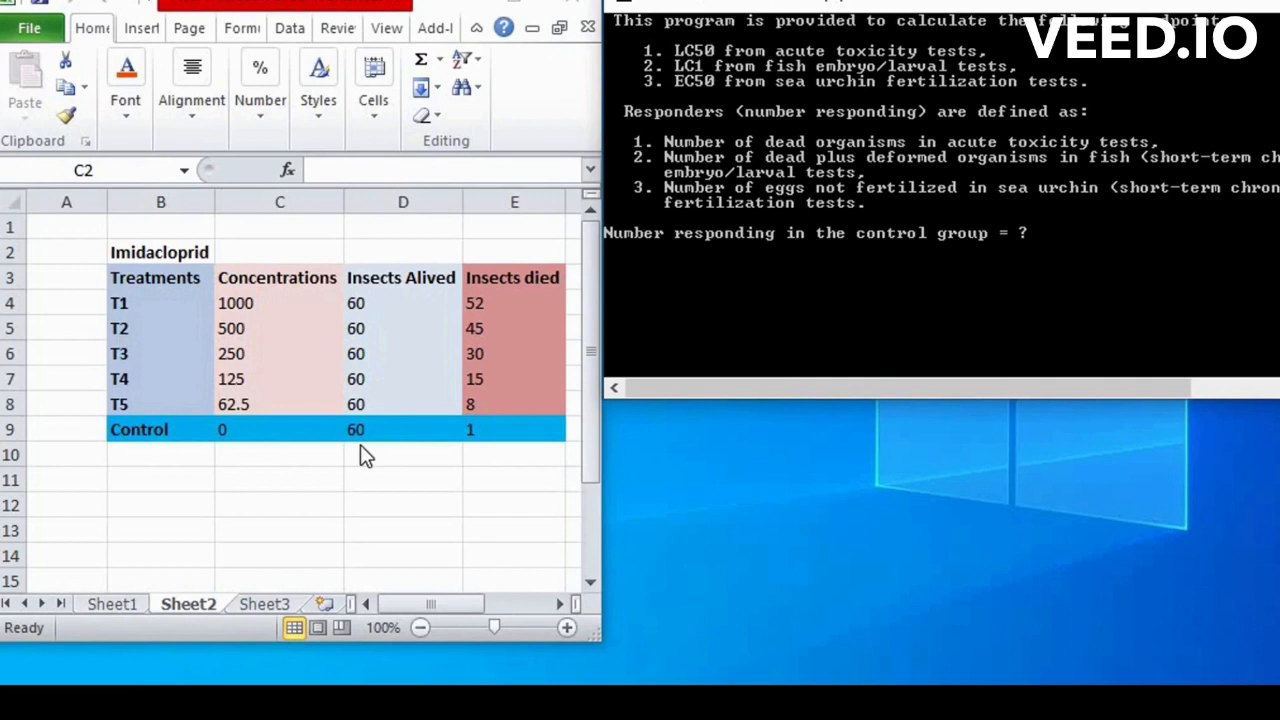
{"action": "mouse_move", "coordinate": [527, 285]}
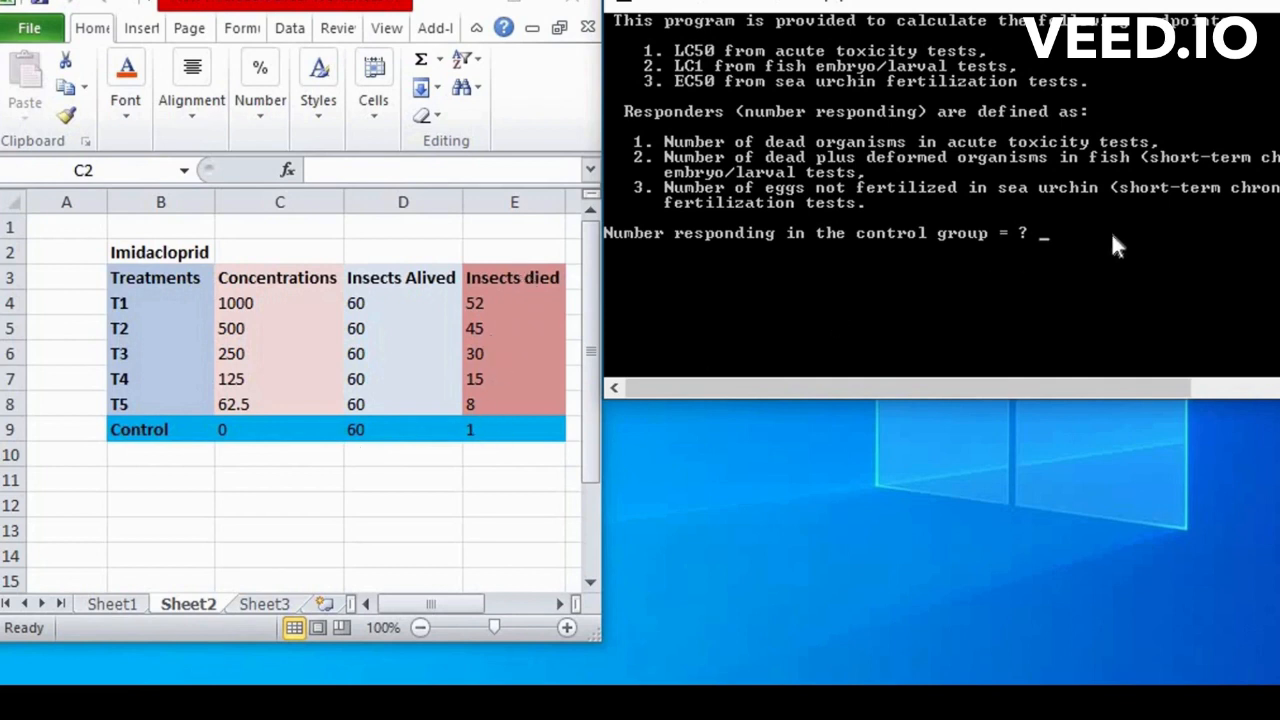
{"action": "mouse_move", "coordinate": [990, 305]}
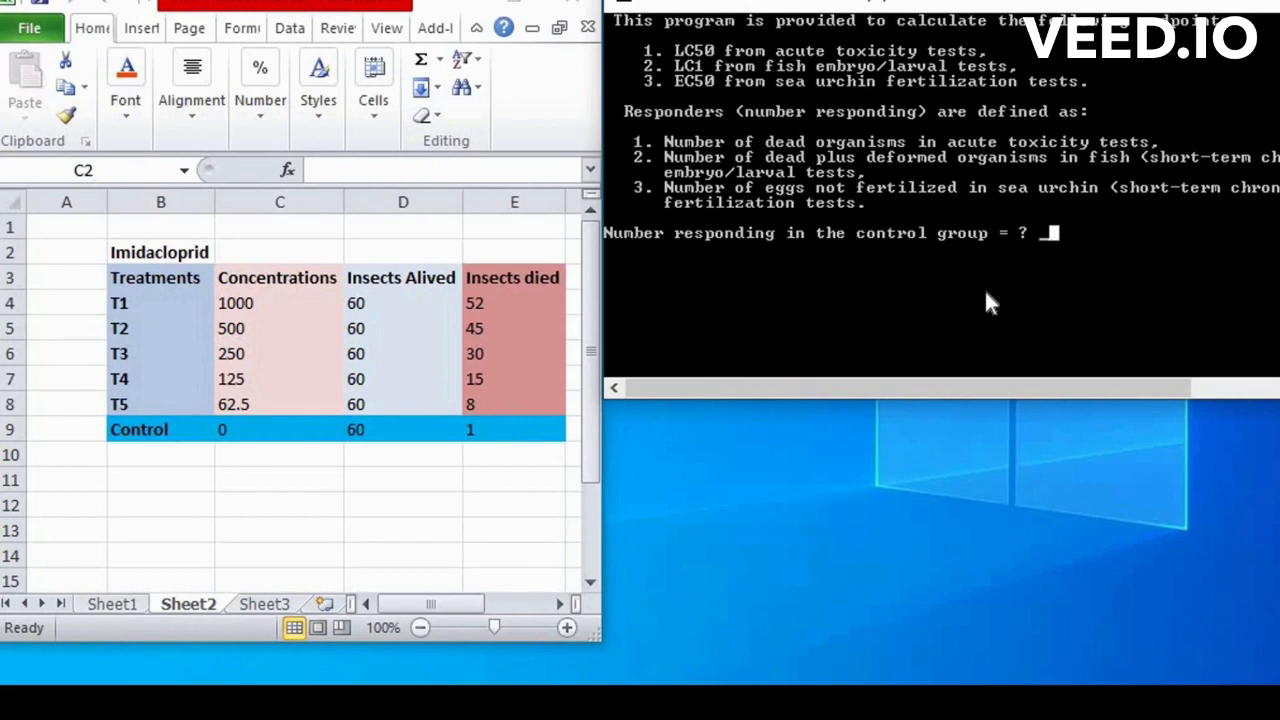
Step: Enter the control group as 1 responder out of 60 exposed
{"action": "type", "text": "1"}
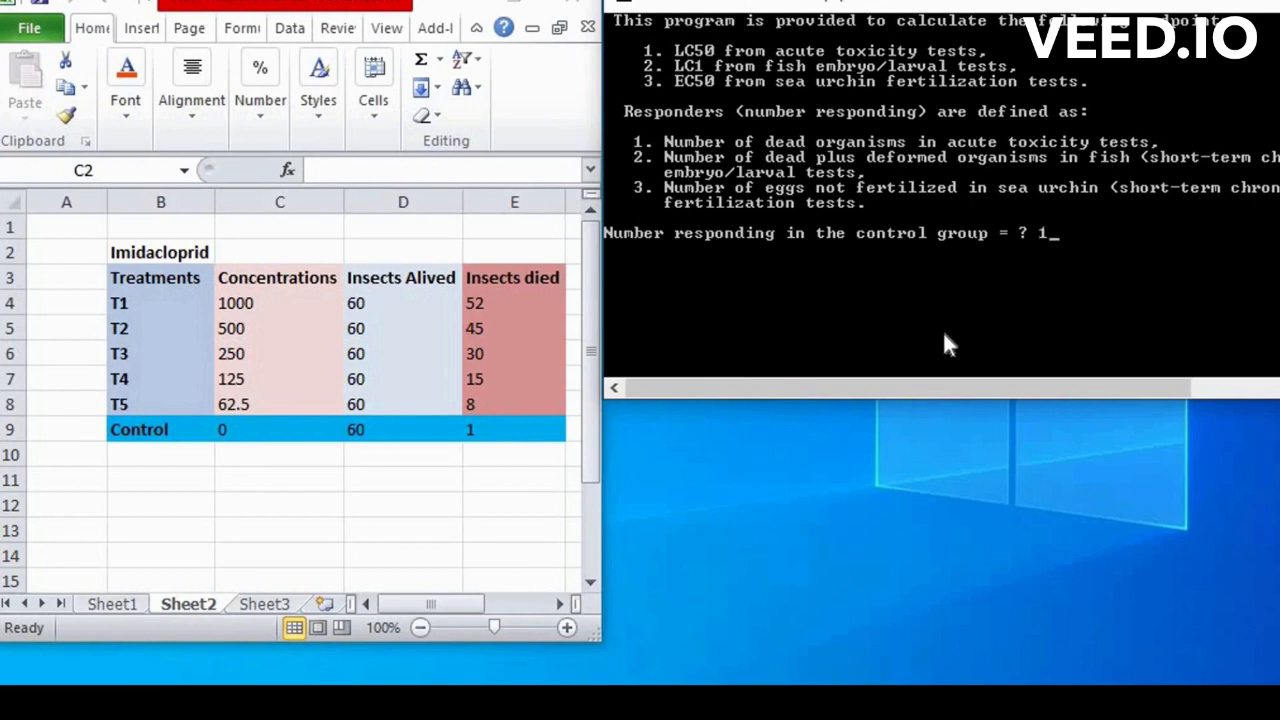
{"action": "key", "text": "enter"}
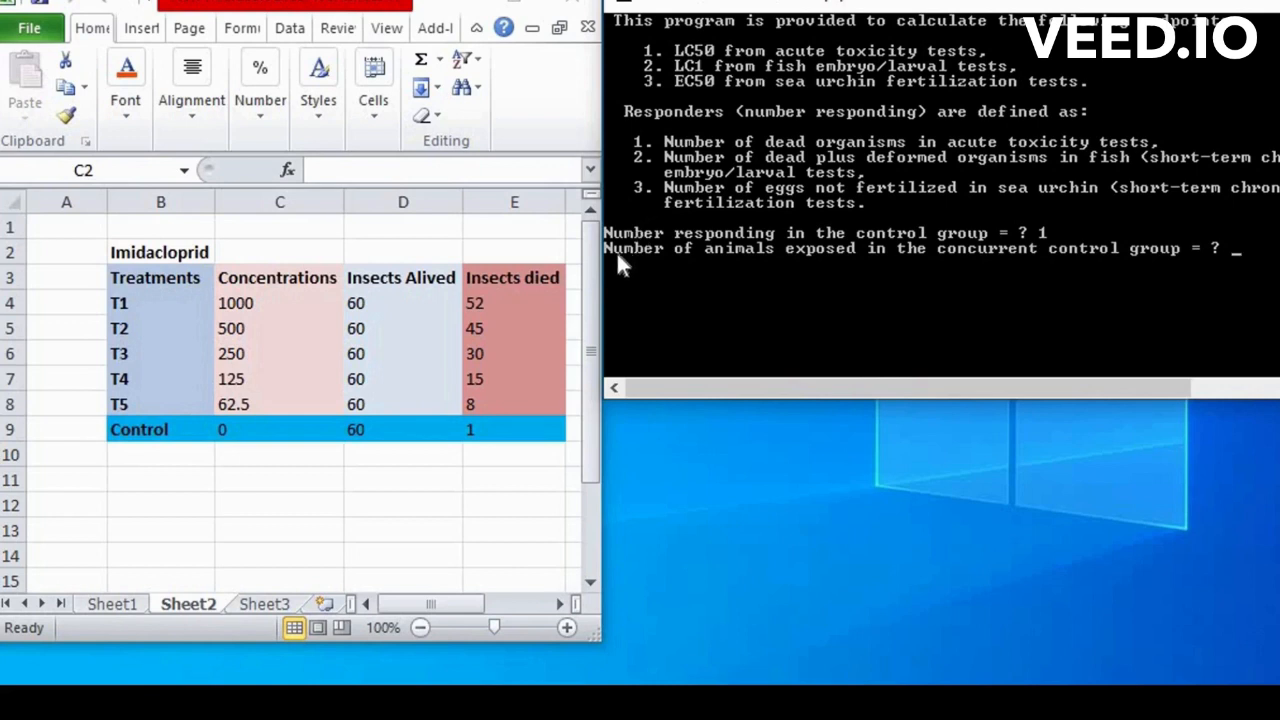
{"action": "mouse_move", "coordinate": [743, 278]}
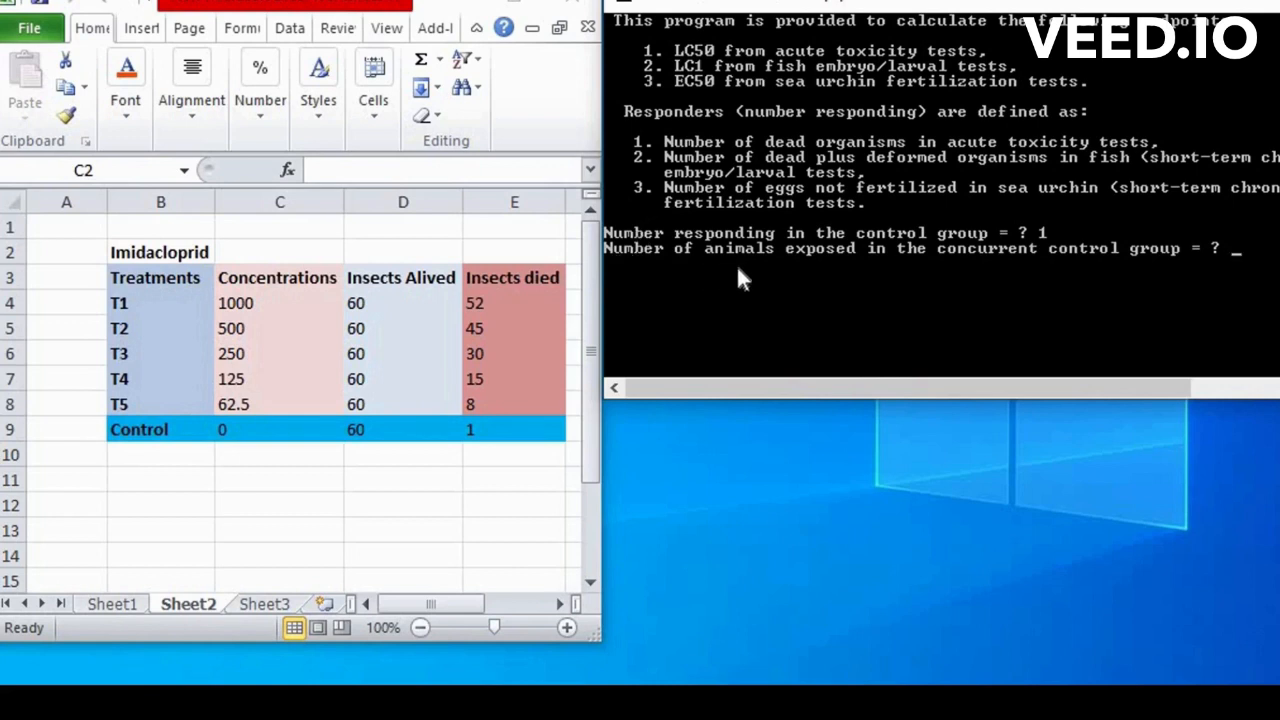
{"action": "mouse_move", "coordinate": [993, 272]}
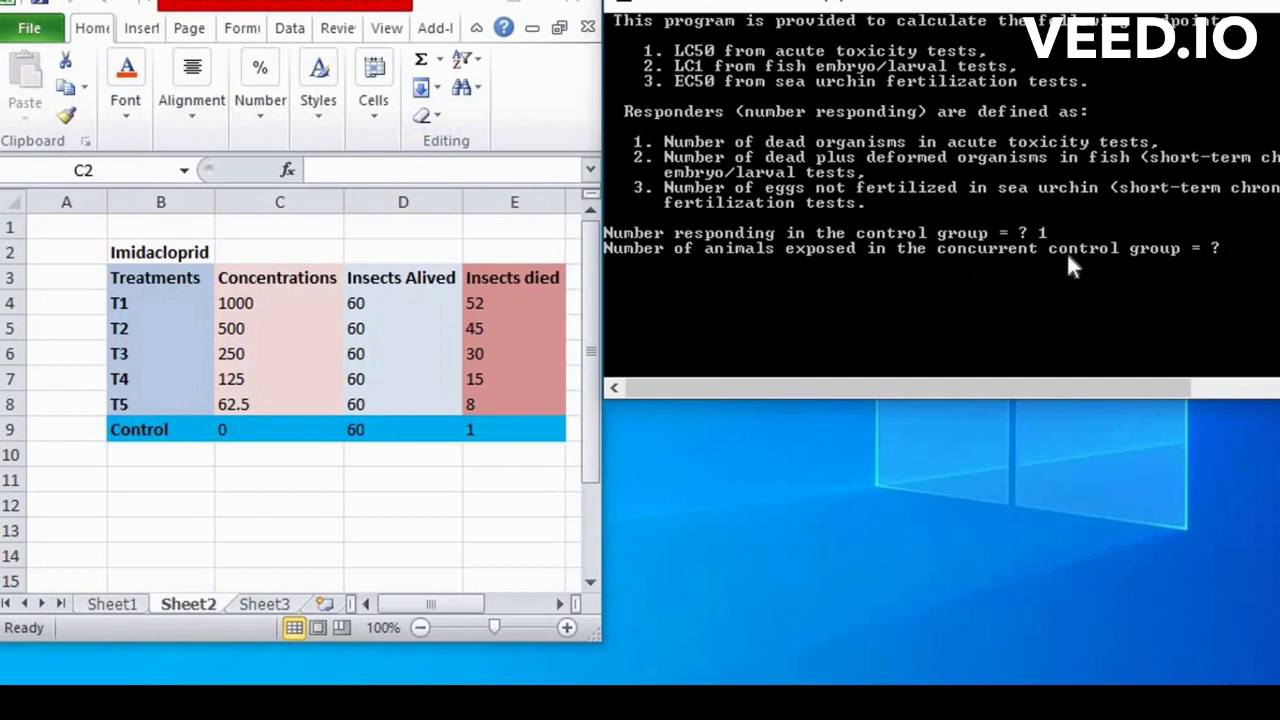
{"action": "mouse_move", "coordinate": [750, 275]}
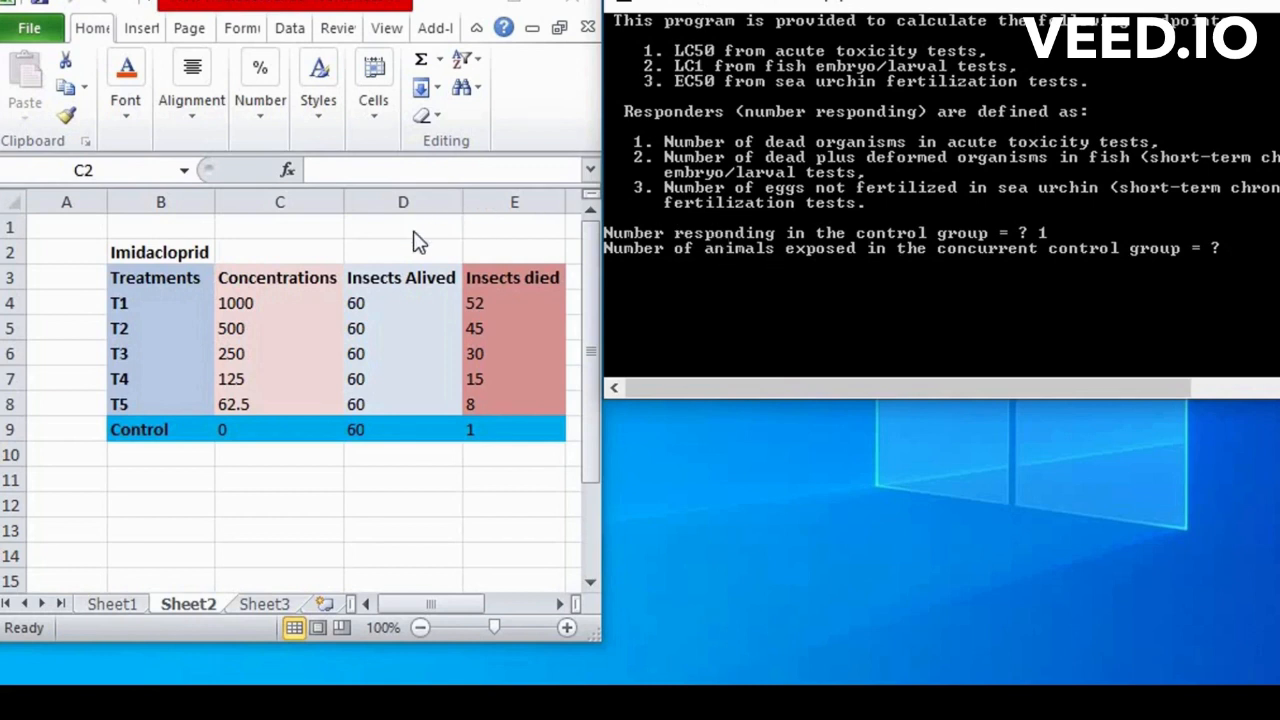
{"action": "mouse_move", "coordinate": [1245, 280]}
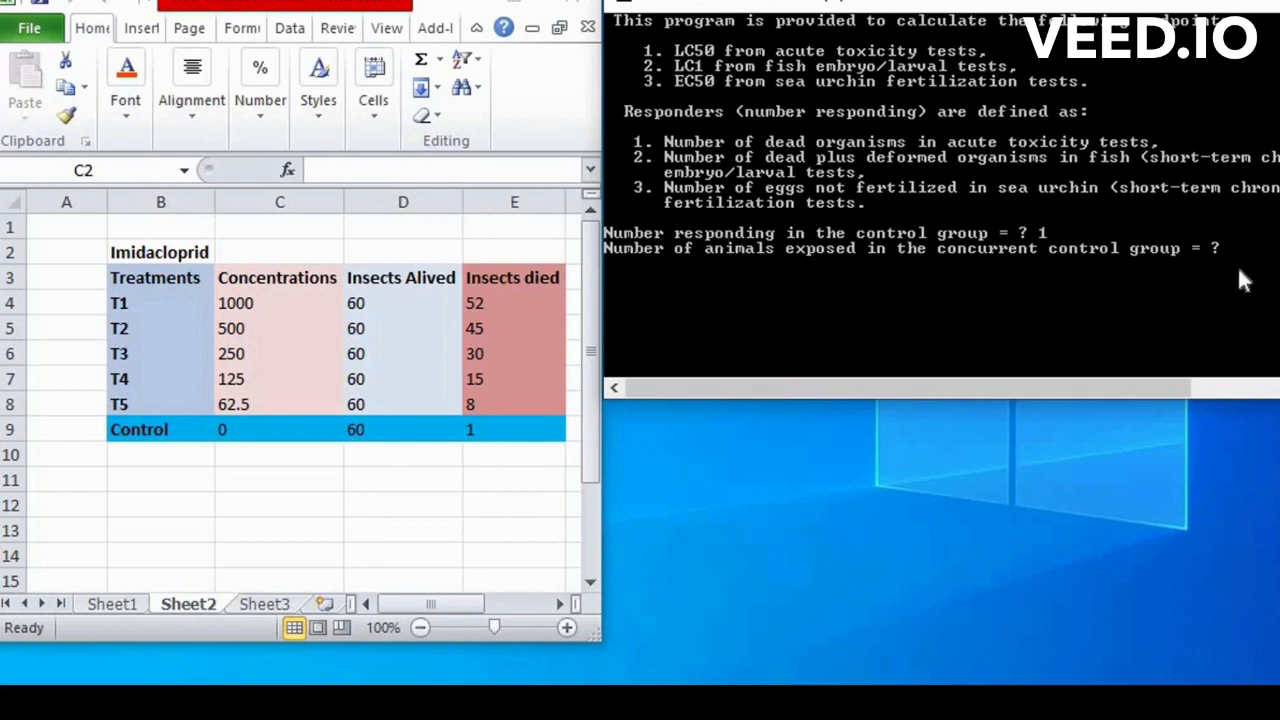
{"action": "type", "text": "6"}
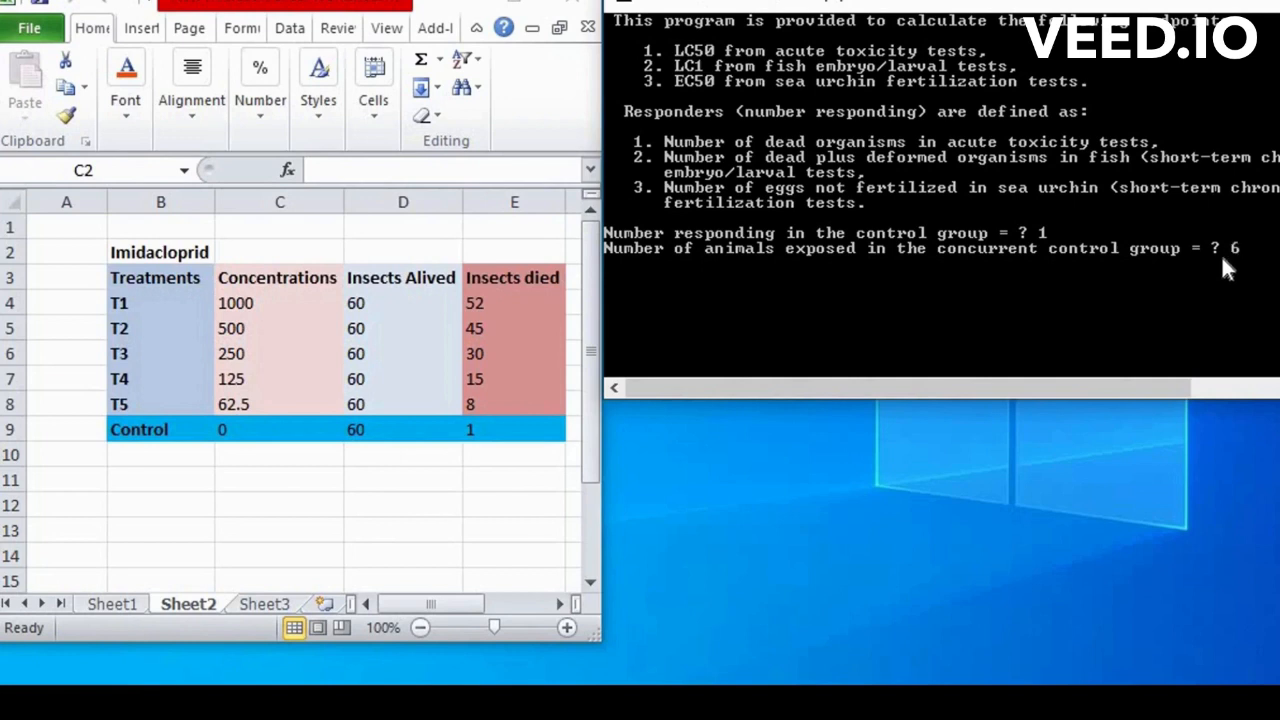
{"action": "type", "text": "60"}
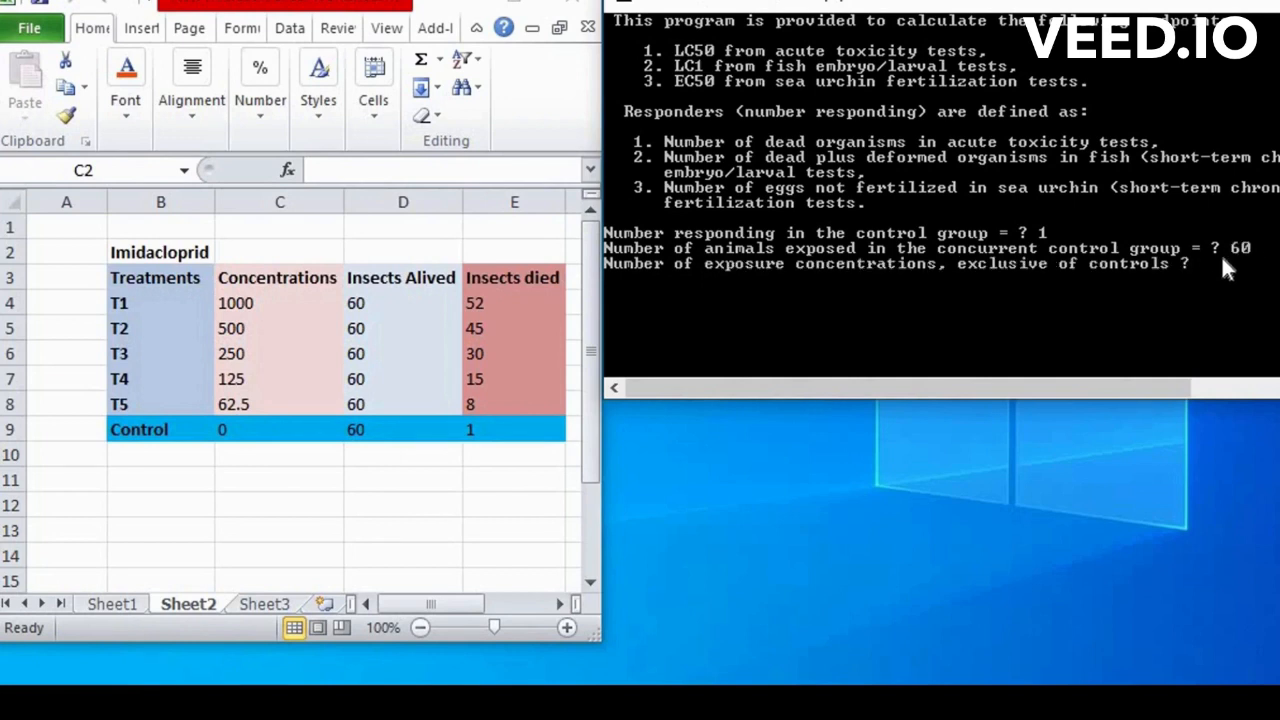
{"action": "mouse_move", "coordinate": [793, 287]}
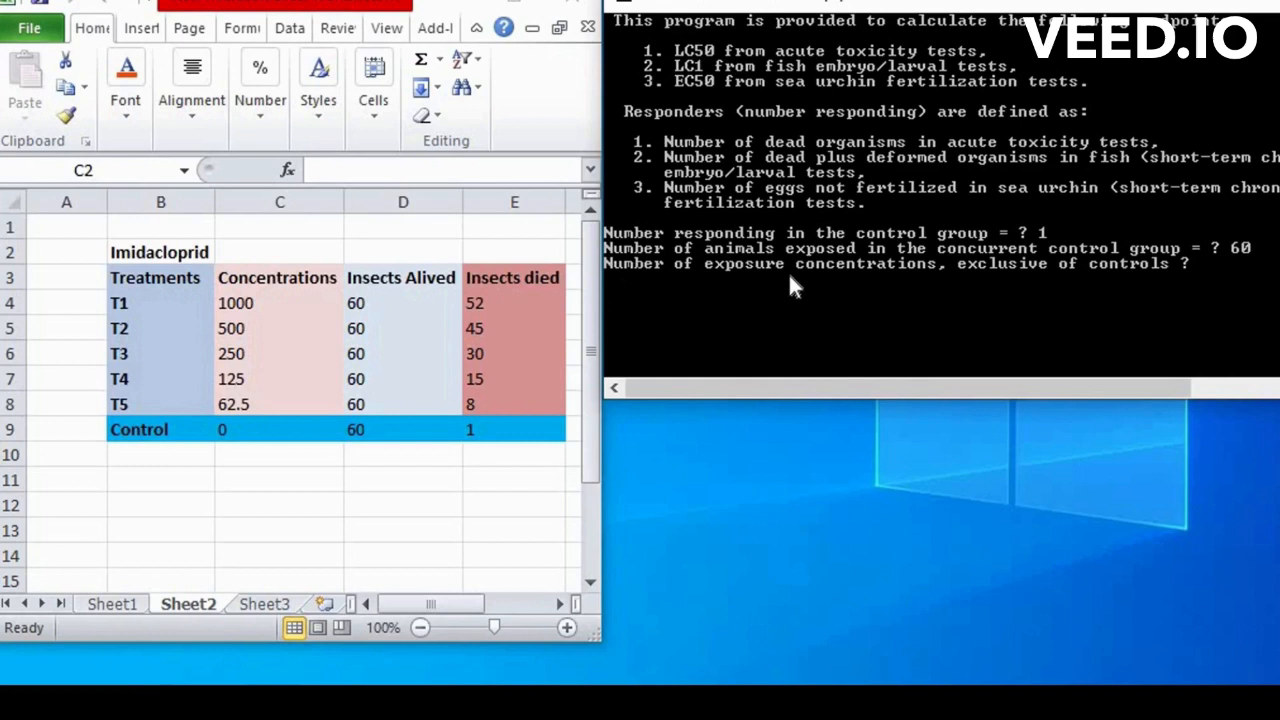
{"action": "mouse_move", "coordinate": [1135, 280]}
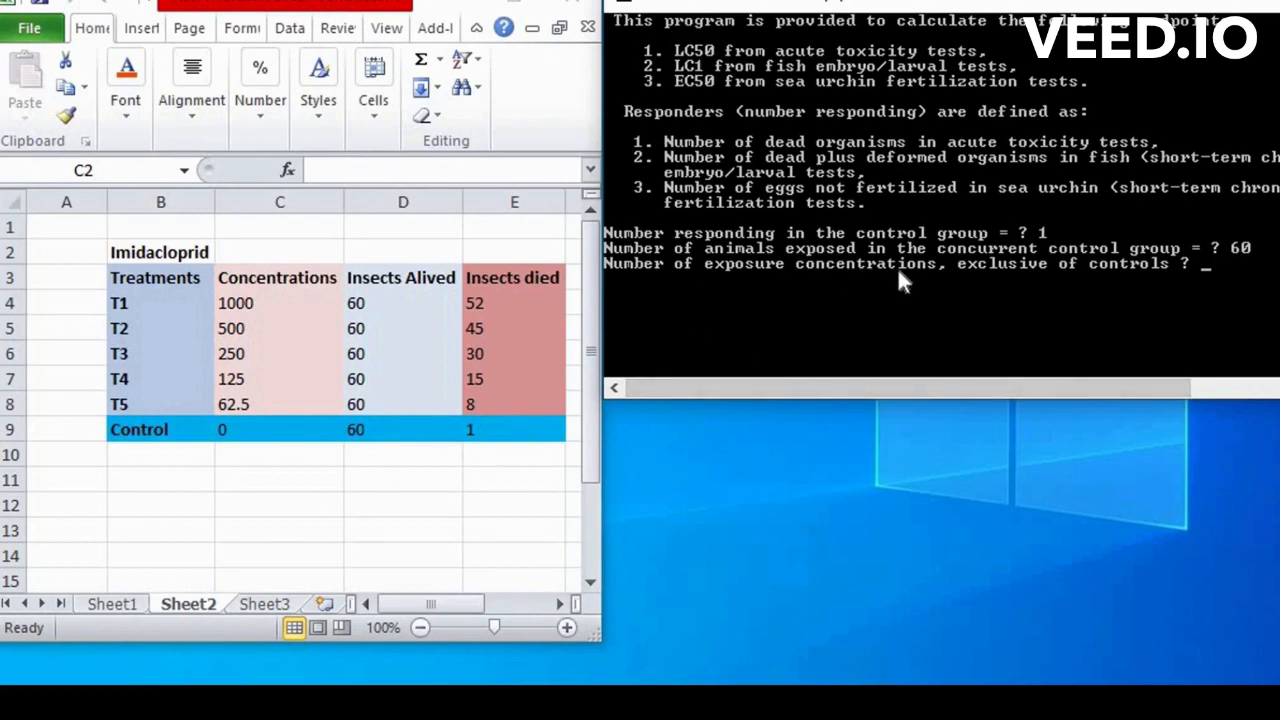
{"action": "mouse_move", "coordinate": [1120, 300]}
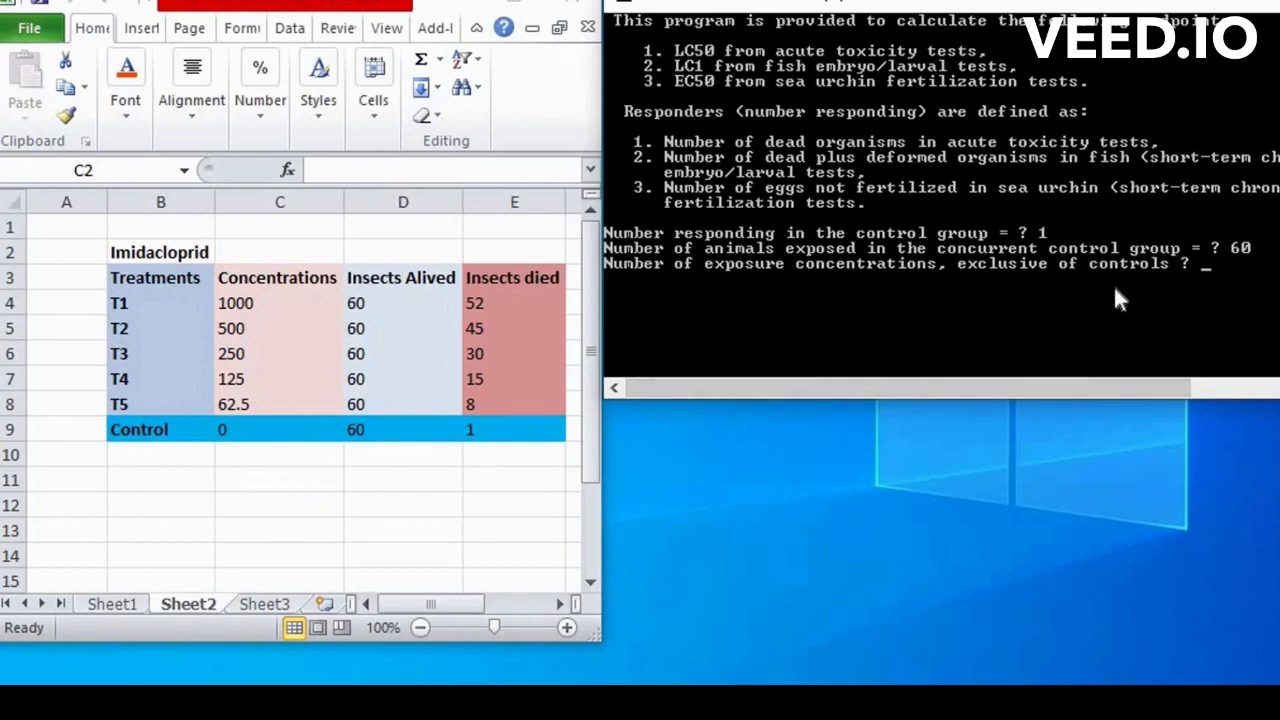
{"action": "mouse_move", "coordinate": [908, 288]}
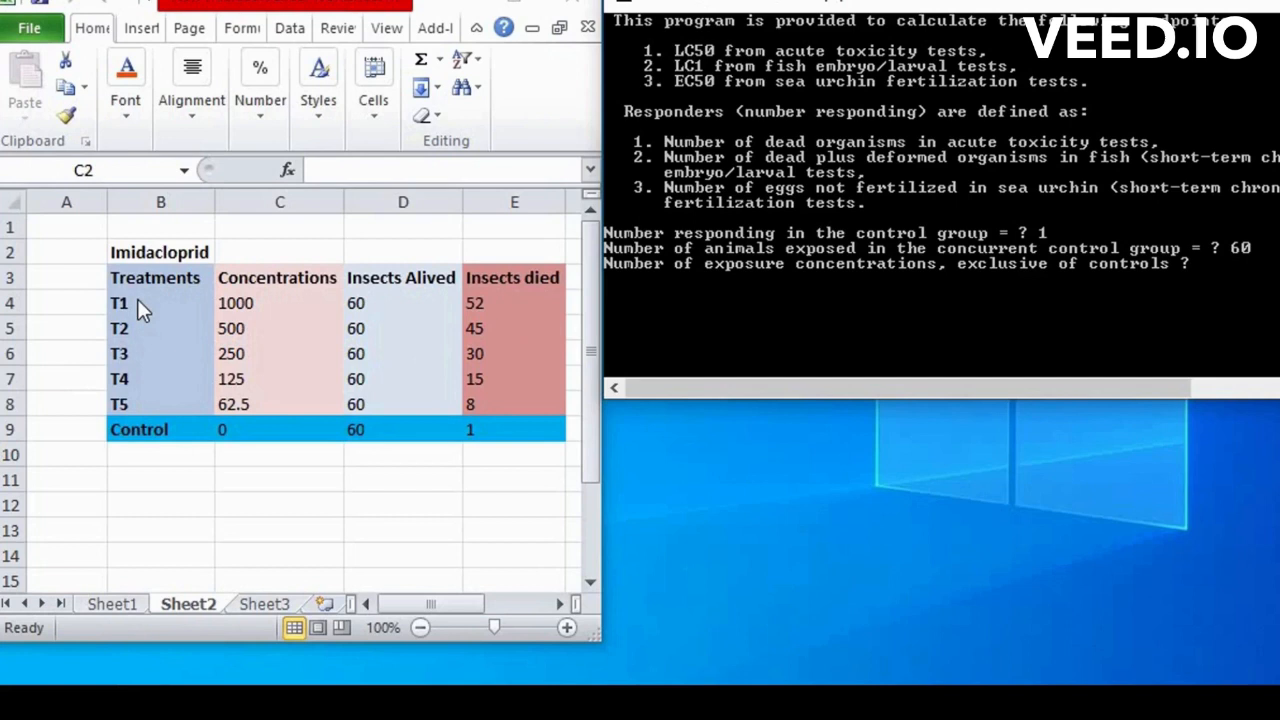
{"action": "mouse_move", "coordinate": [1225, 288]}
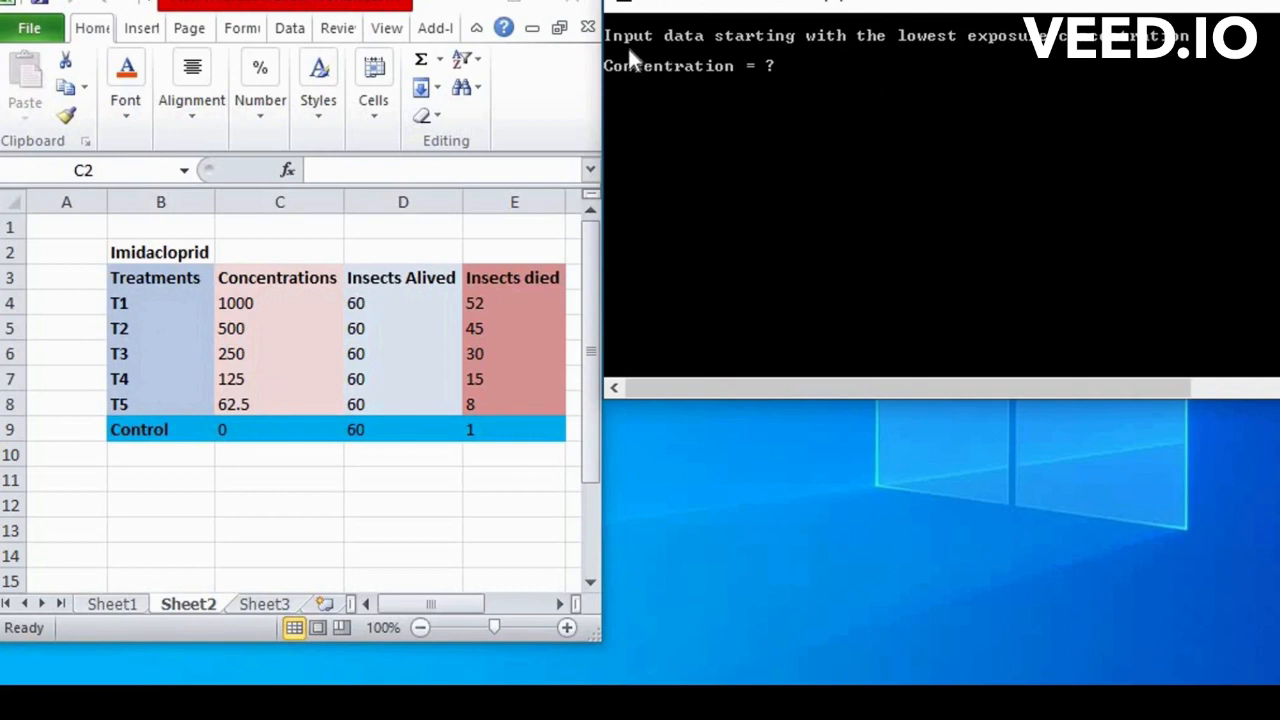
{"action": "mouse_move", "coordinate": [635, 55]}
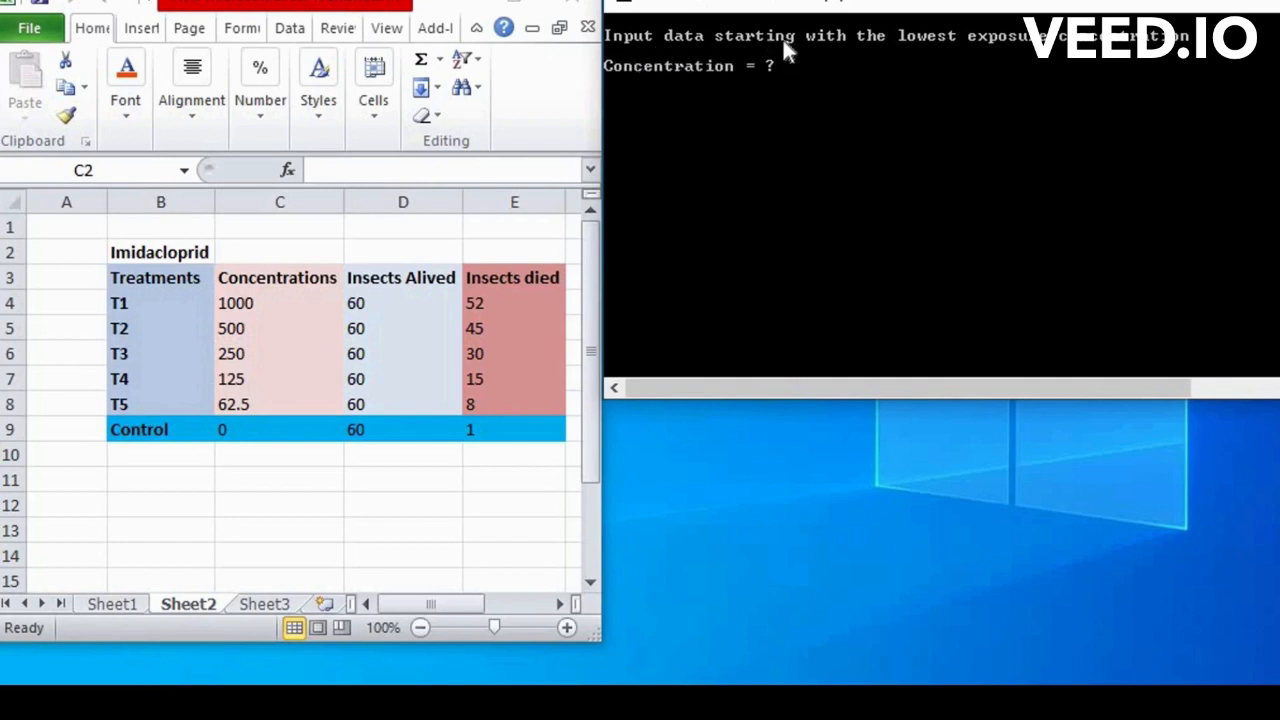
{"action": "mouse_move", "coordinate": [1198, 58]}
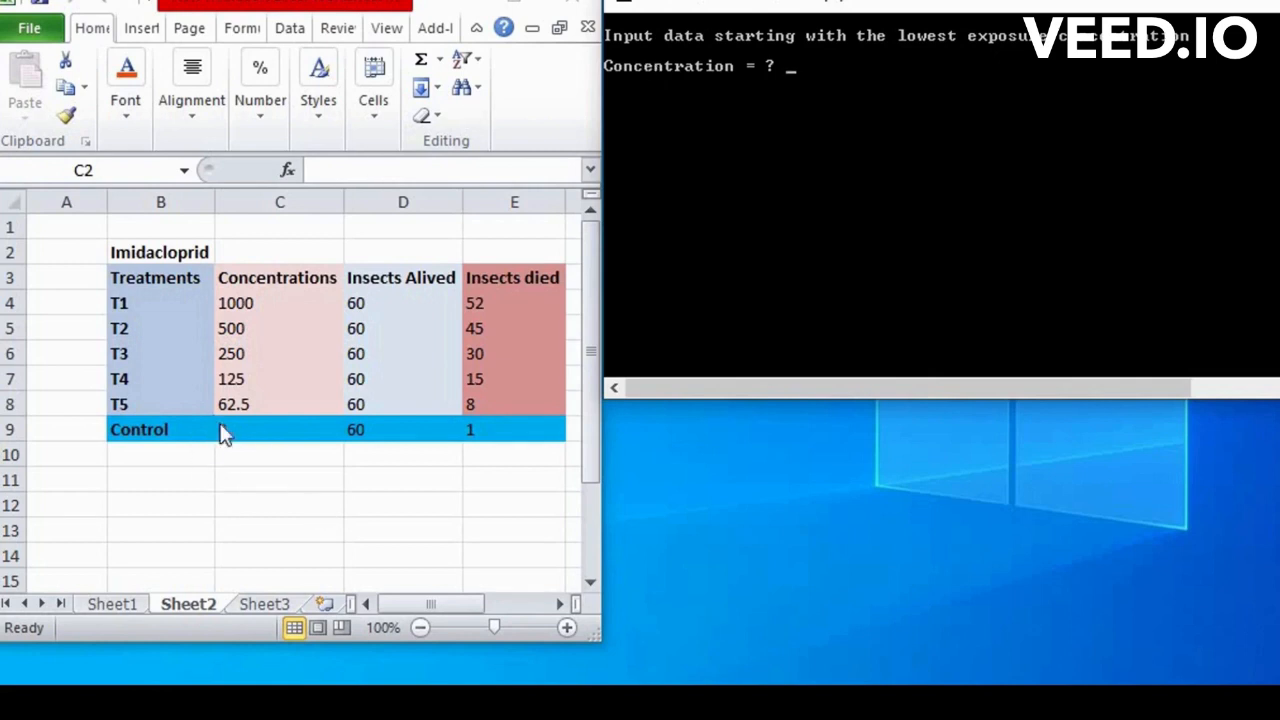
Step: Enter the first concentrations, 62.5 and 250, with their responders and exposed counts
{"action": "type", "text": "0"}
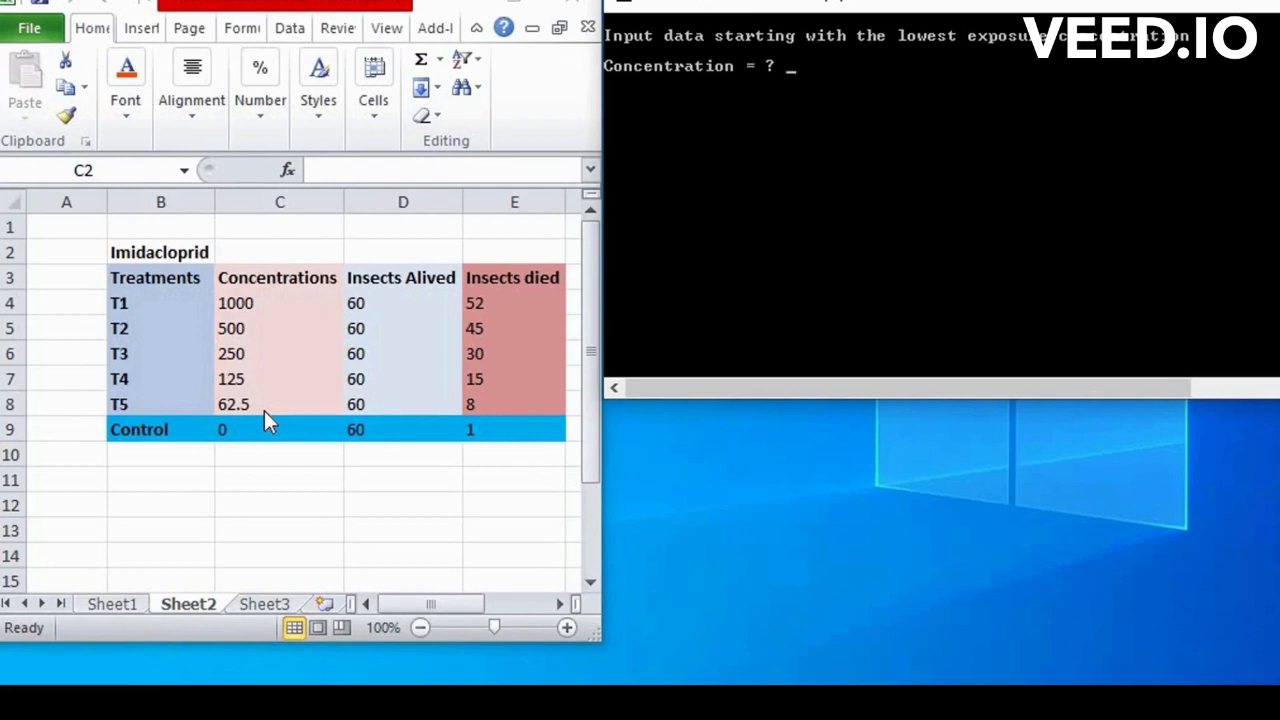
{"action": "type", "text": "62.5"}
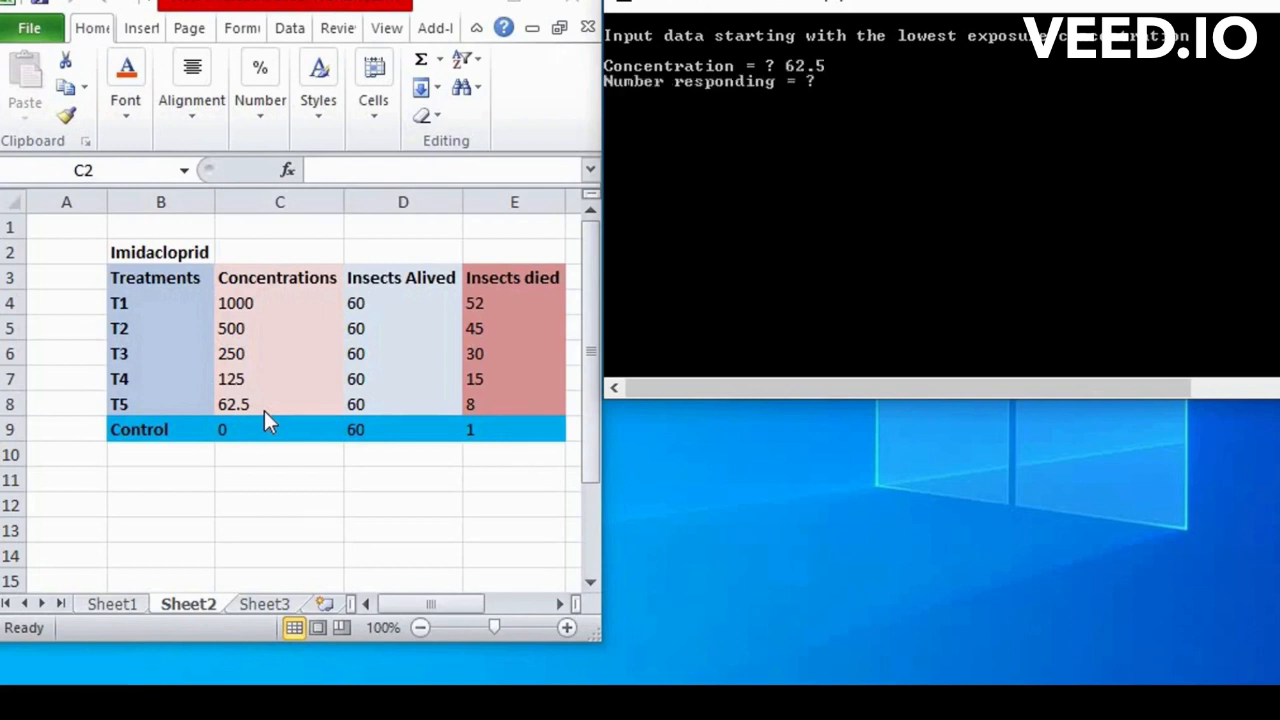
{"action": "mouse_move", "coordinate": [480, 418]}
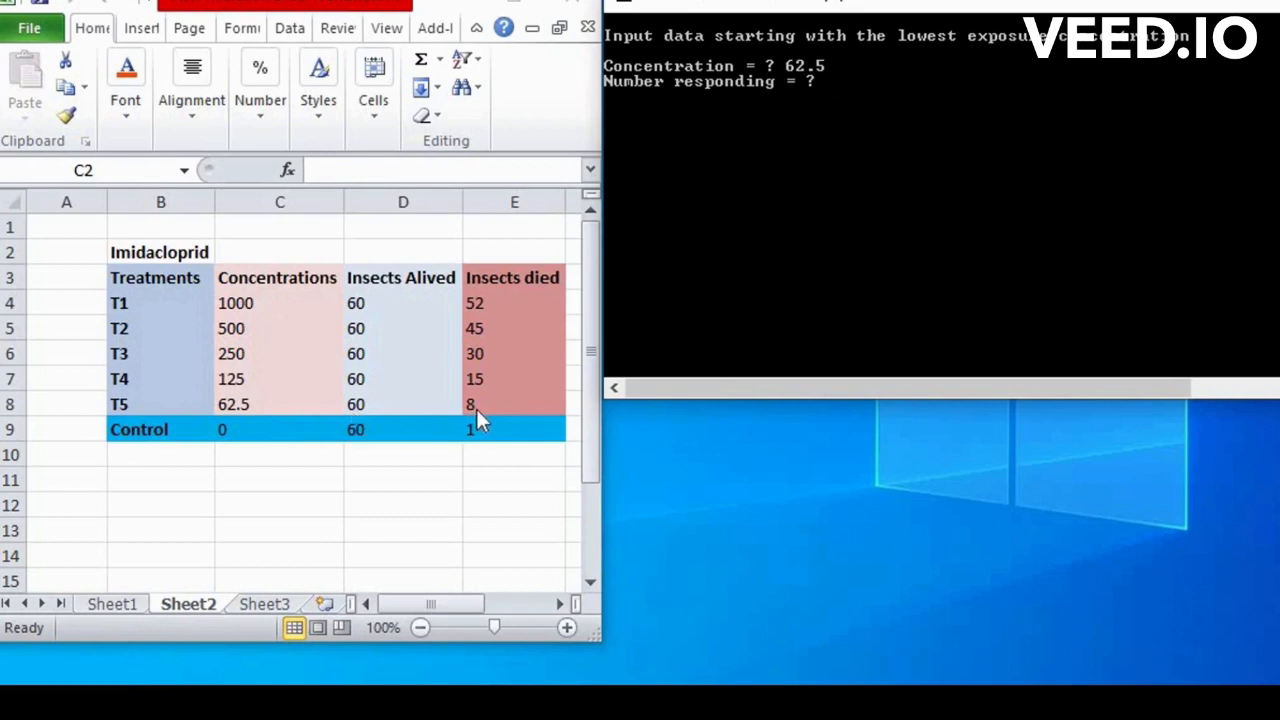
{"action": "type", "text": "8"}
{"action": "type", "text": "60"}
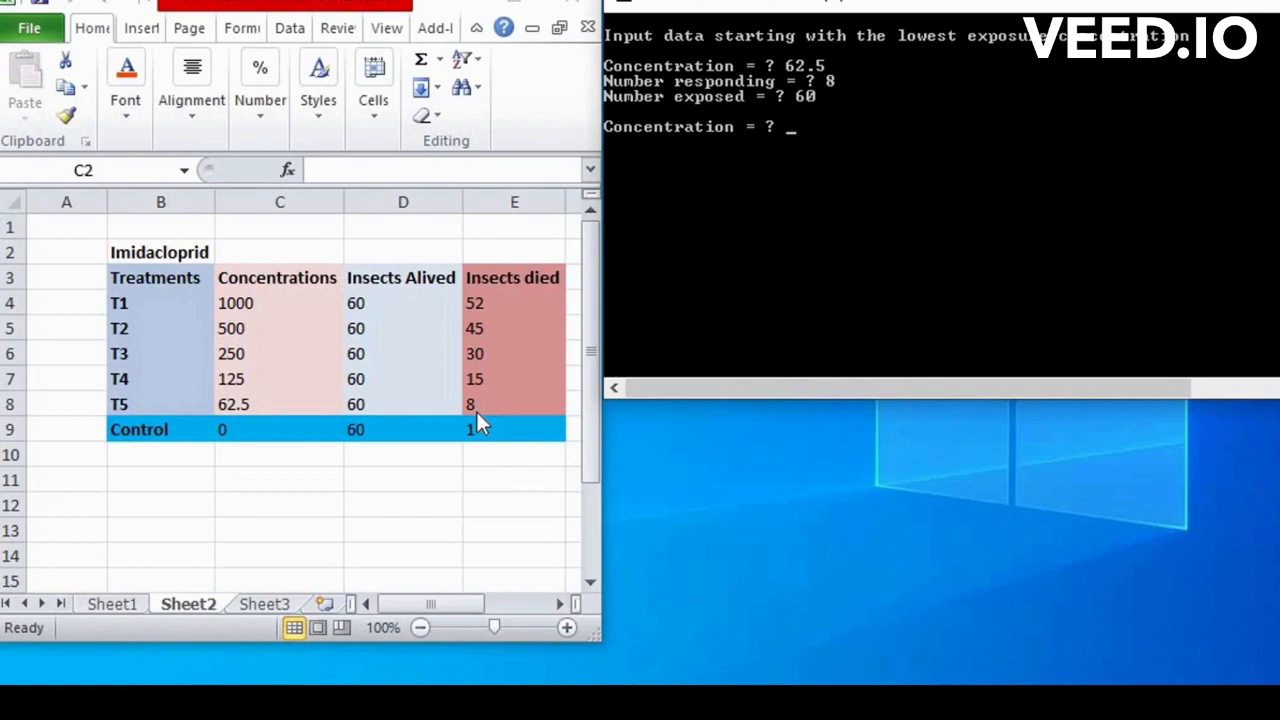
{"action": "type", "text": "125"}
{"action": "type", "text": "15"}
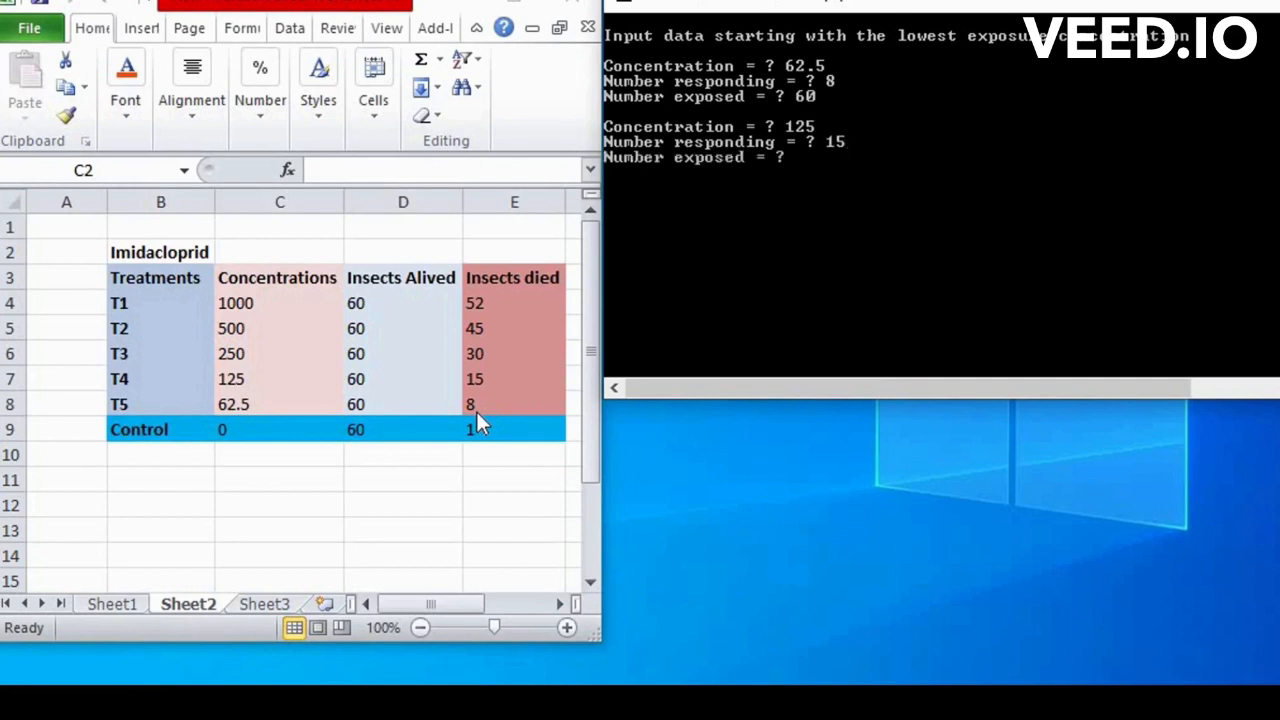
{"action": "type", "text": "60"}
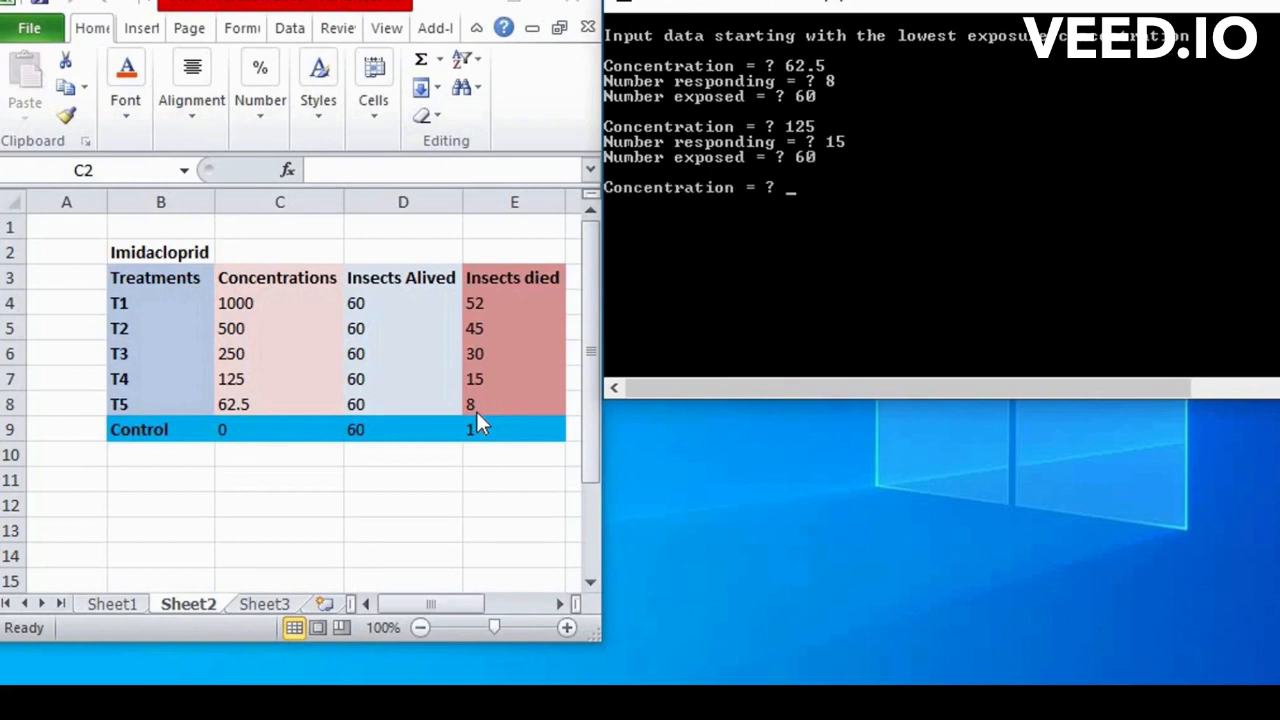
{"action": "type", "text": "250"}
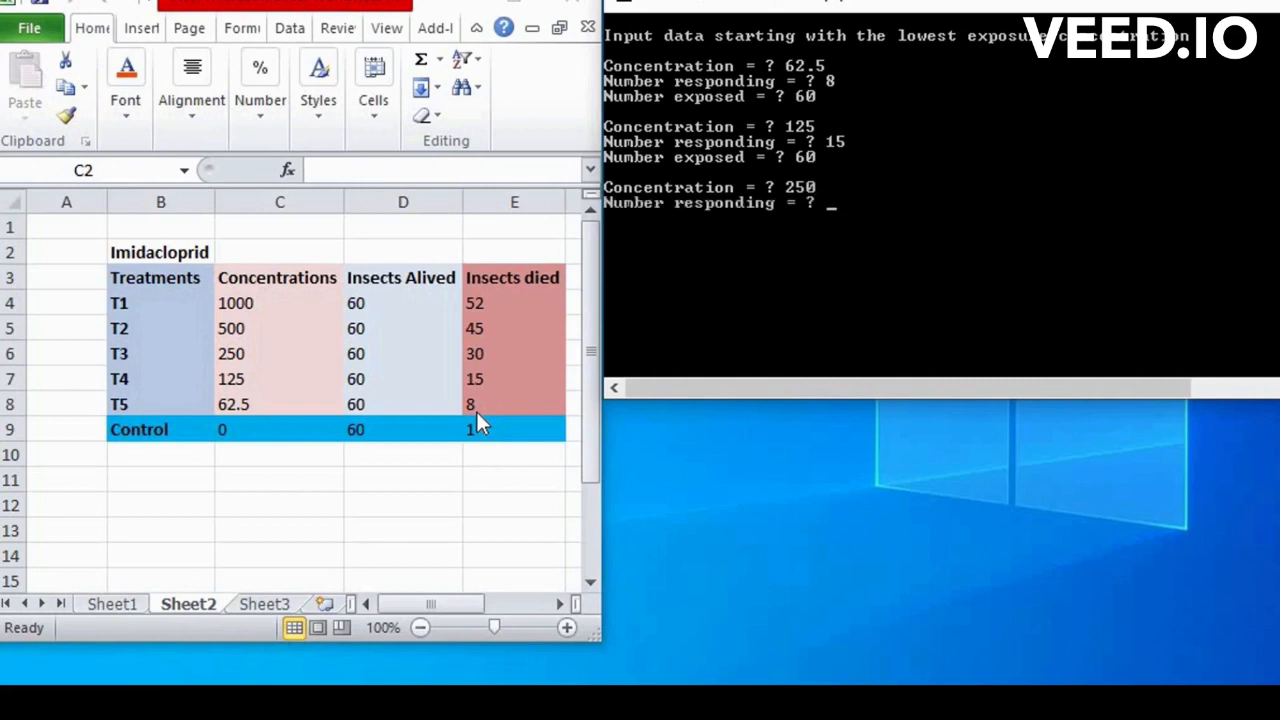
{"action": "type", "text": "30"}
{"action": "type", "text": "60"}
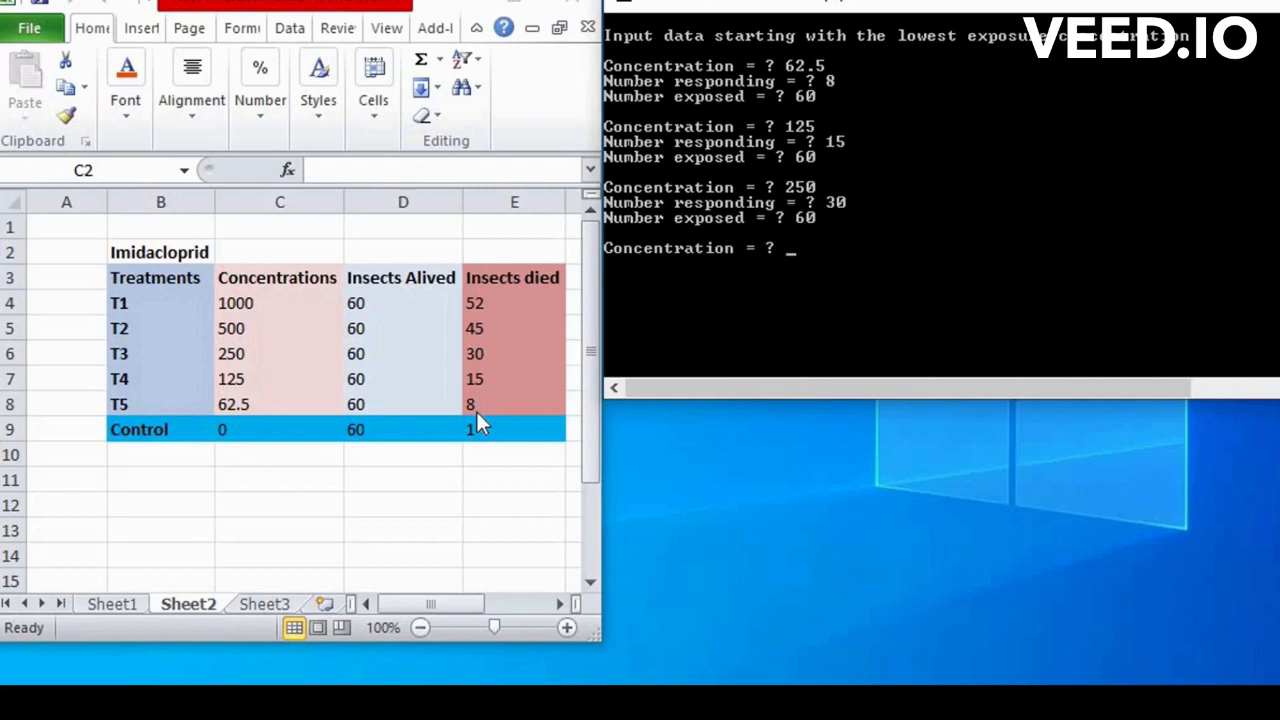
Step: Enter concentrations 500 (45 responding) and 1000, each with 60 exposed
{"action": "type", "text": "500"}
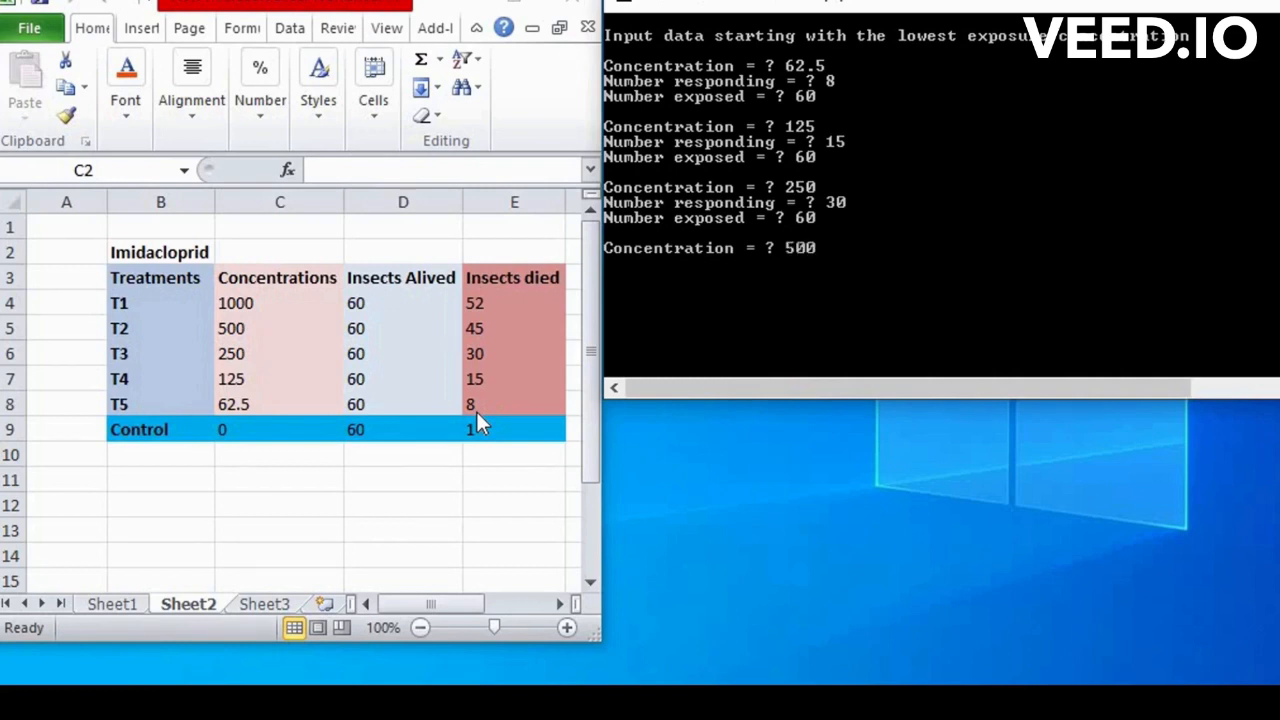
{"action": "key", "text": "Return"}
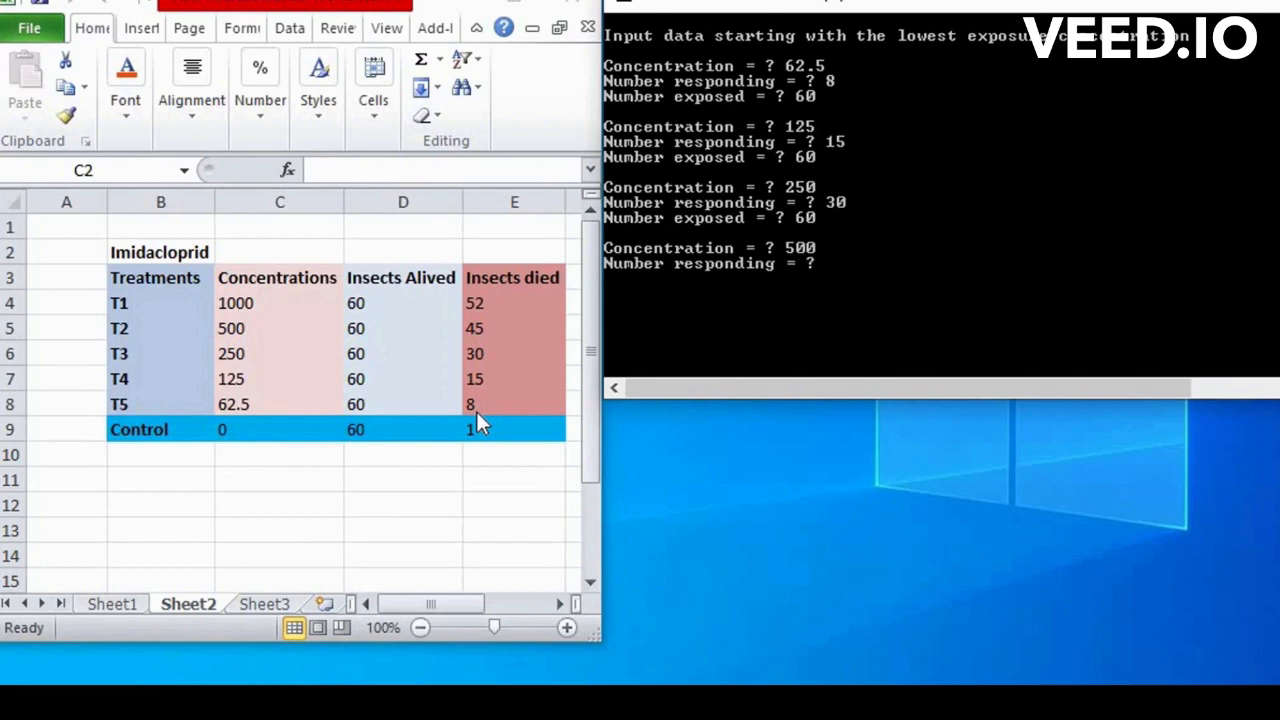
{"action": "type", "text": "4"}
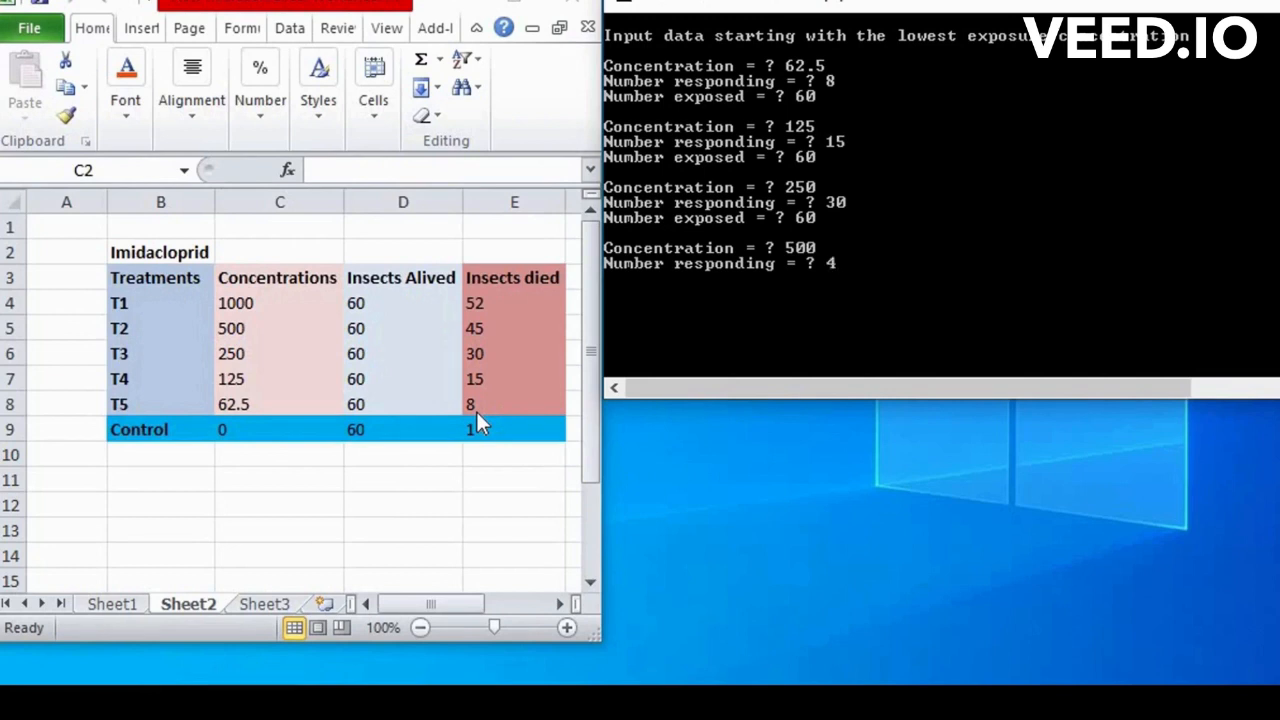
{"action": "type", "text": "45"}
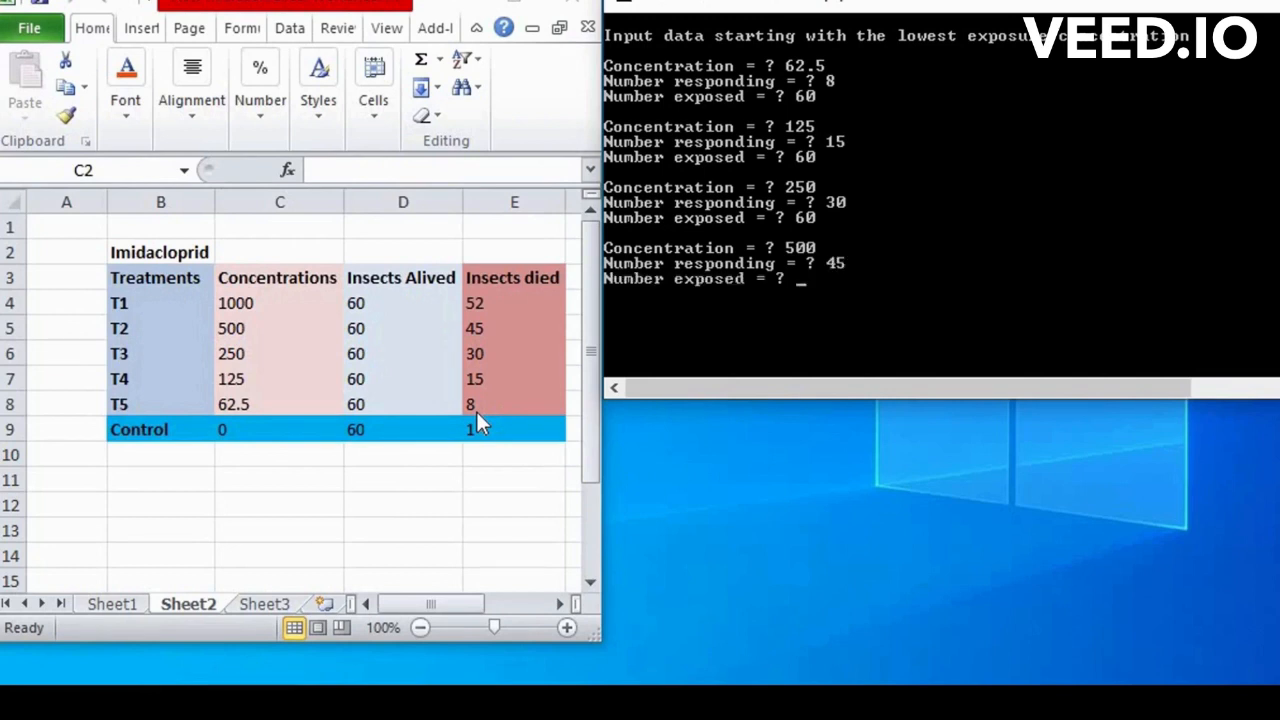
{"action": "type", "text": "60"}
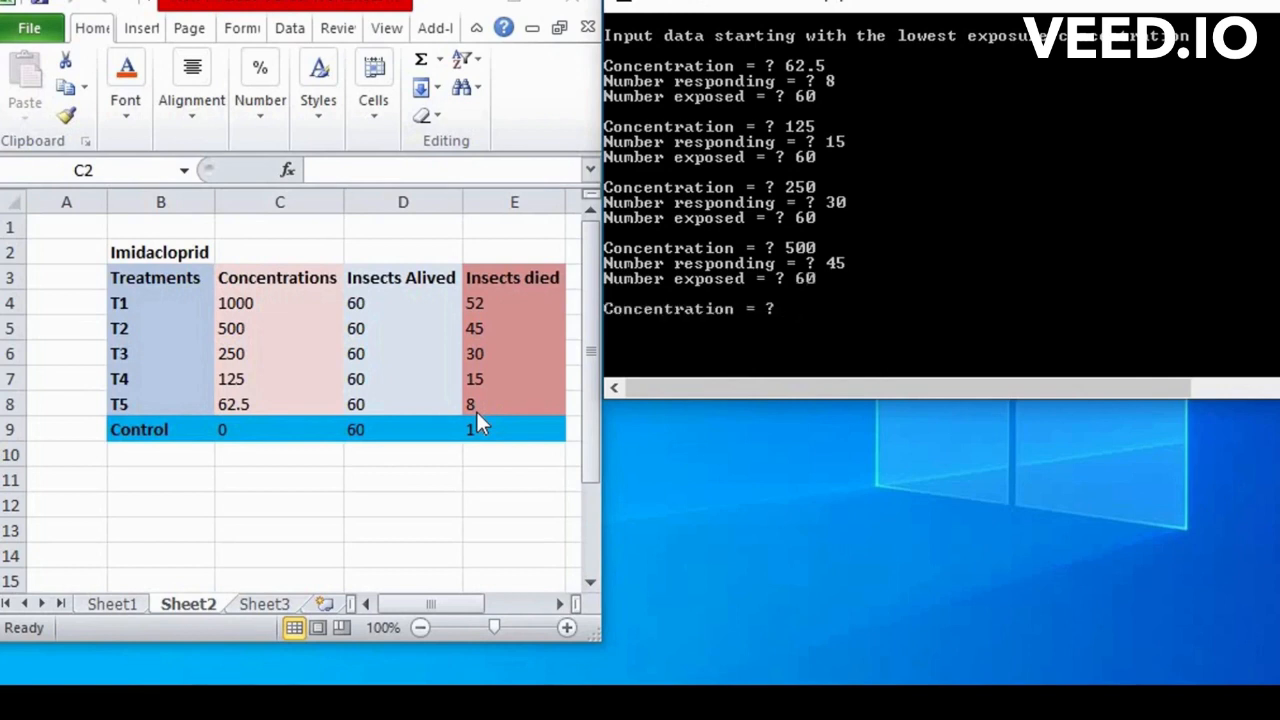
{"action": "type", "text": "1000"}
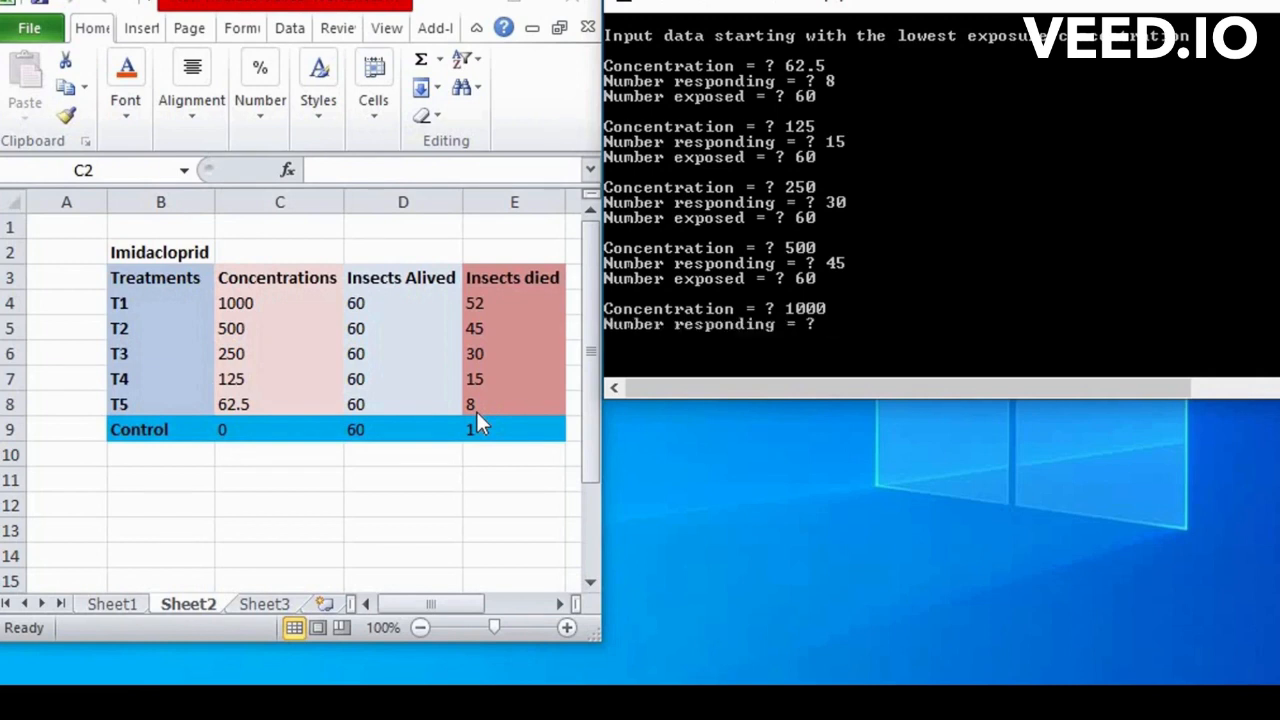
{"action": "type", "text": "52"}
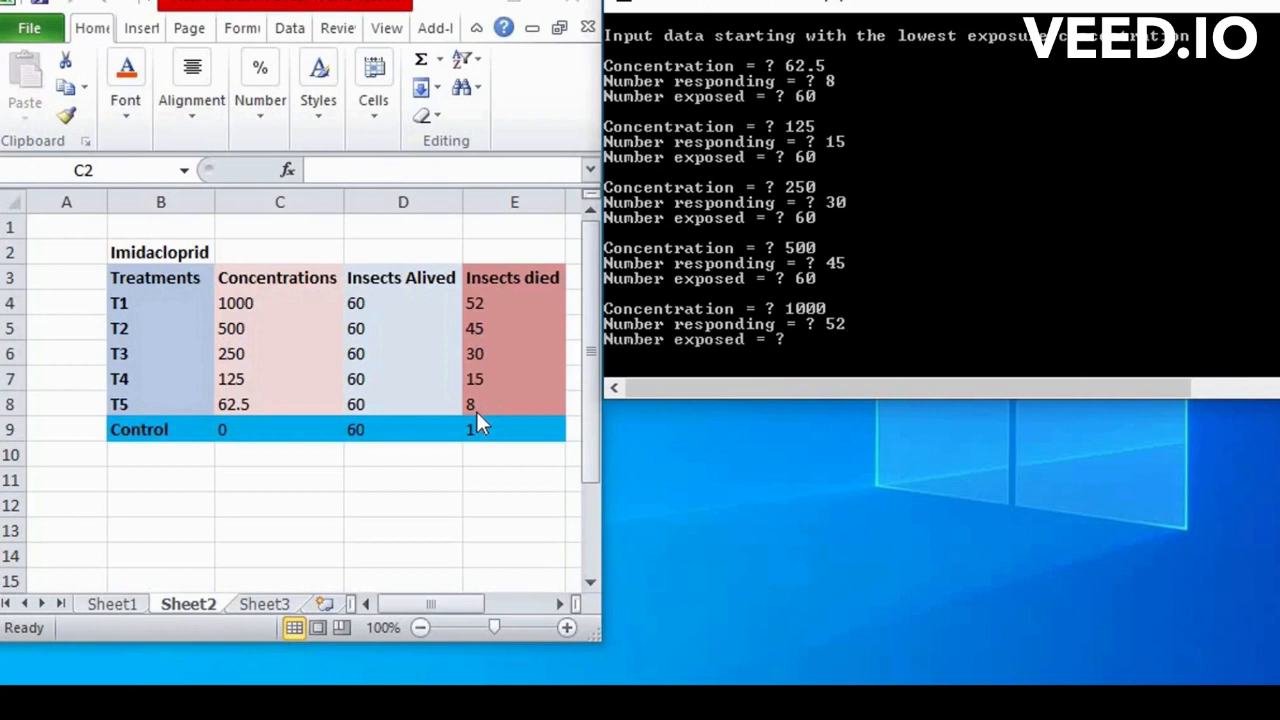
{"action": "type", "text": "60"}
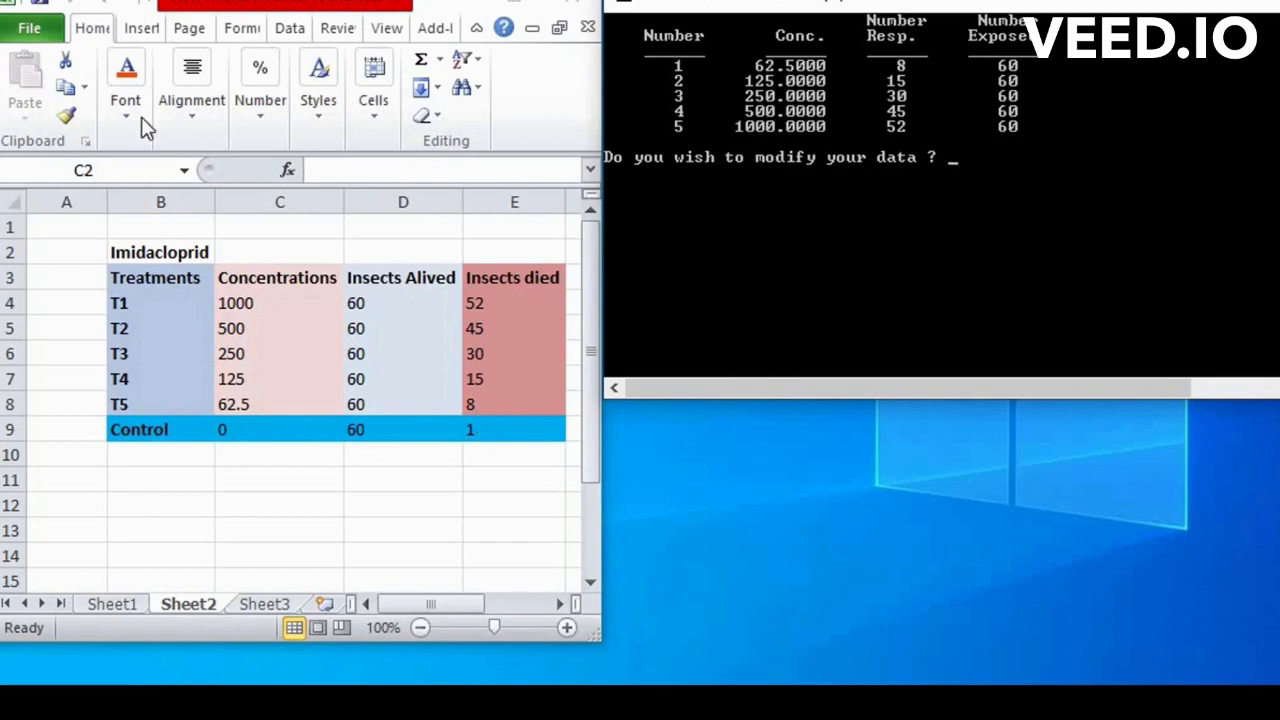
{"action": "mouse_move", "coordinate": [1117, 153]}
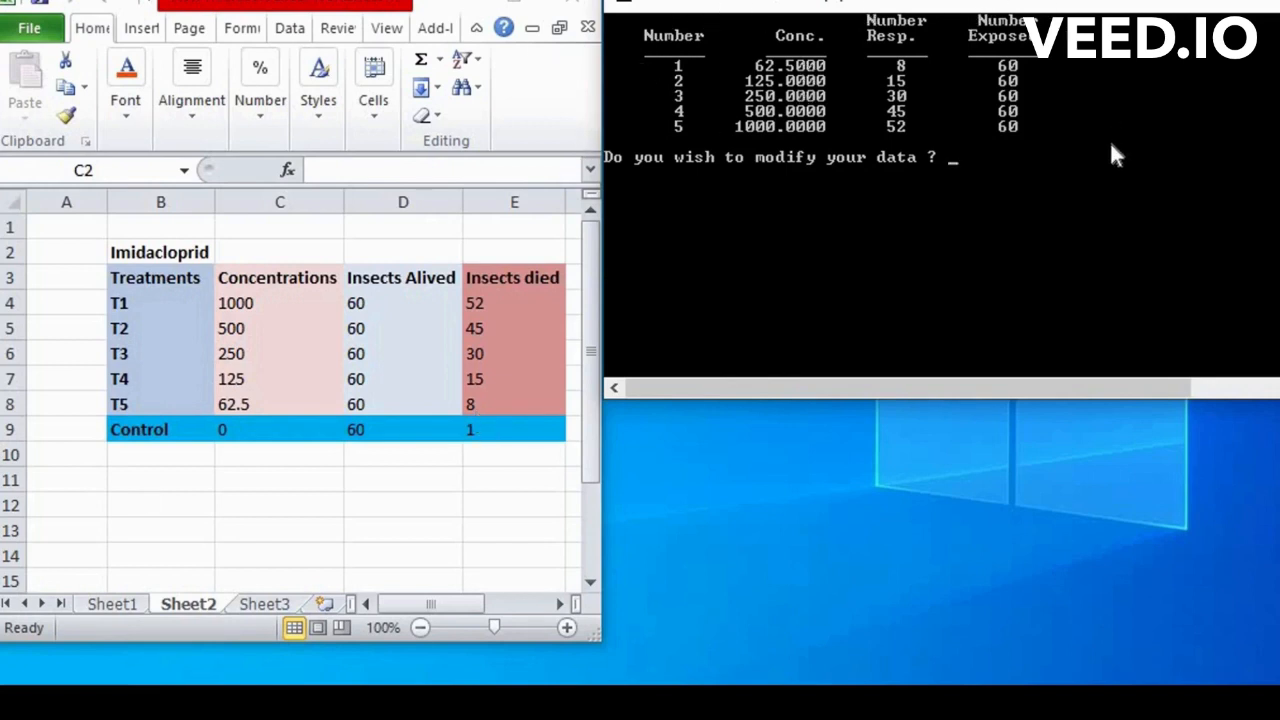
{"action": "mouse_move", "coordinate": [725, 122]}
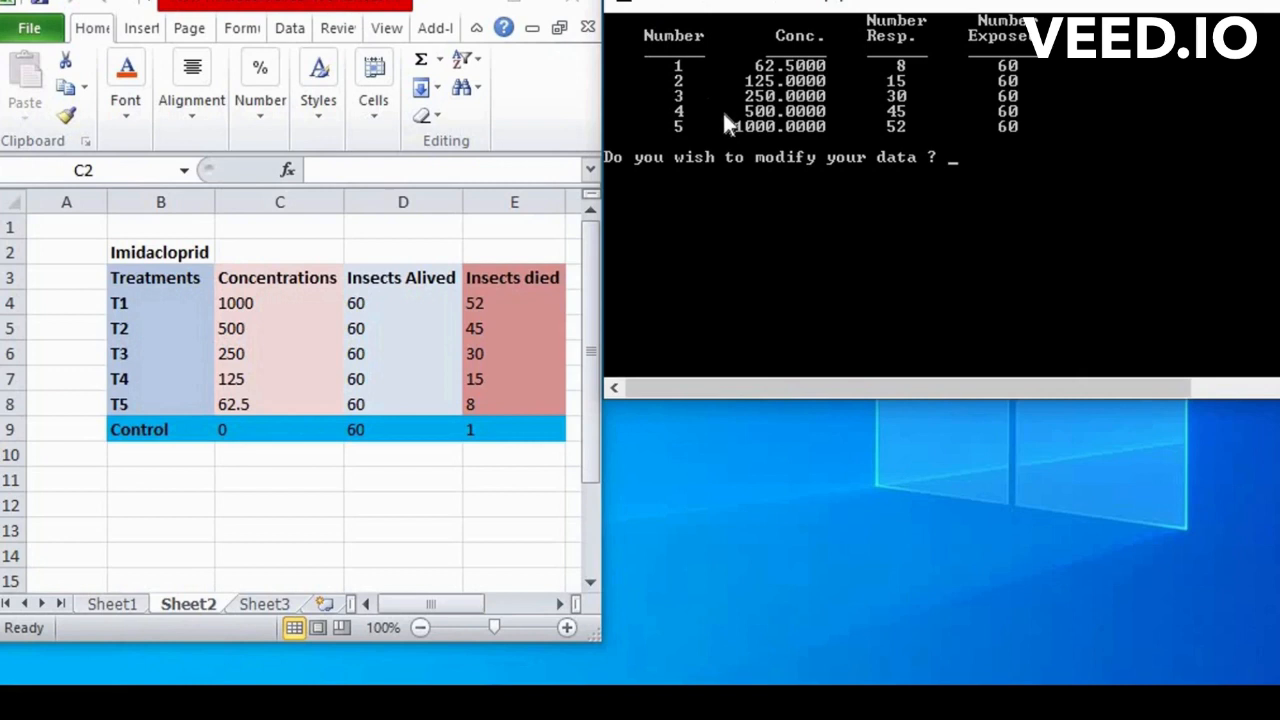
{"action": "mouse_move", "coordinate": [727, 181]}
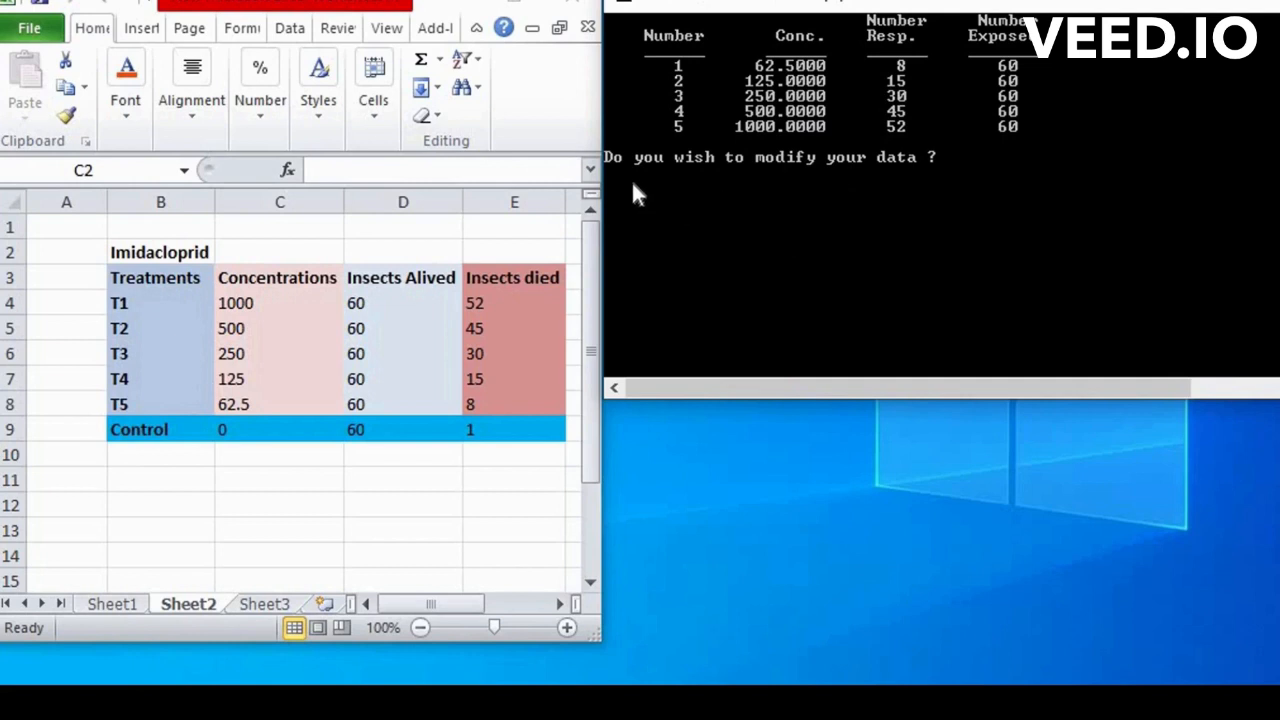
{"action": "mouse_move", "coordinate": [690, 178]}
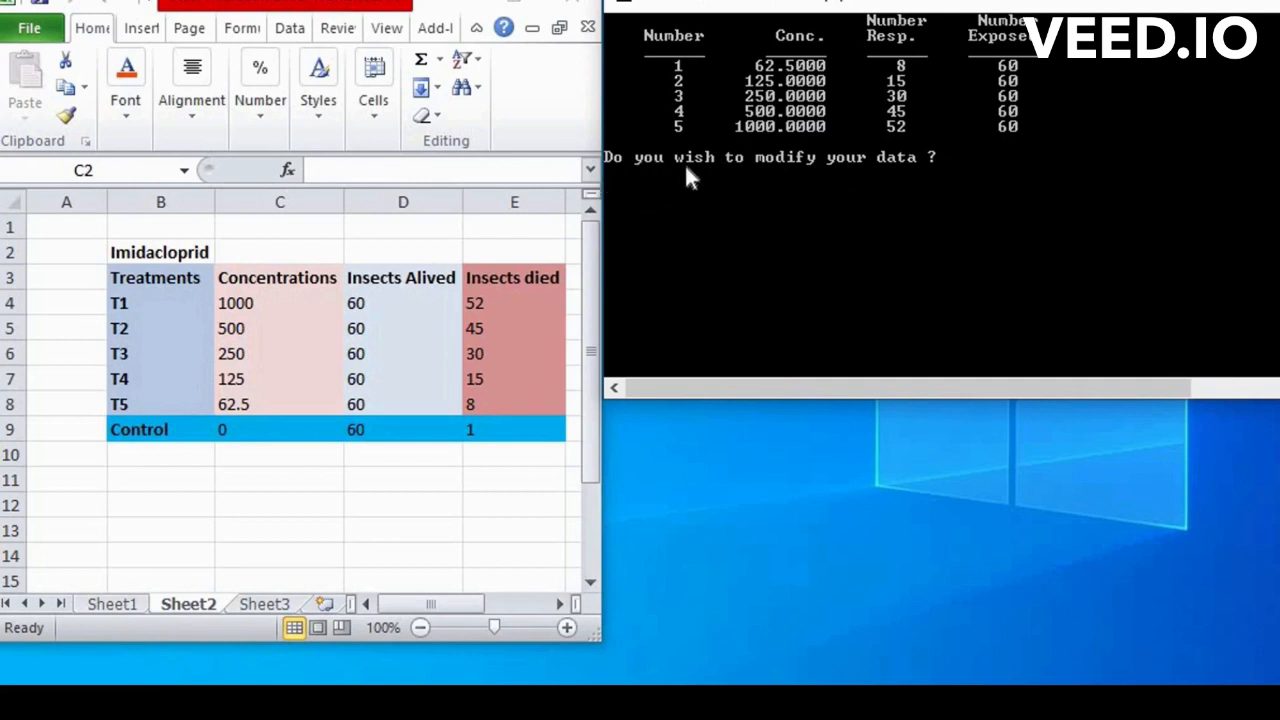
{"action": "mouse_move", "coordinate": [660, 168]}
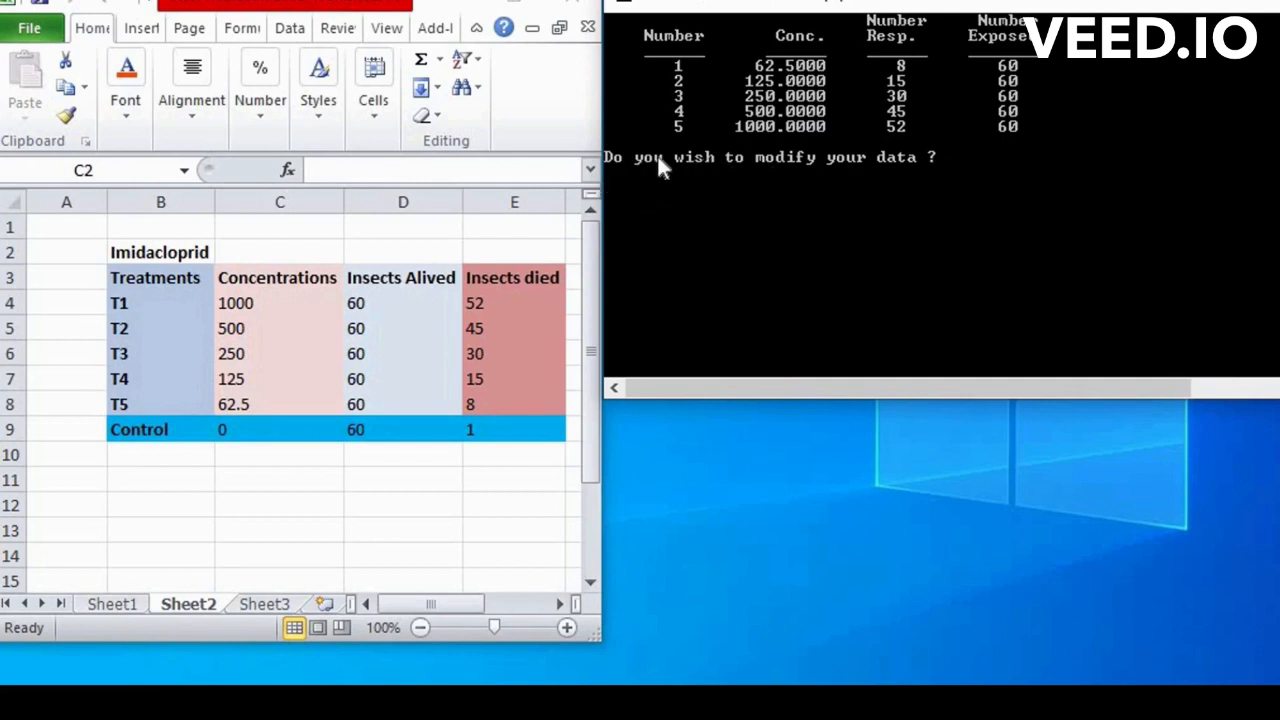
{"action": "mouse_move", "coordinate": [955, 167]}
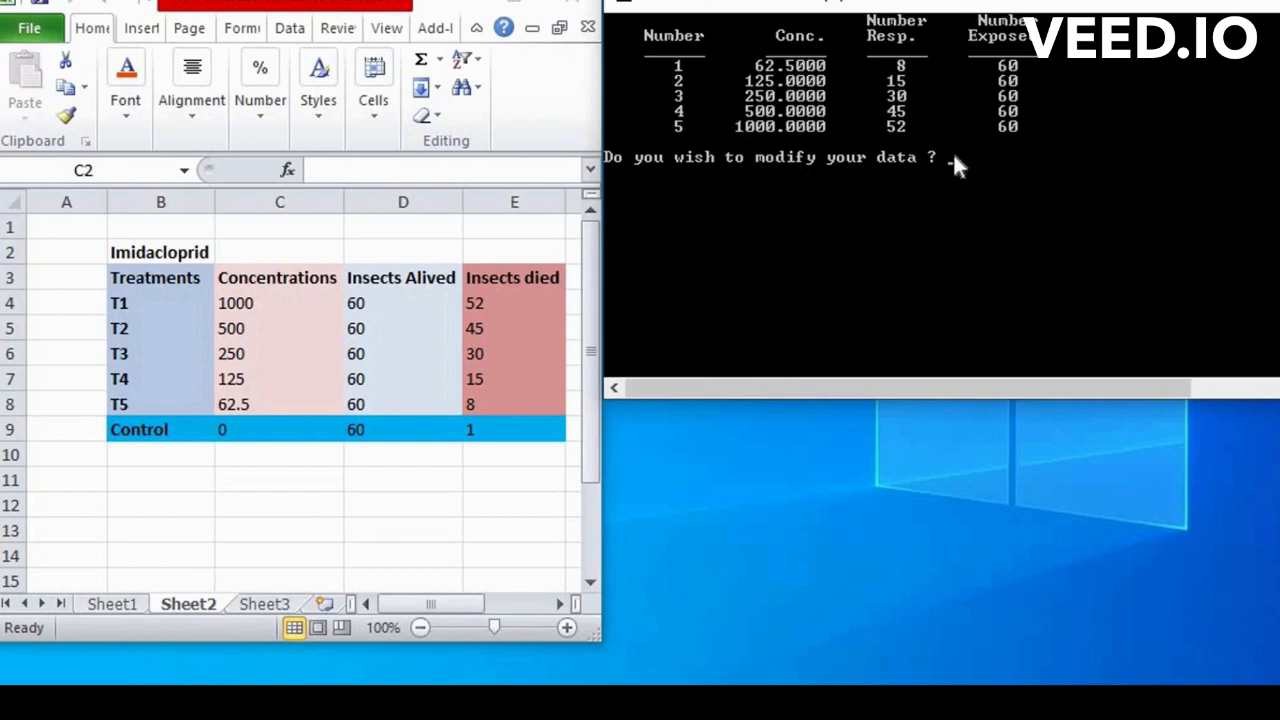
{"action": "mouse_move", "coordinate": [952, 168]}
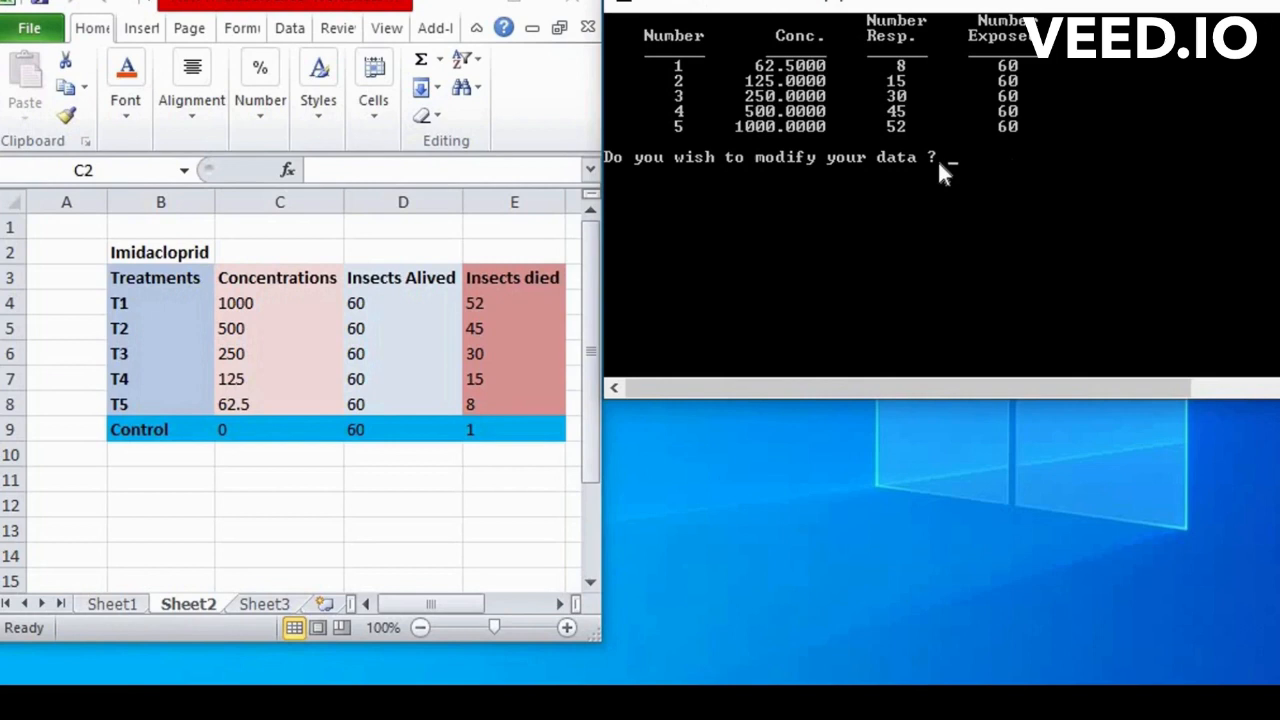
{"action": "mouse_move", "coordinate": [745, 170]}
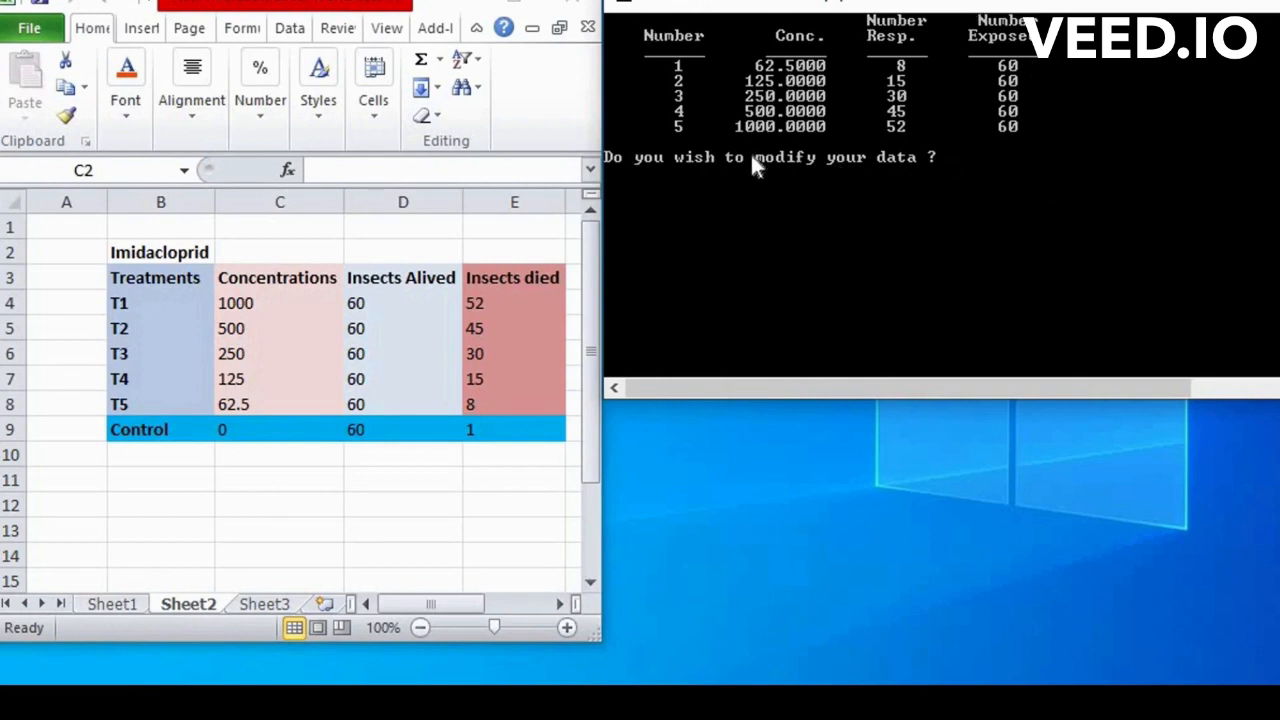
{"action": "mouse_move", "coordinate": [1050, 182]}
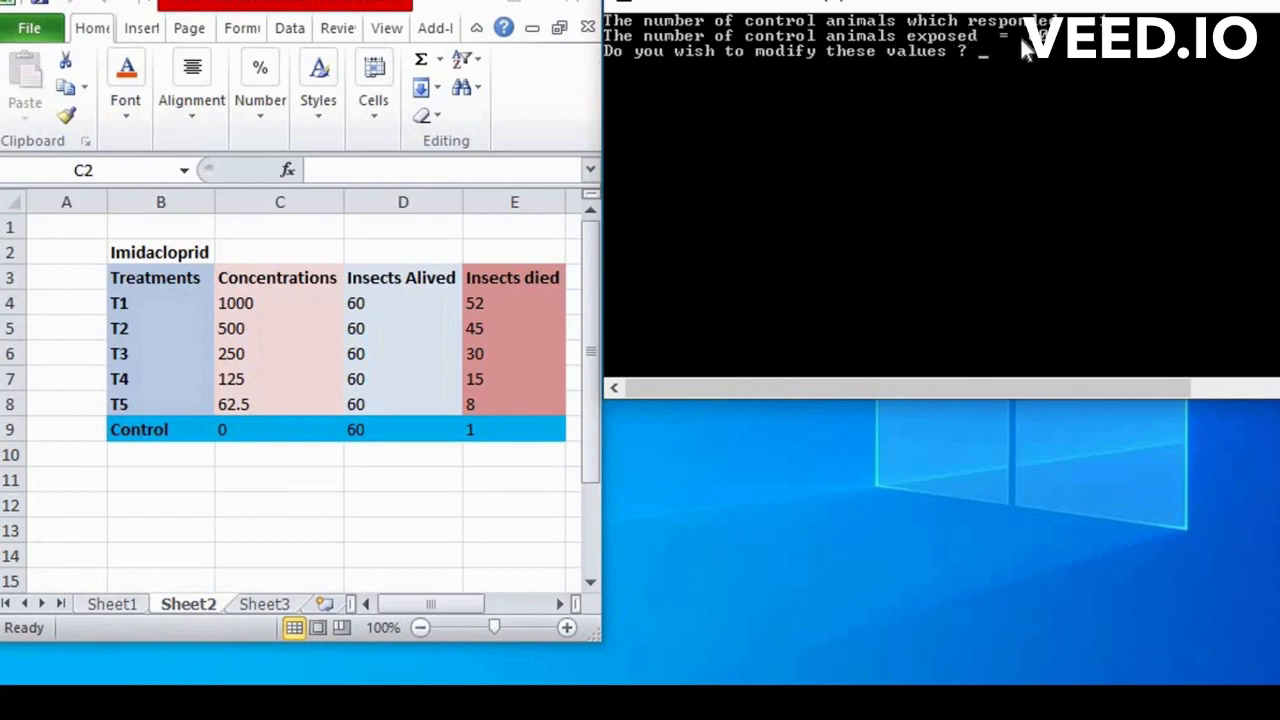
{"action": "mouse_move", "coordinate": [997, 108]}
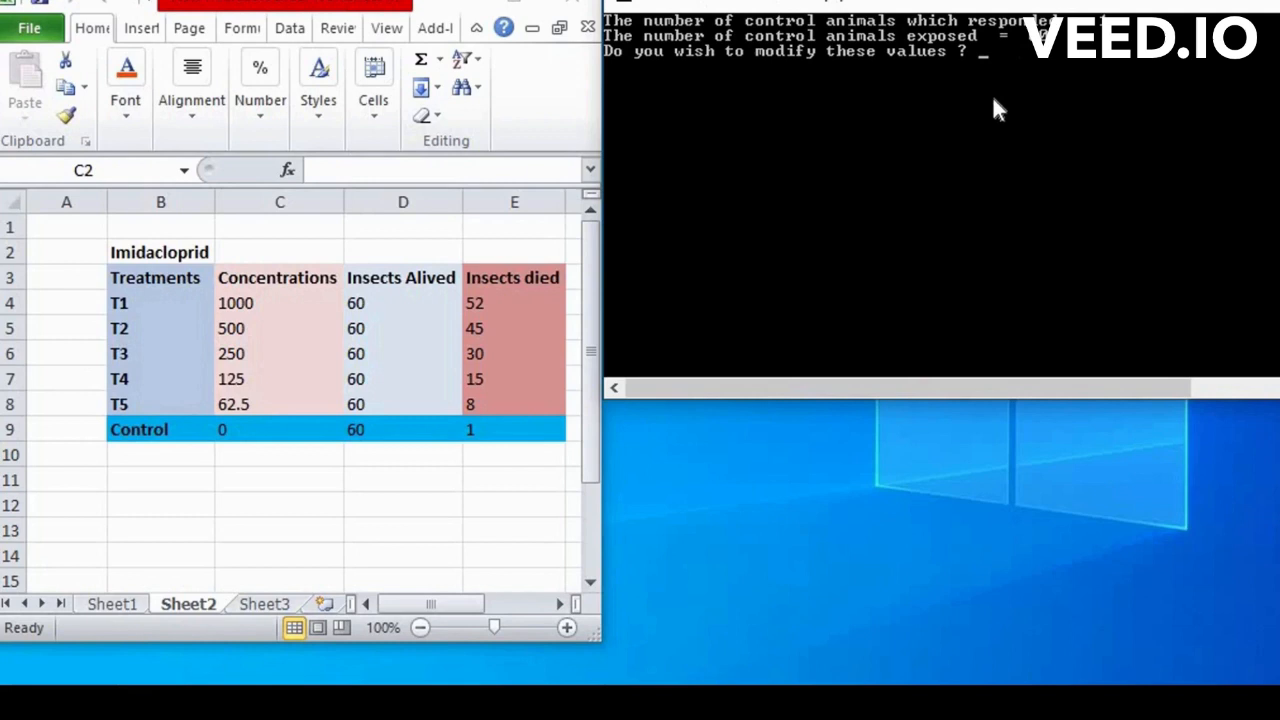
{"action": "mouse_move", "coordinate": [625, 85]}
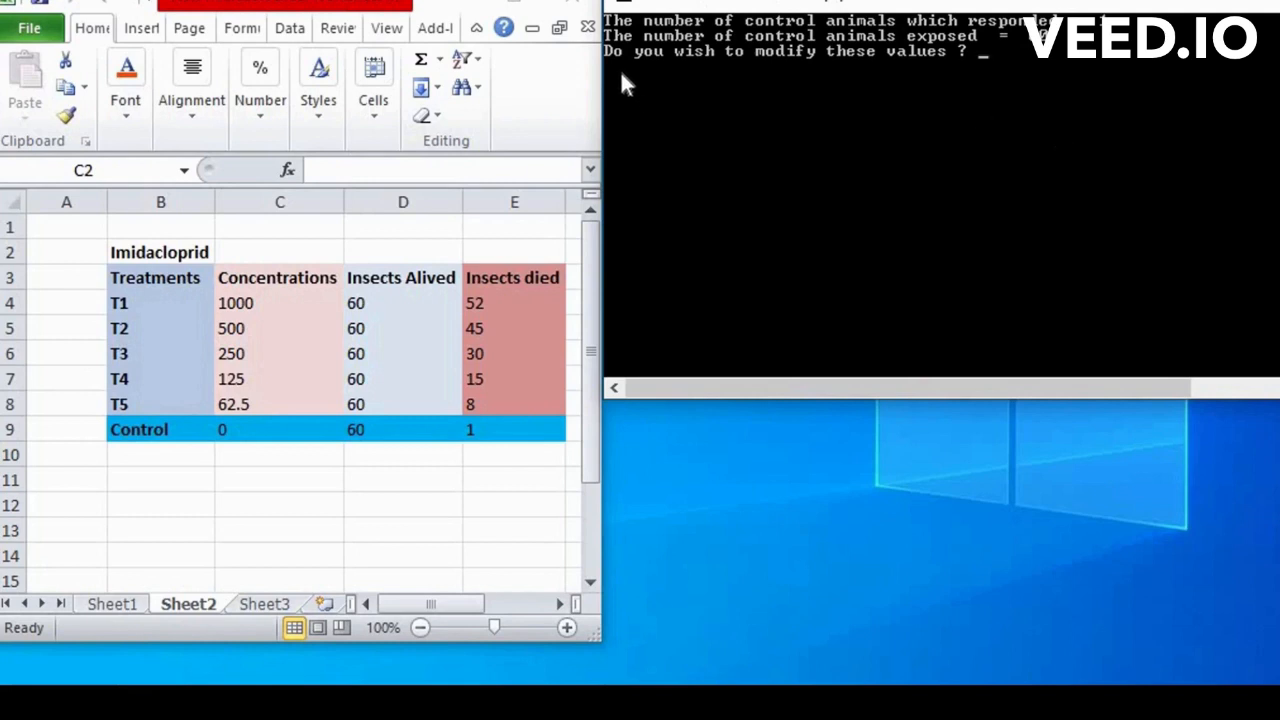
{"action": "mouse_move", "coordinate": [793, 62]}
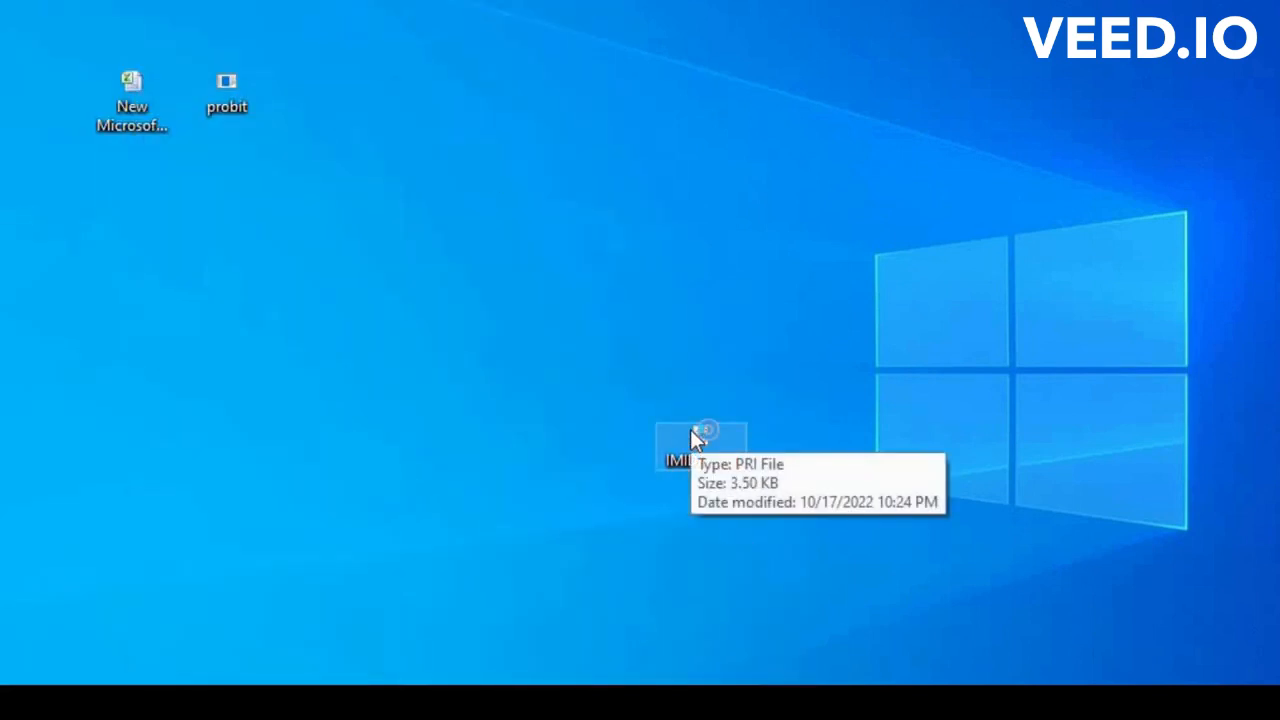
Step: Open the IMIDACLO.PRI file from the desktop as a read-only copy
{"action": "double_click", "coordinate": [685, 449]}
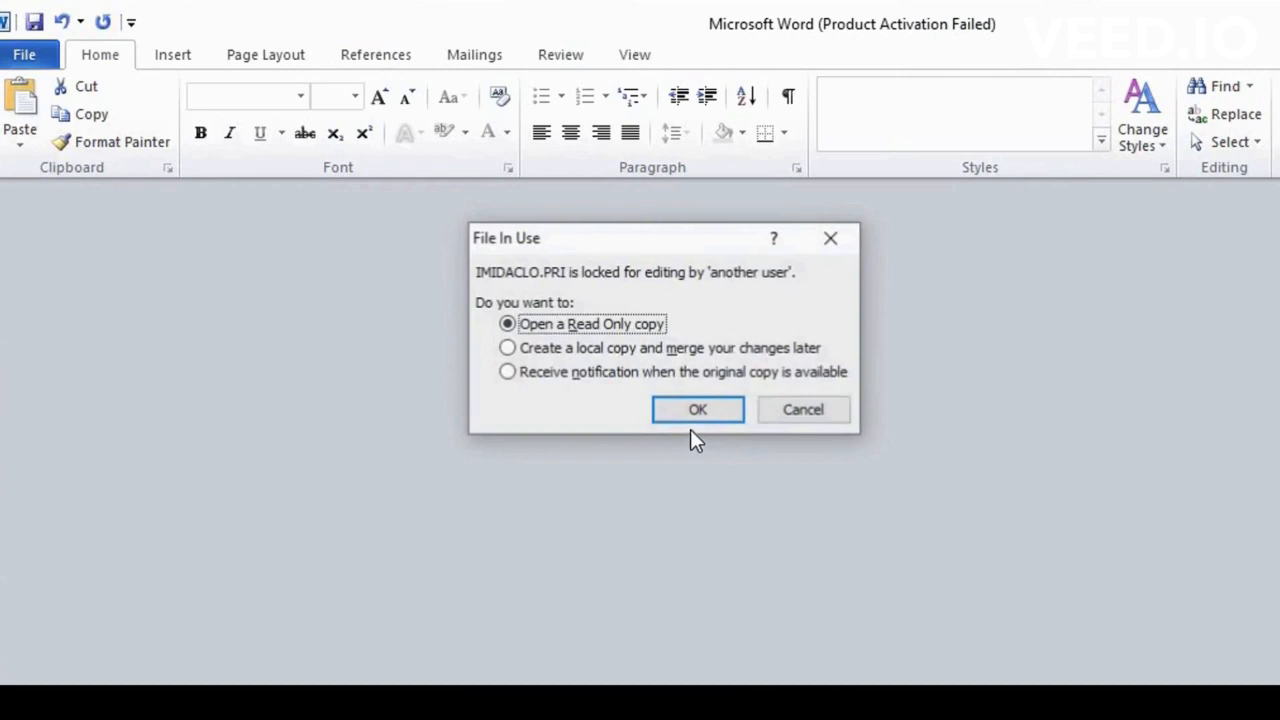
{"action": "mouse_move", "coordinate": [690, 461]}
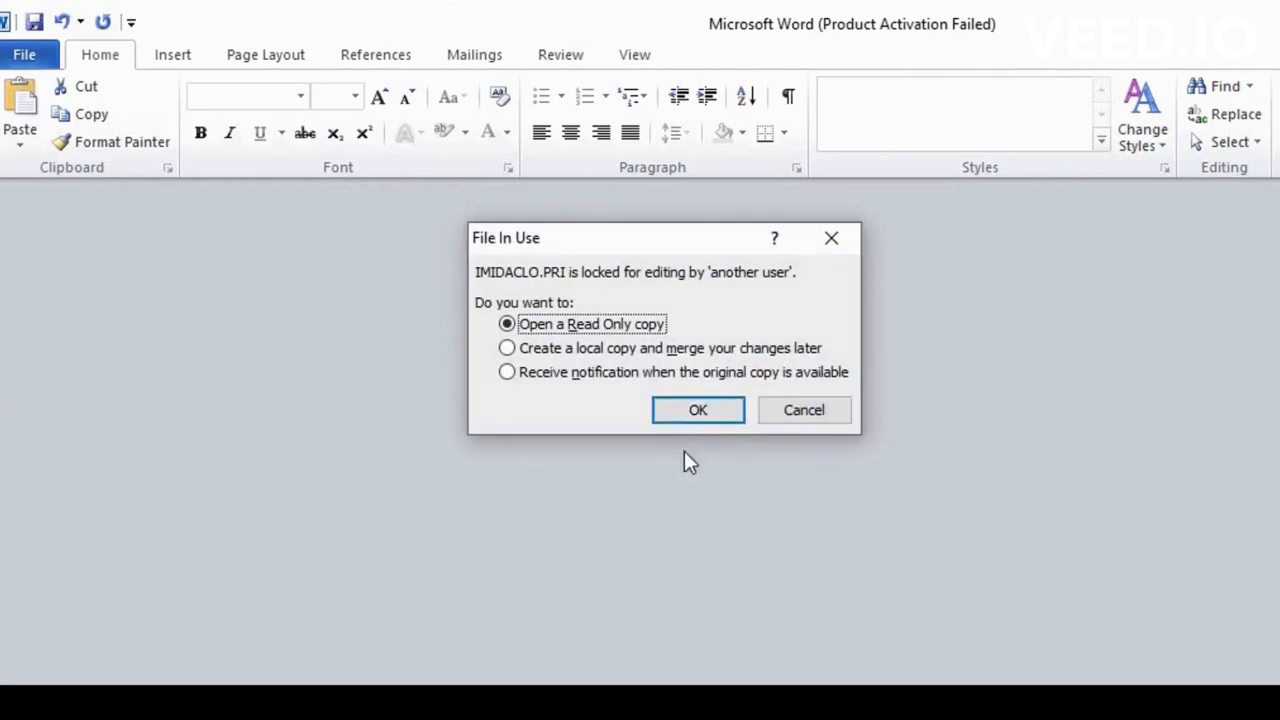
{"action": "left_click", "coordinate": [697, 410]}
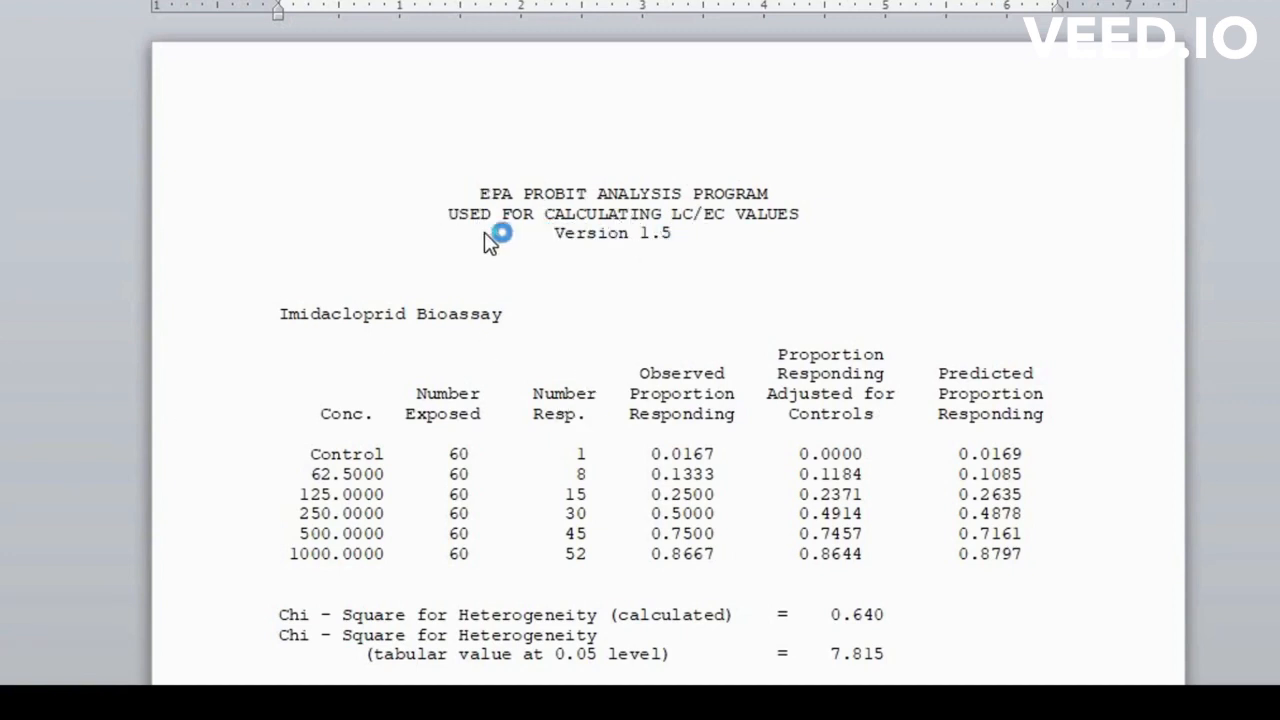
{"action": "mouse_move", "coordinate": [722, 225]}
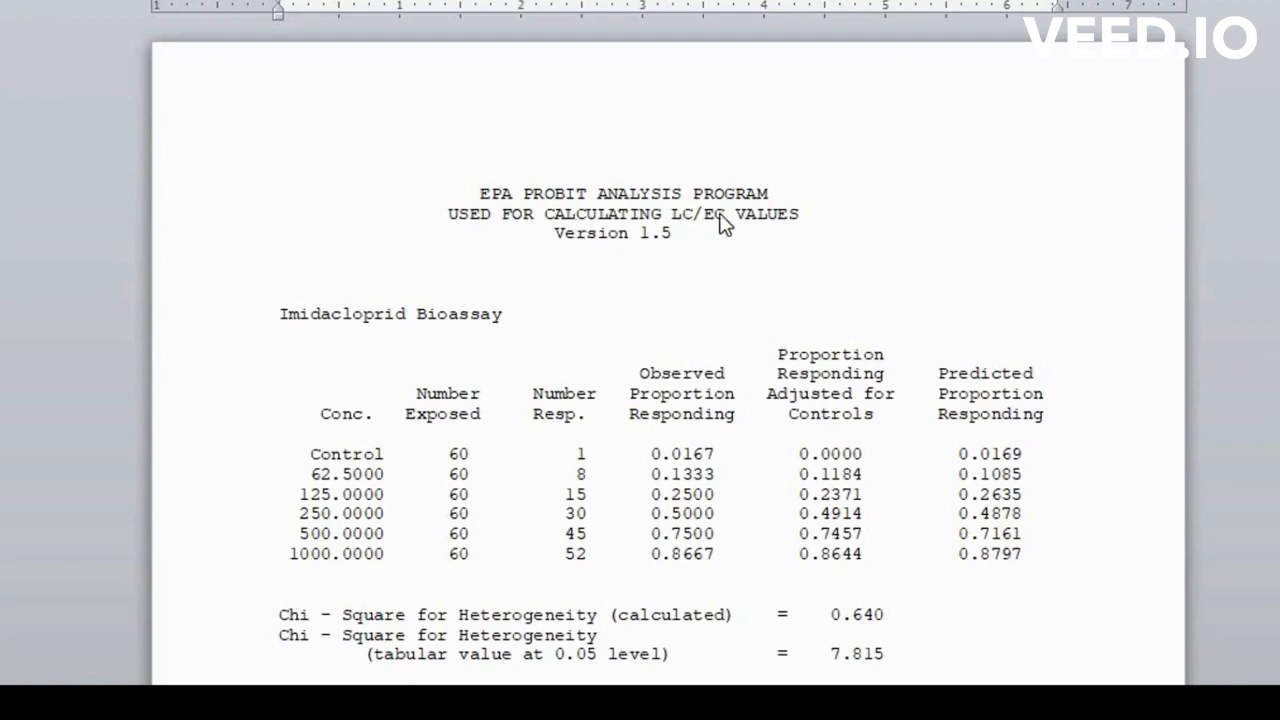
{"action": "mouse_move", "coordinate": [665, 232]}
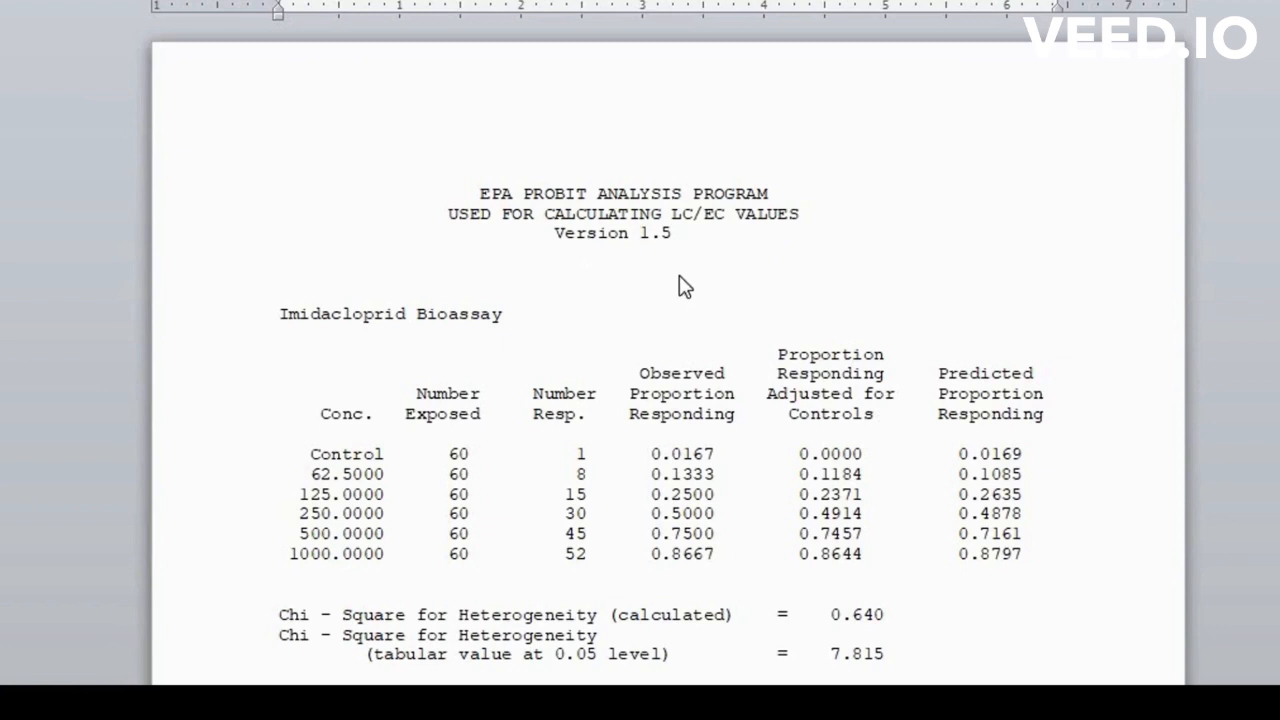
Step: Scroll past the proportions table to the chi-square, intercept and slope estimates
{"action": "scroll", "scroll_direction": "down", "scroll_amount": 3}
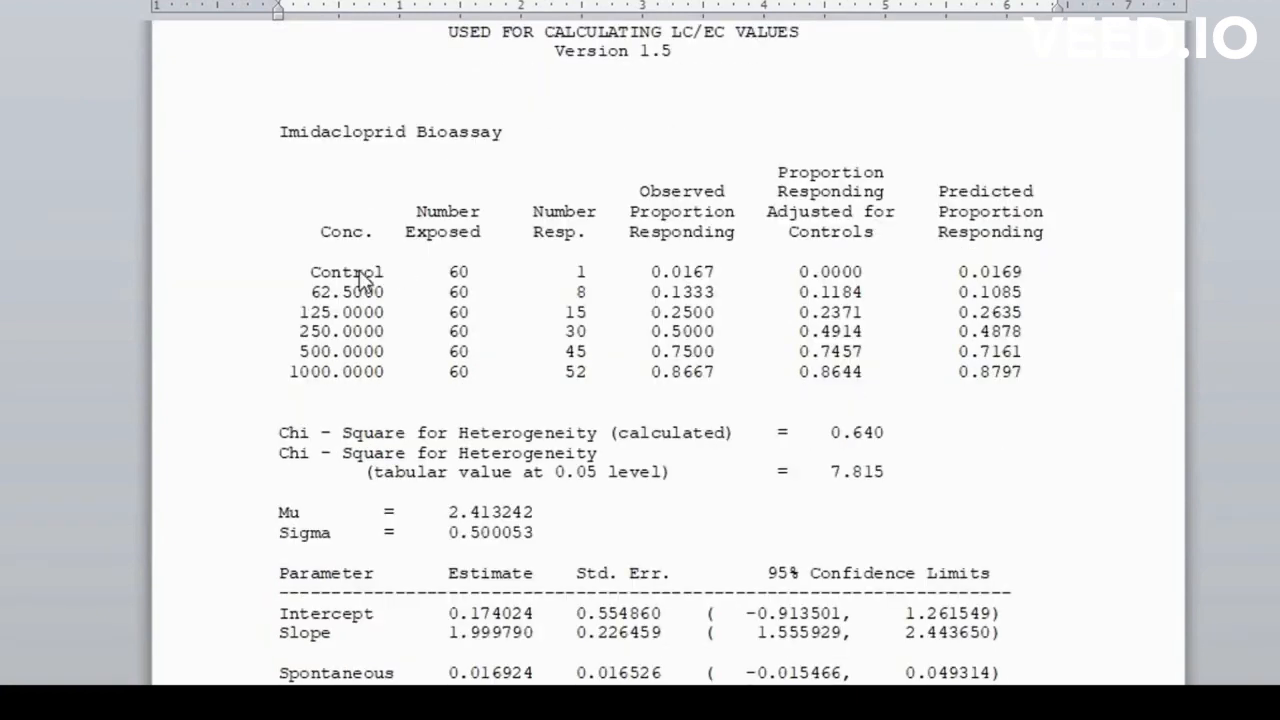
{"action": "mouse_move", "coordinate": [448, 273]}
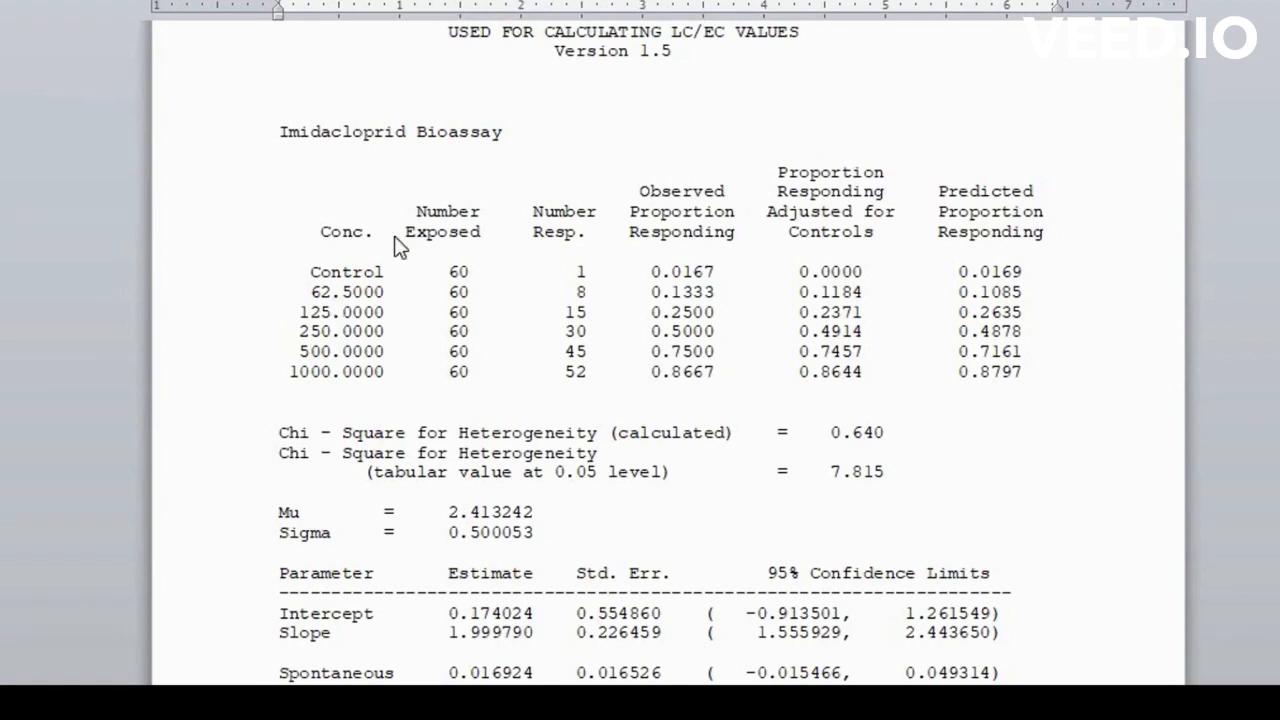
{"action": "mouse_move", "coordinate": [740, 346]}
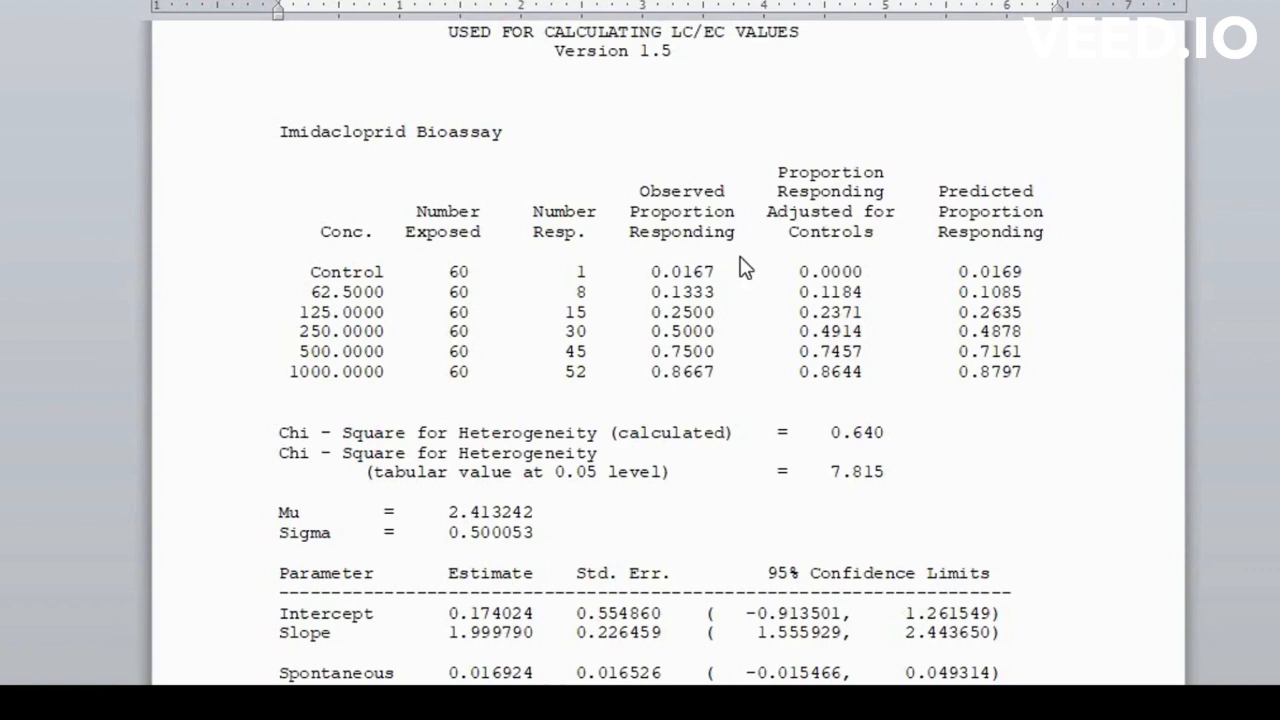
{"action": "mouse_move", "coordinate": [487, 288]}
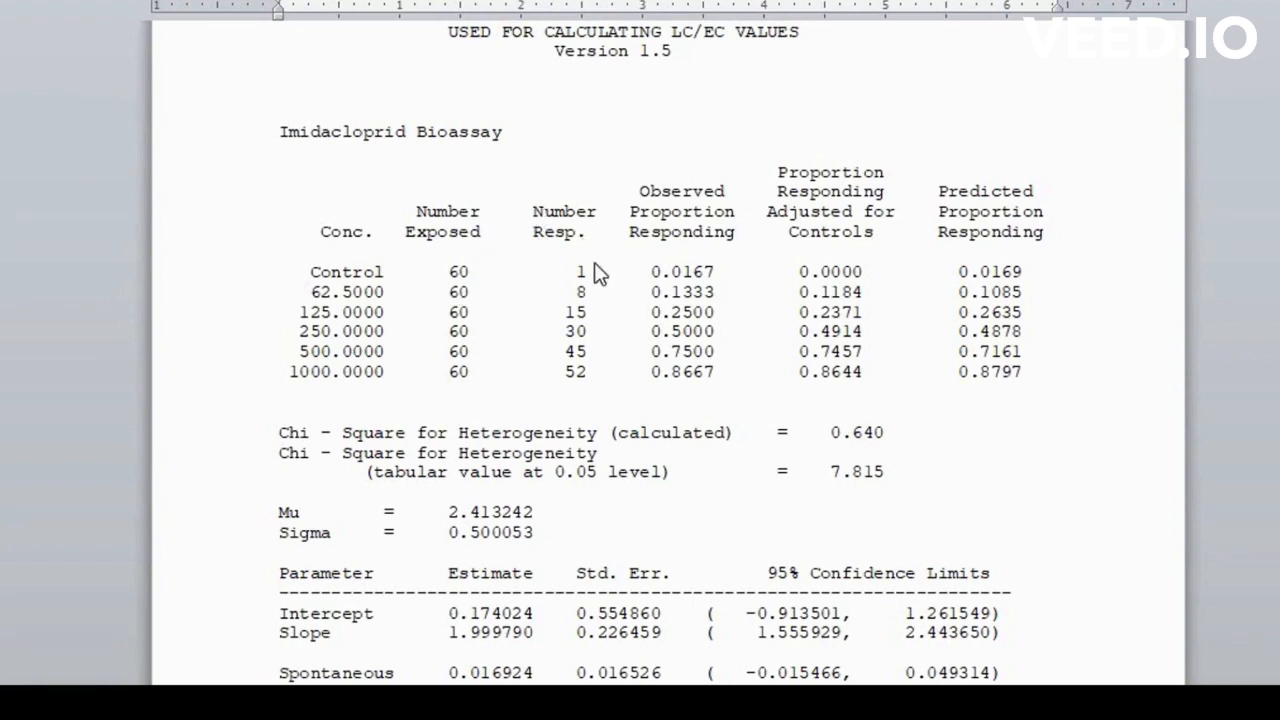
{"action": "mouse_move", "coordinate": [640, 213]}
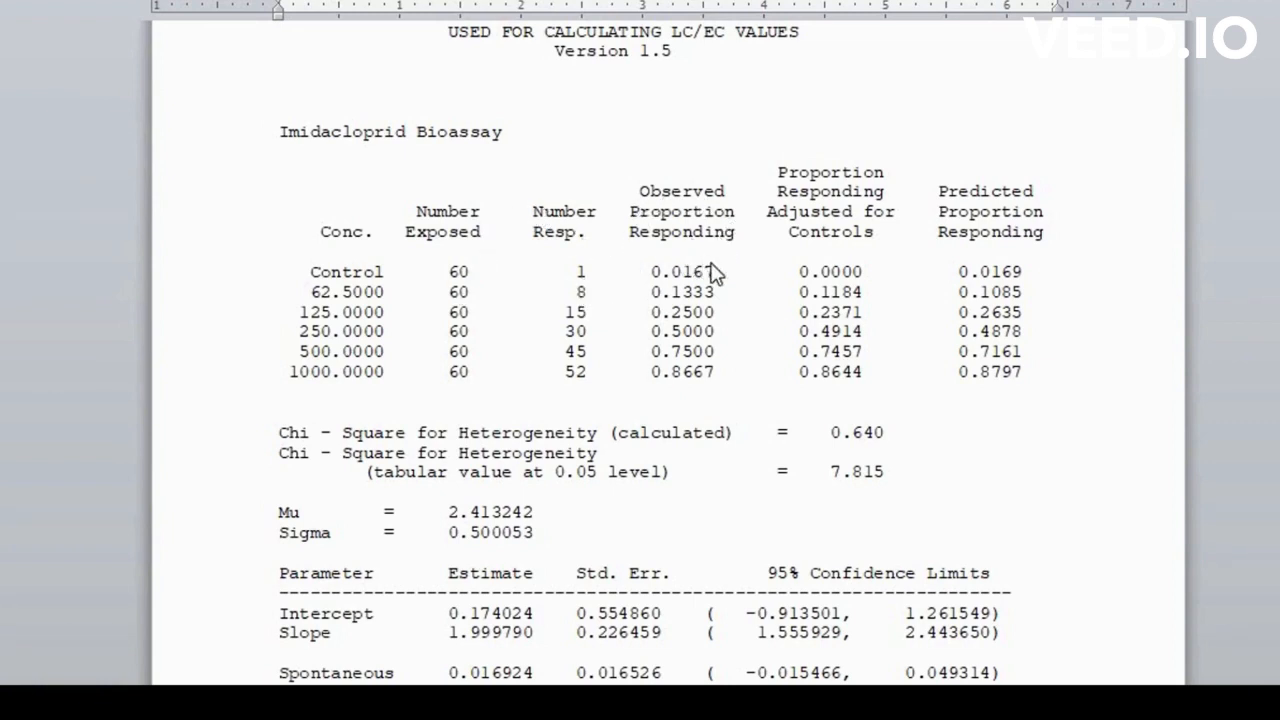
{"action": "mouse_move", "coordinate": [695, 292]}
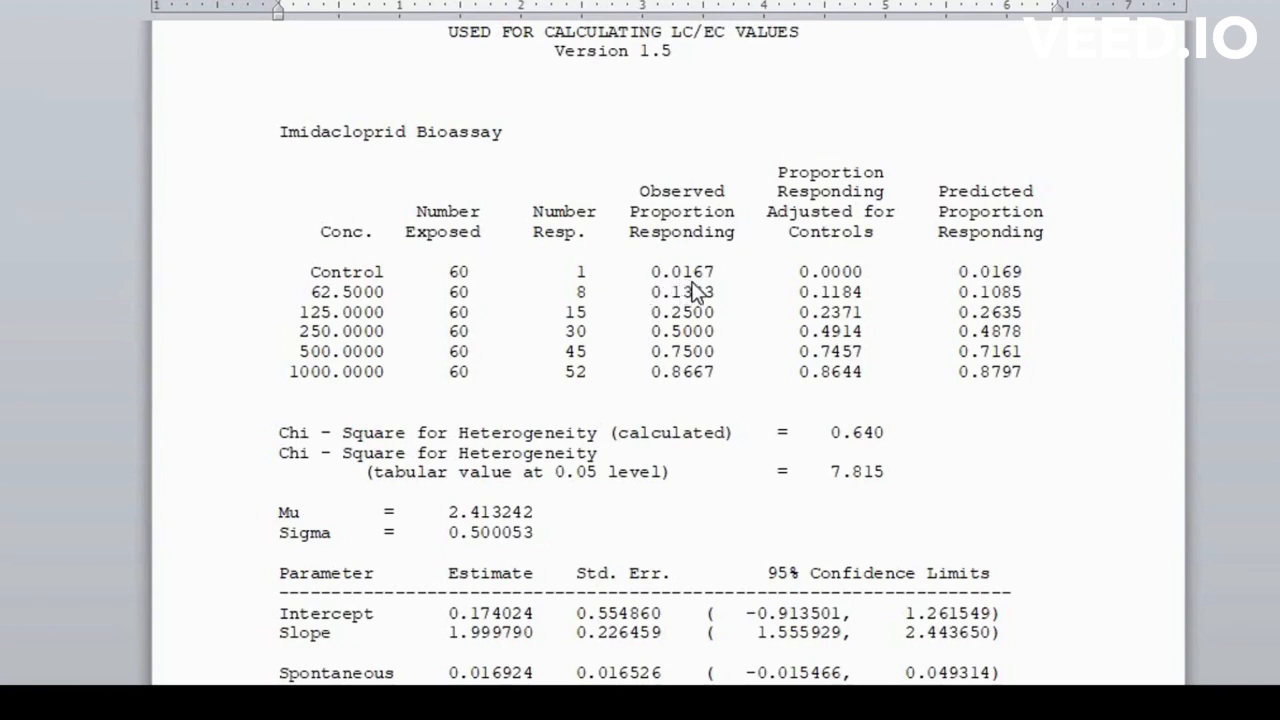
{"action": "mouse_move", "coordinate": [718, 288]}
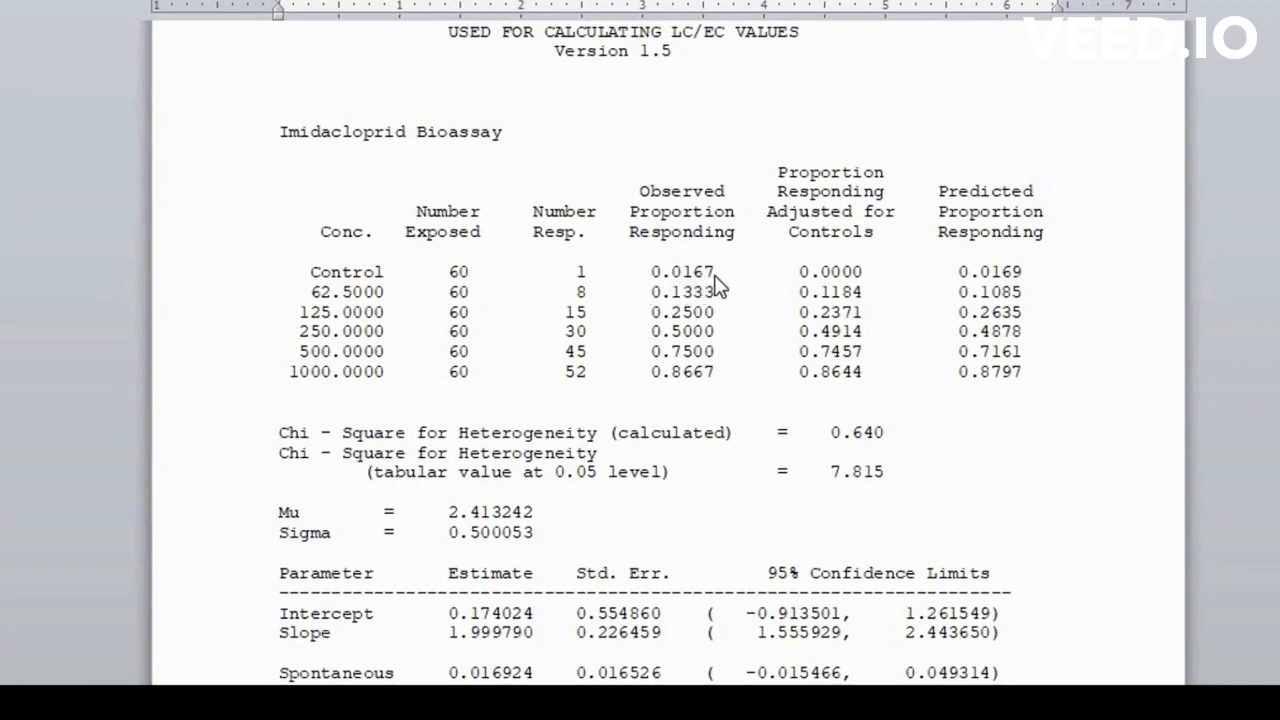
{"action": "mouse_move", "coordinate": [830, 238]}
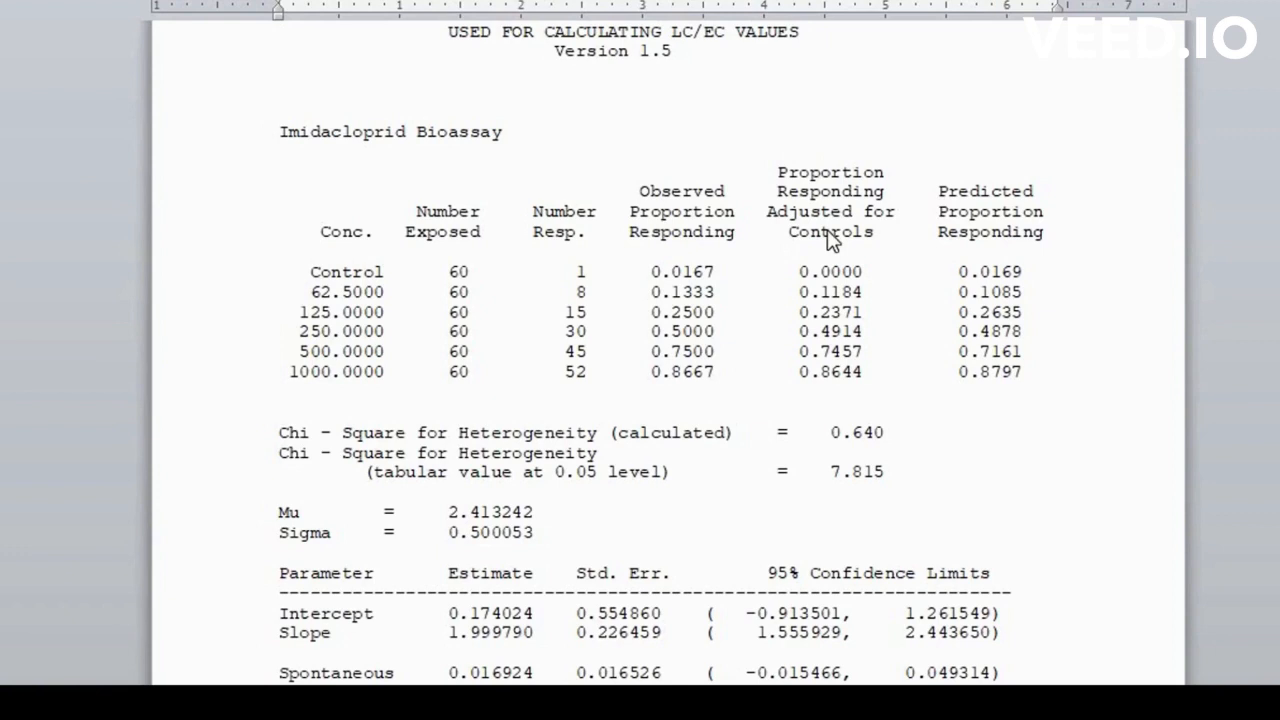
{"action": "mouse_move", "coordinate": [833, 270]}
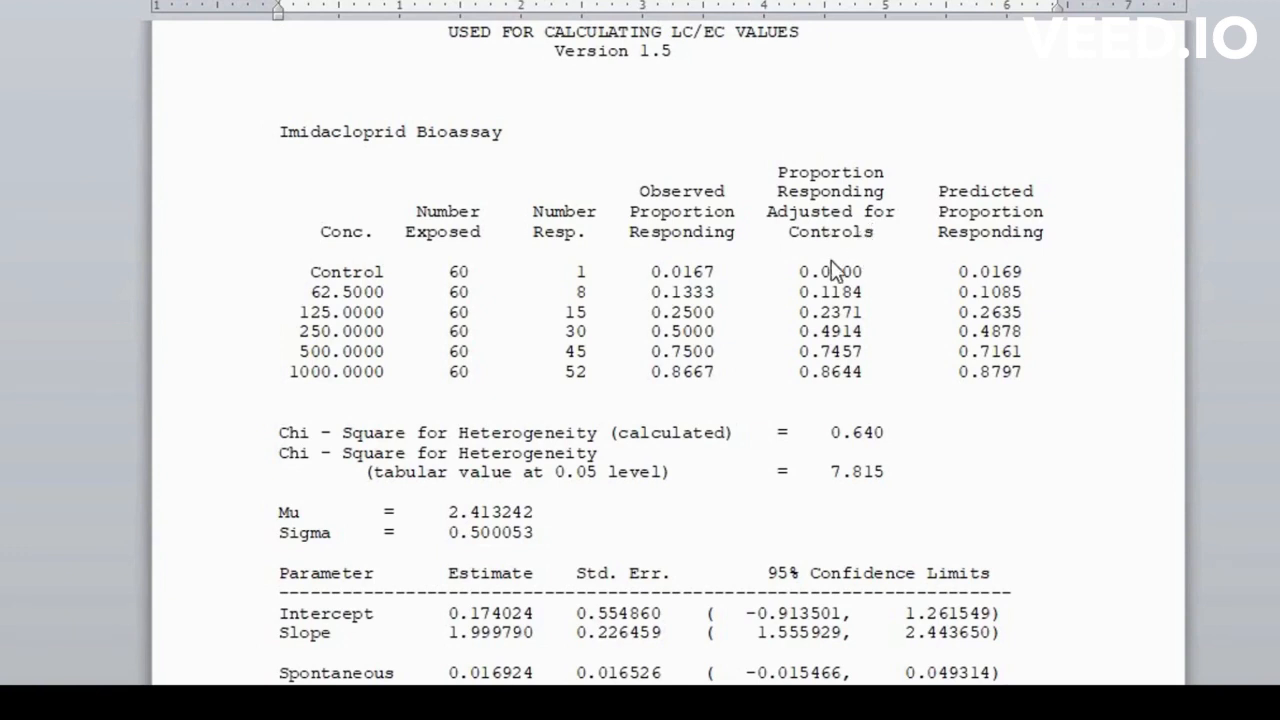
{"action": "mouse_move", "coordinate": [832, 278]}
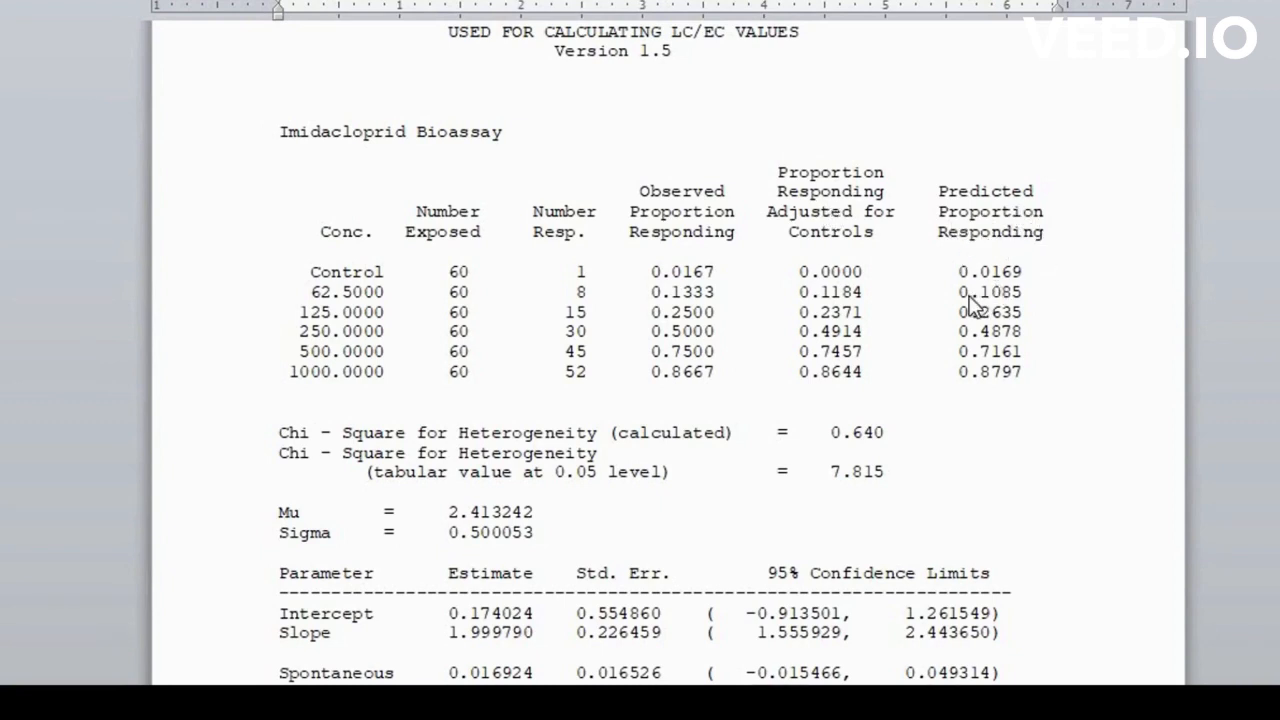
{"action": "mouse_move", "coordinate": [770, 372]}
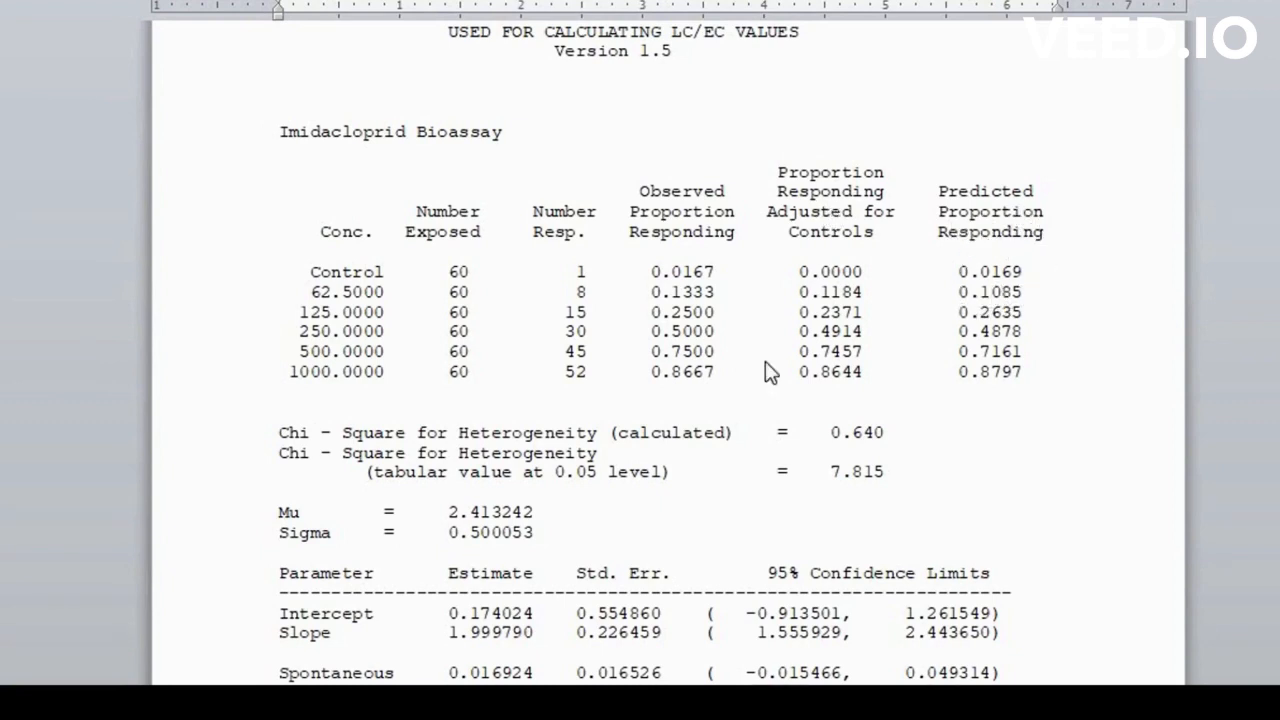
{"action": "mouse_move", "coordinate": [815, 205]}
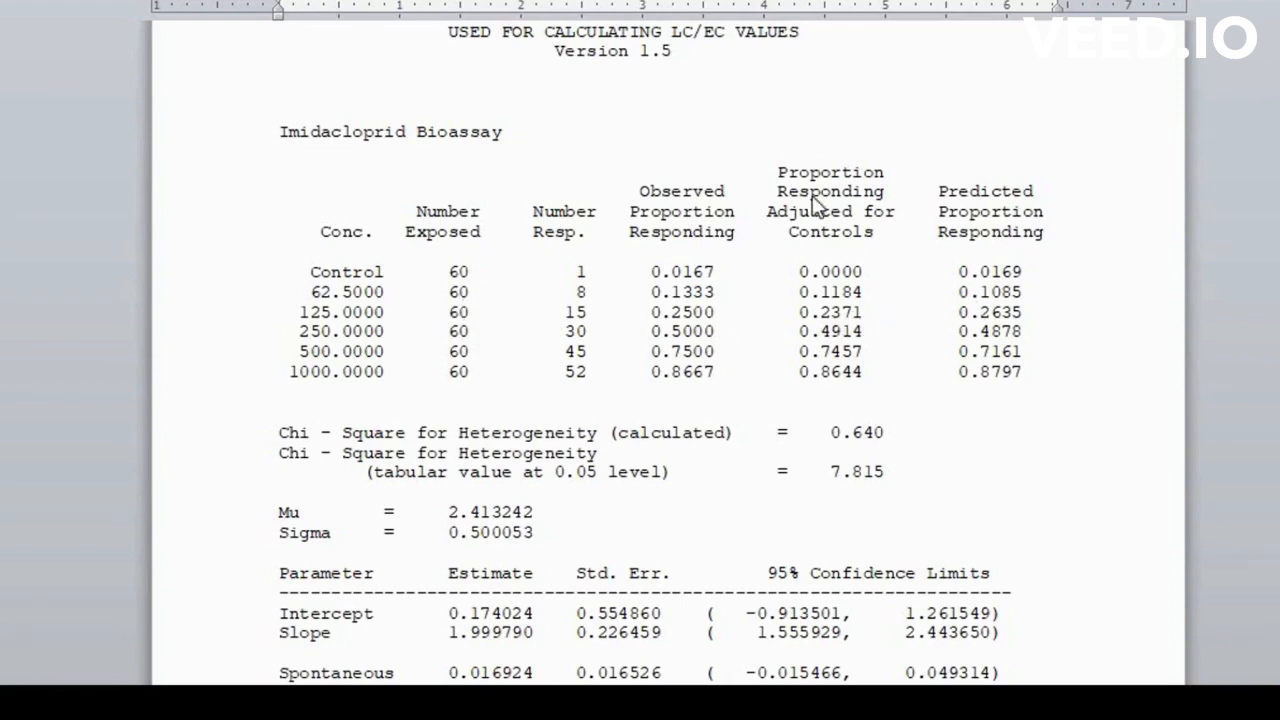
{"action": "mouse_move", "coordinate": [786, 257]}
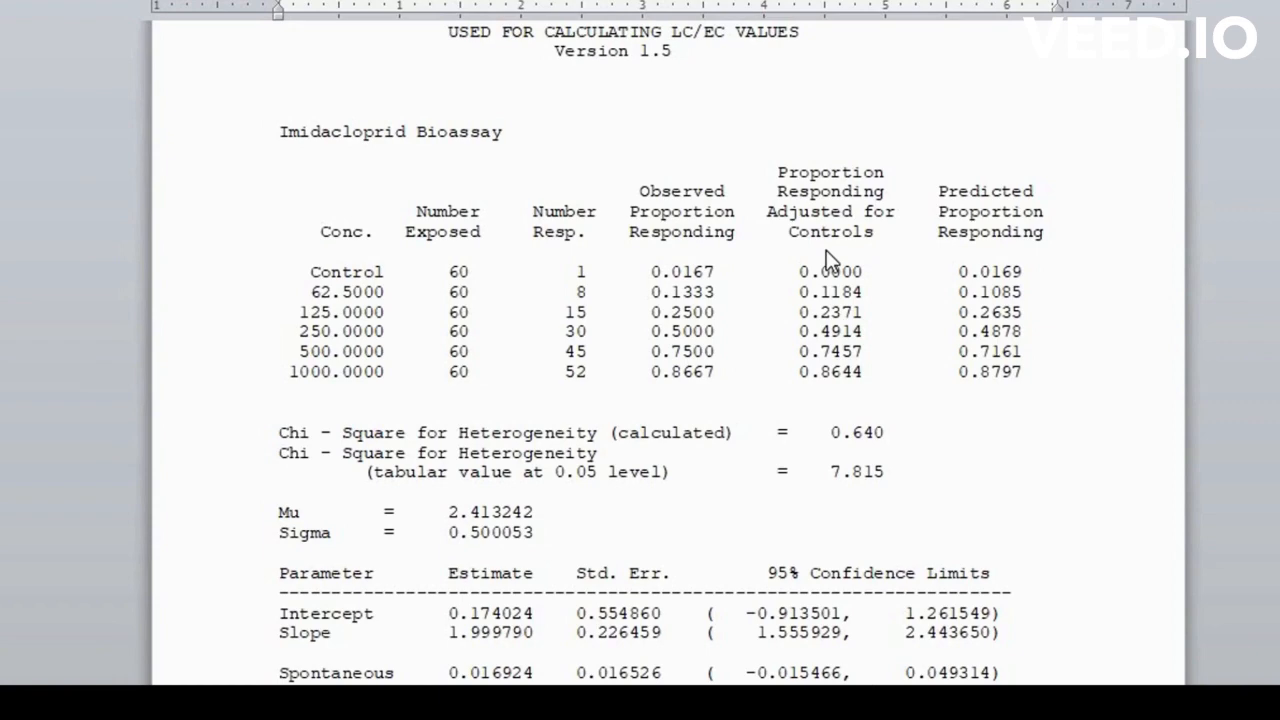
{"action": "mouse_move", "coordinate": [915, 213]}
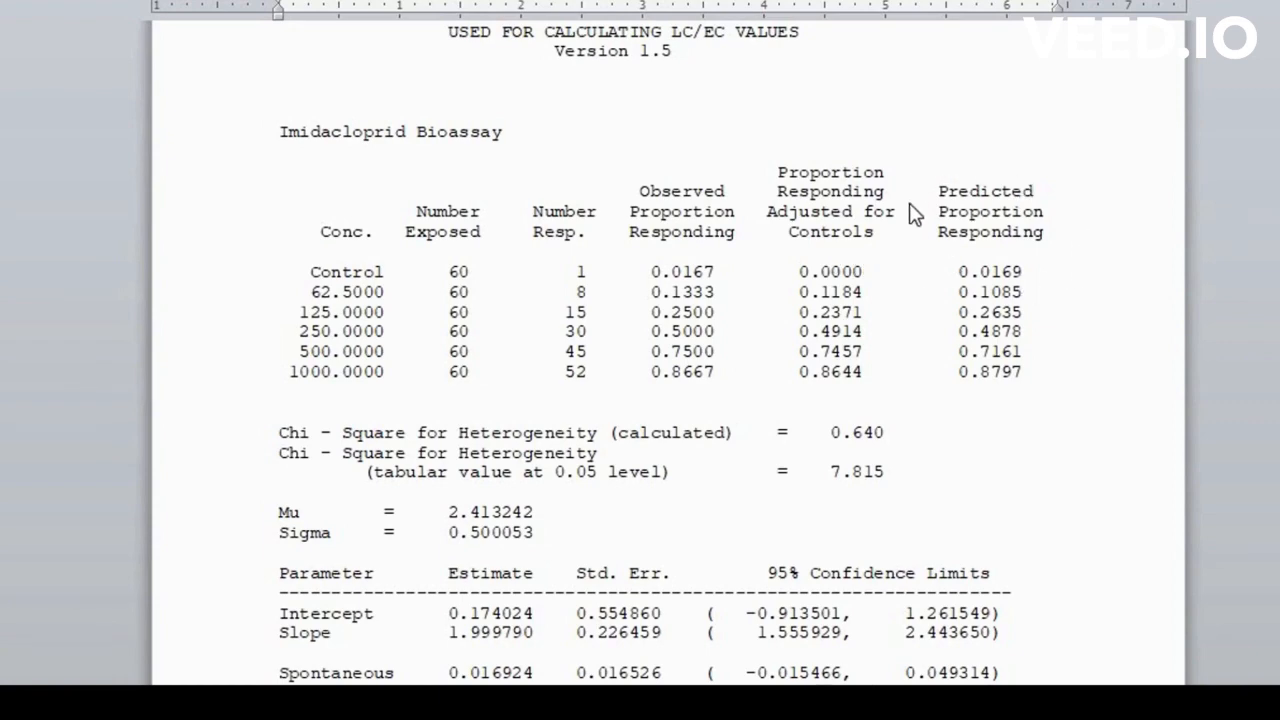
{"action": "scroll", "scroll_direction": "down", "scroll_amount": 3}
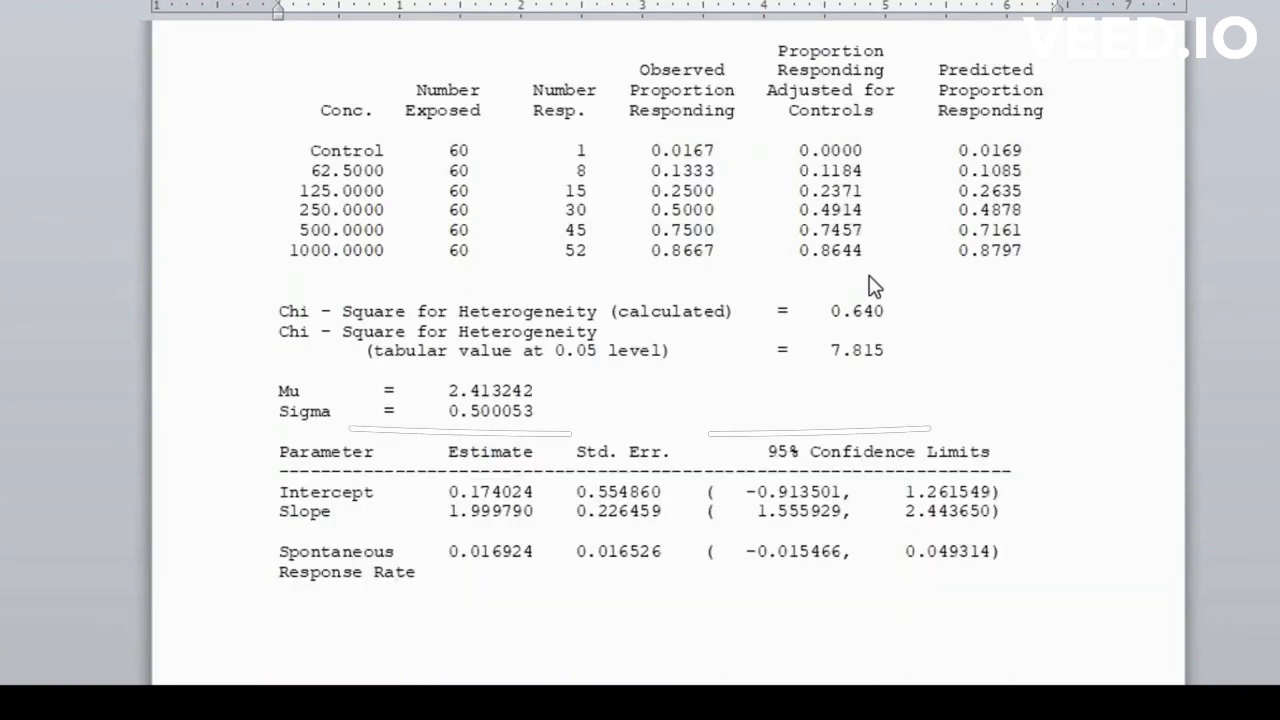